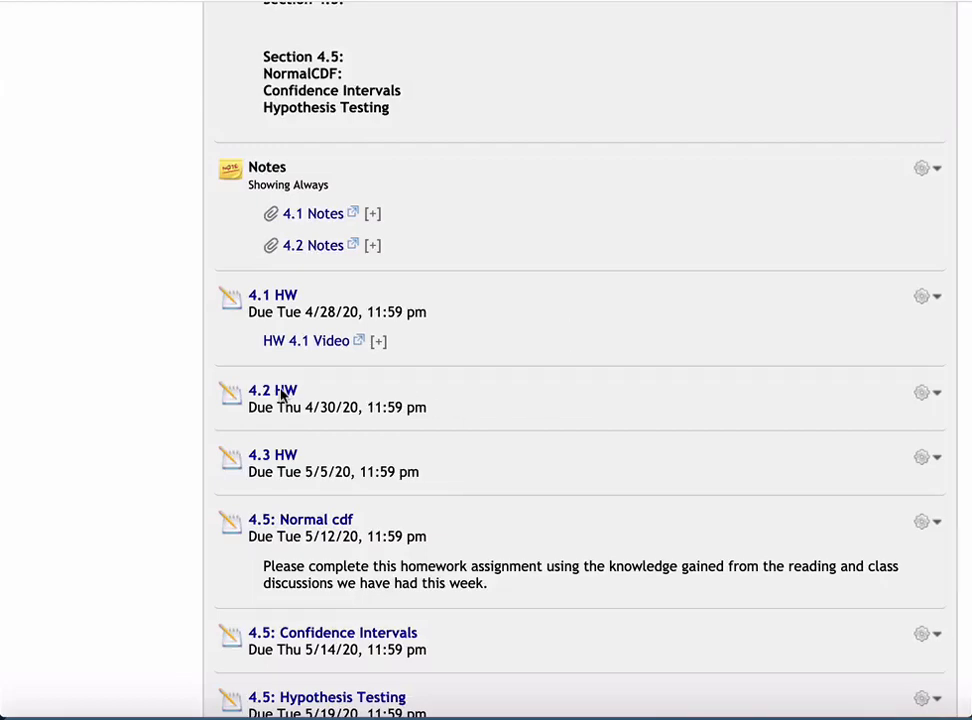
Open the 4.2 HW confidence-interval assignment from the course homework list
left_click(272, 390)
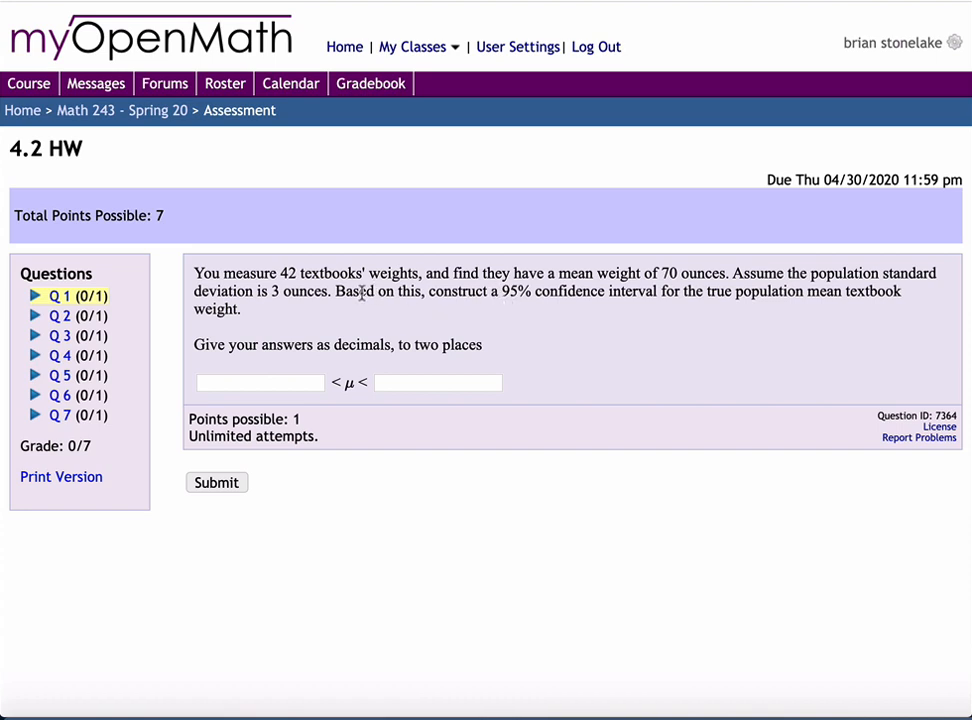
mouse_move(376, 312)
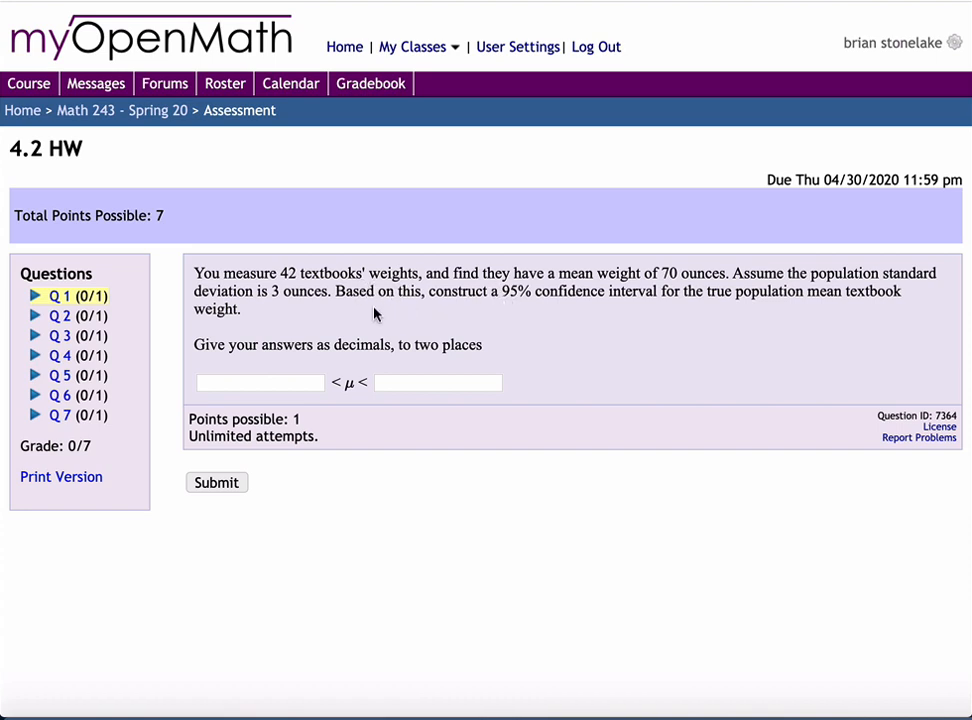
mouse_move(296, 276)
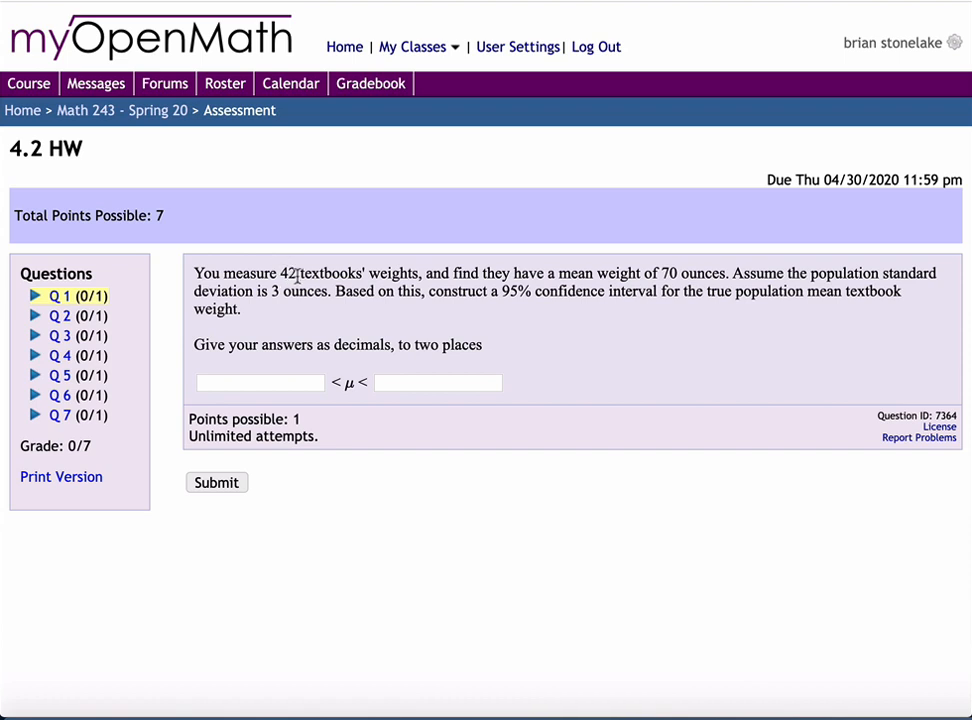
mouse_move(320, 272)
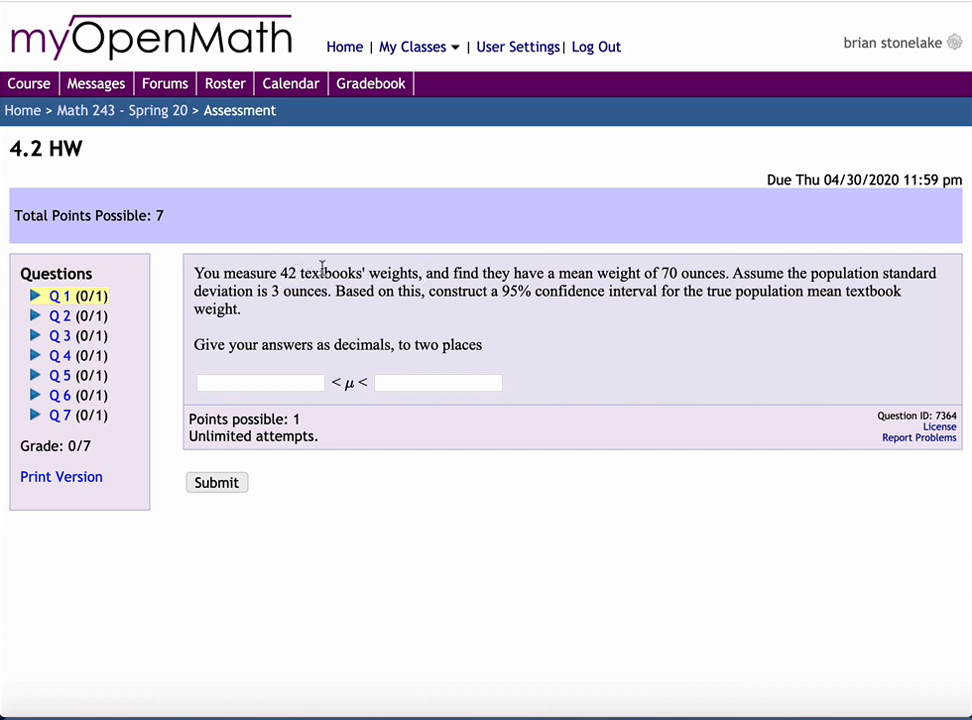
mouse_move(676, 276)
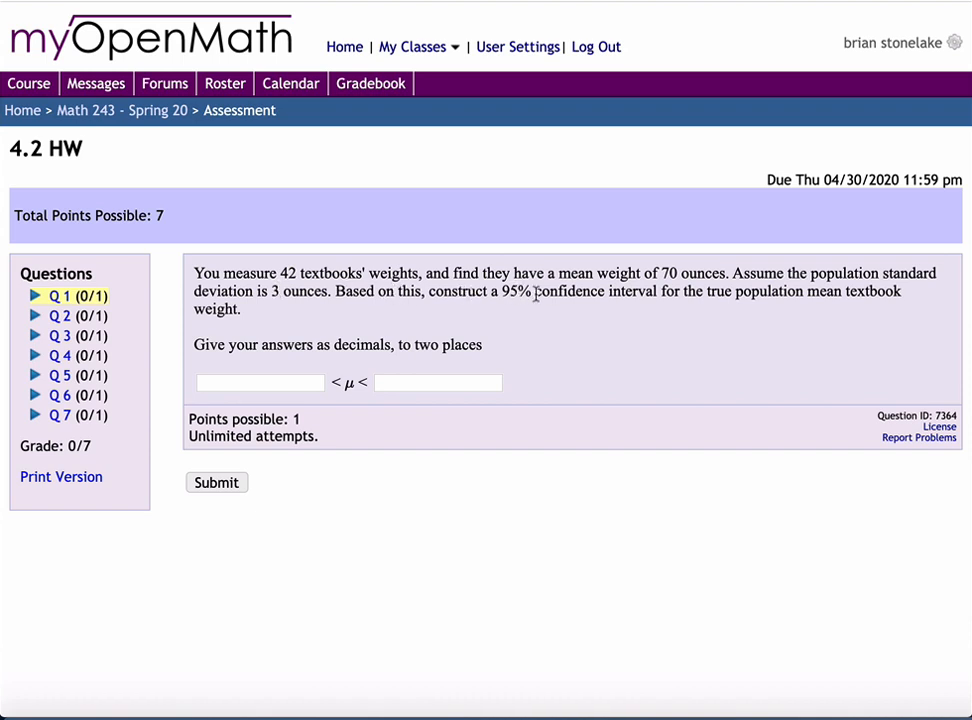
mouse_move(724, 292)
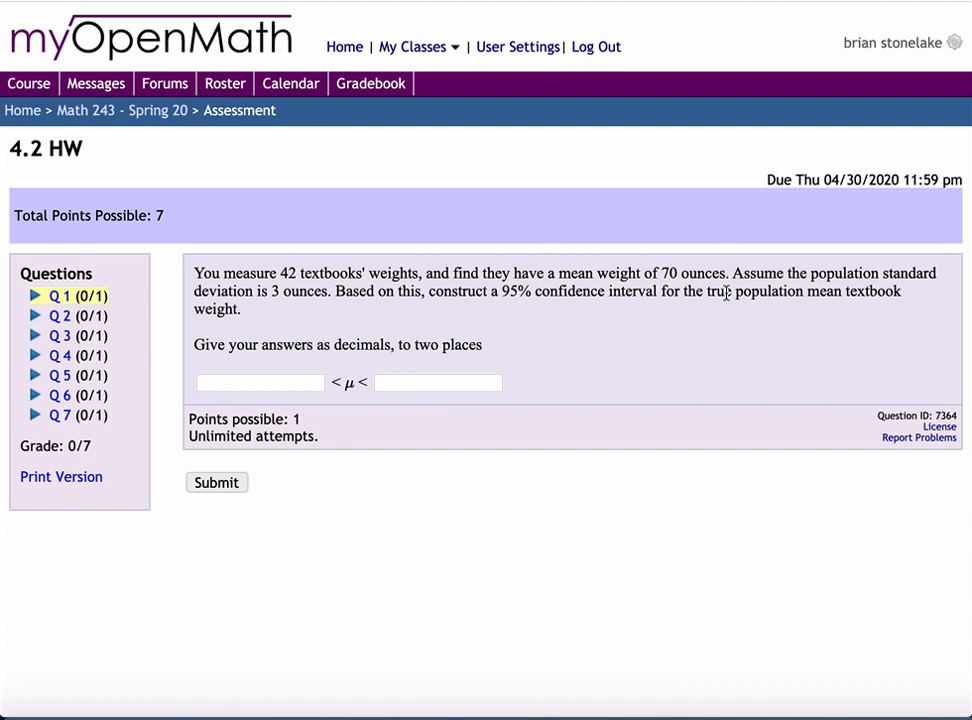
mouse_move(200, 326)
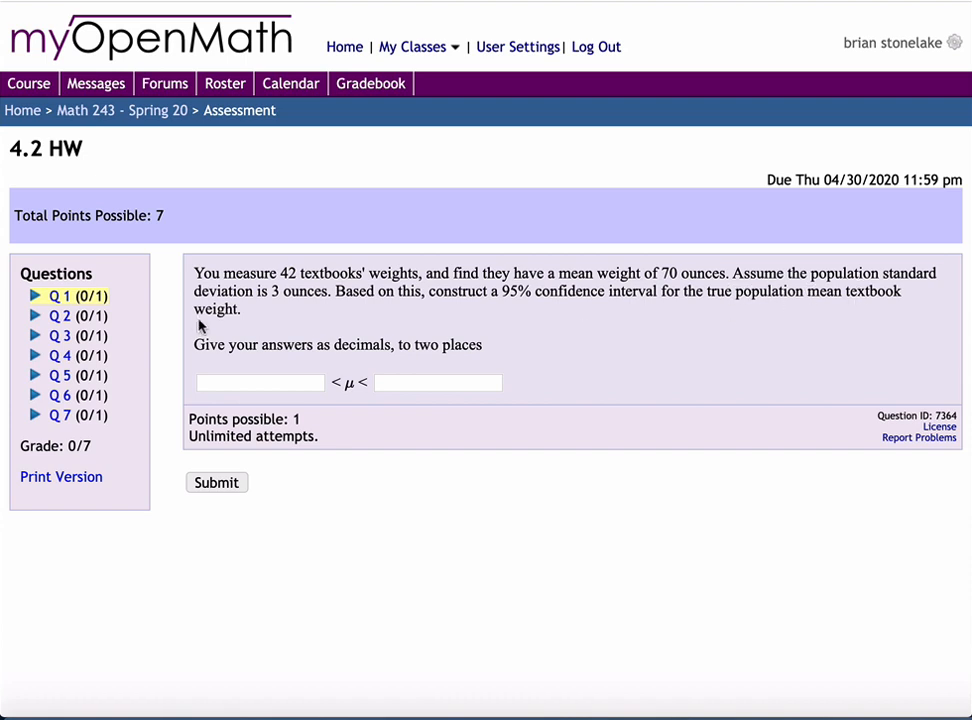
mouse_move(260, 364)
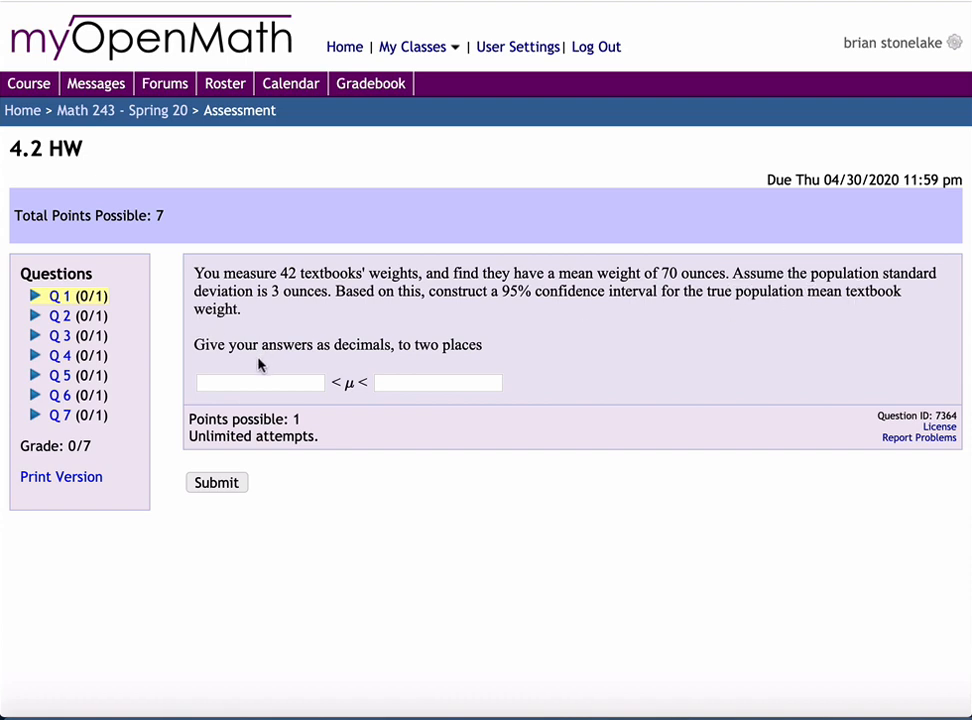
mouse_move(656, 350)
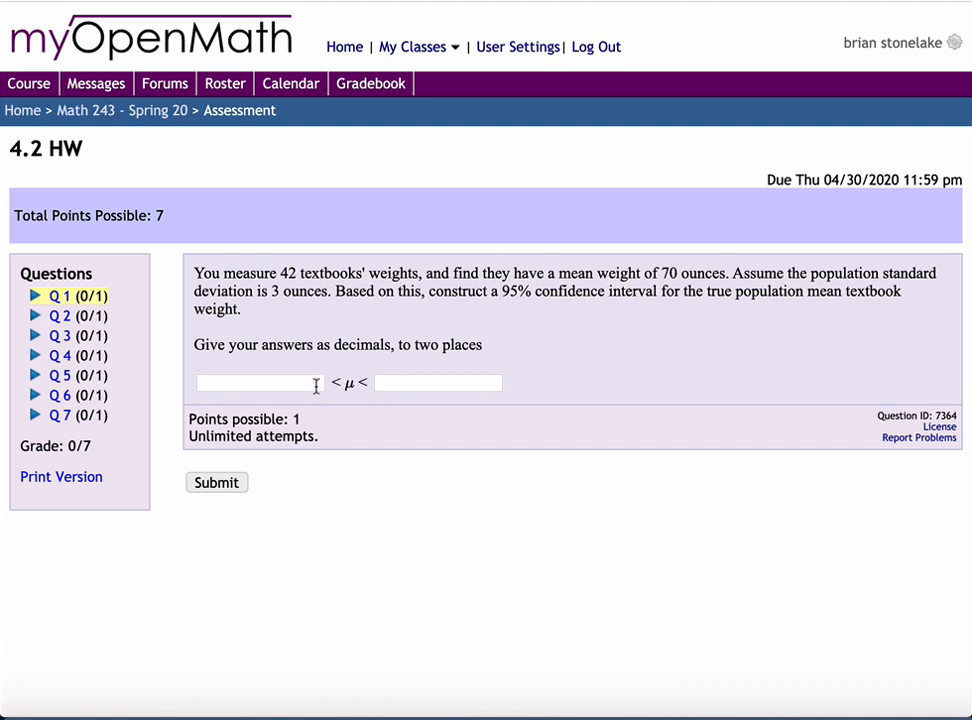
left_click(256, 384)
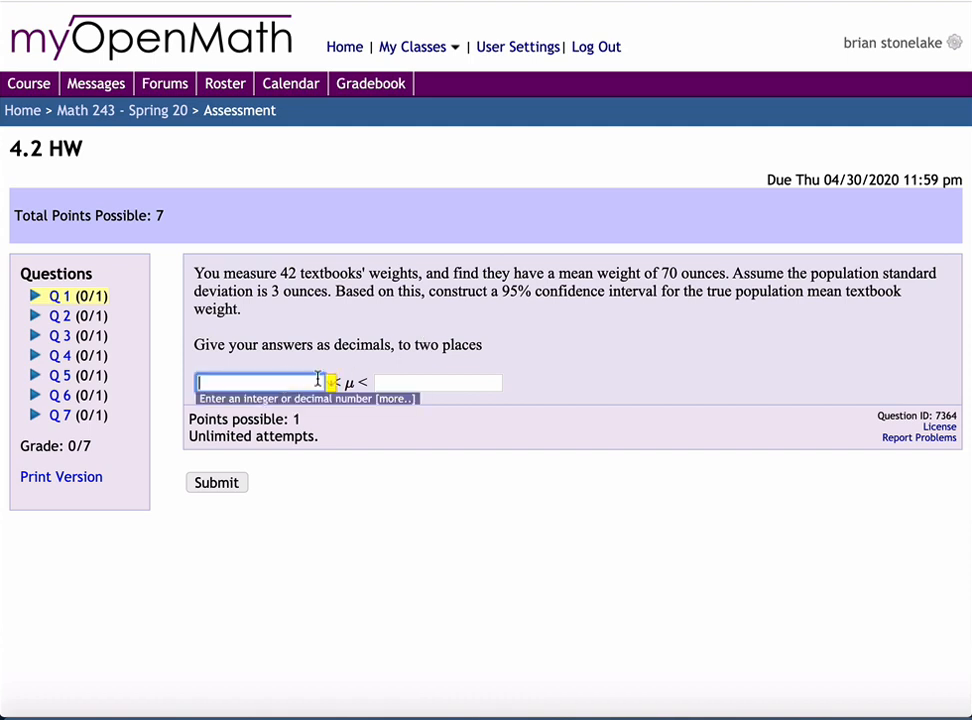
left_click(438, 384)
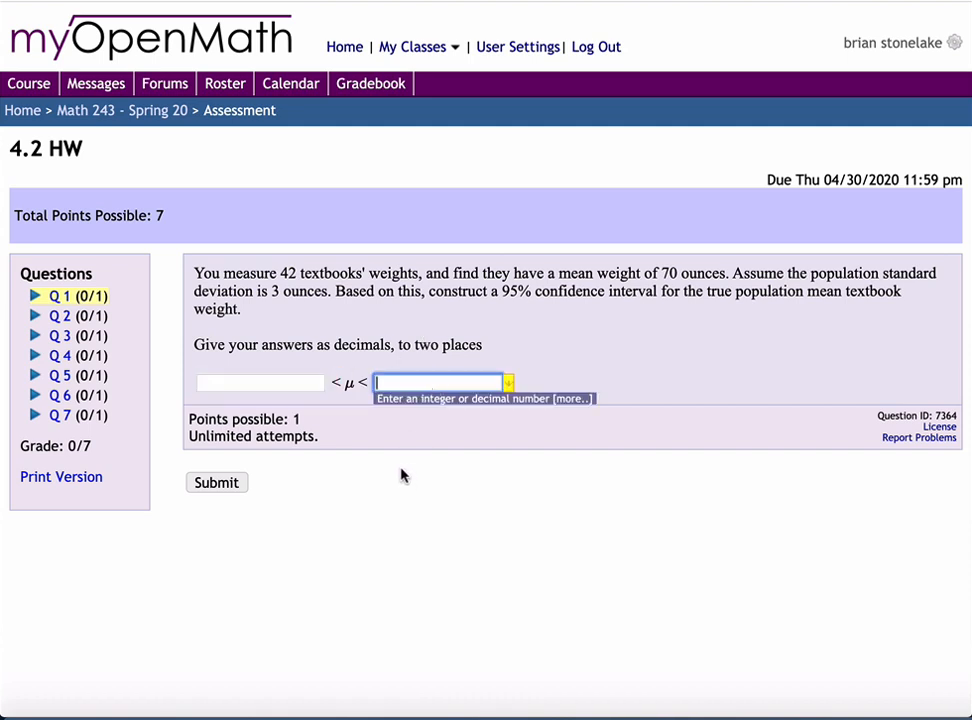
mouse_move(384, 456)
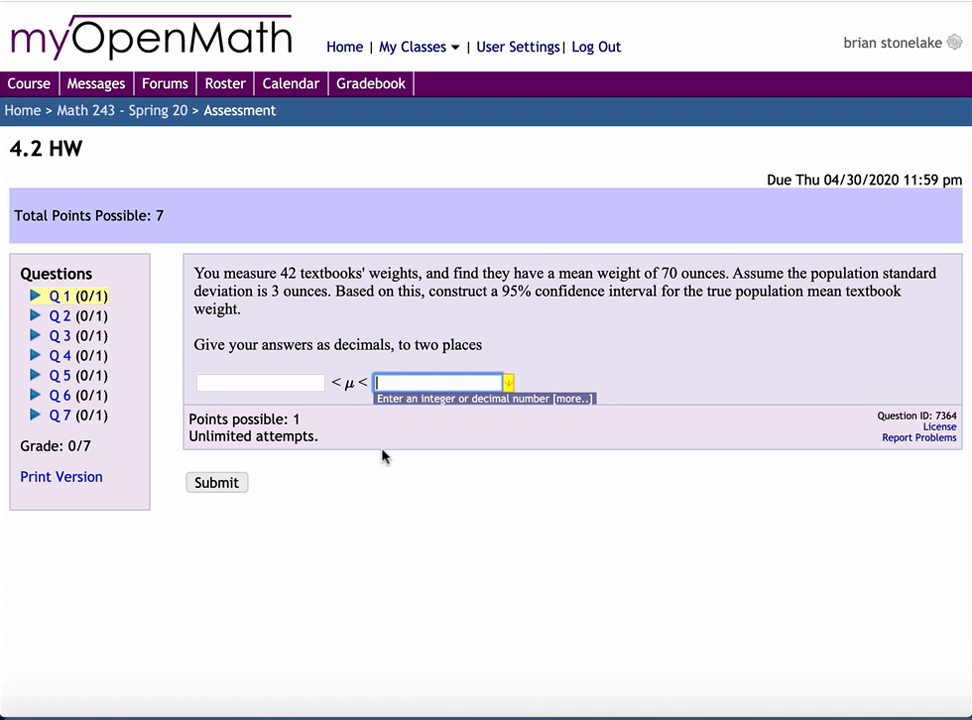
mouse_move(364, 432)
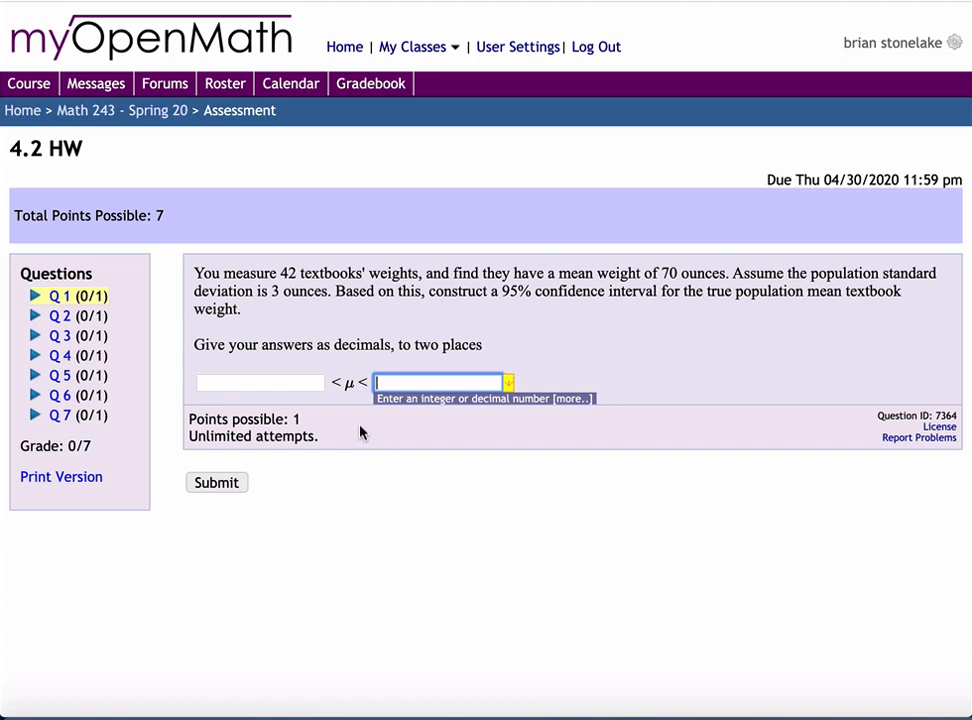
mouse_move(66, 324)
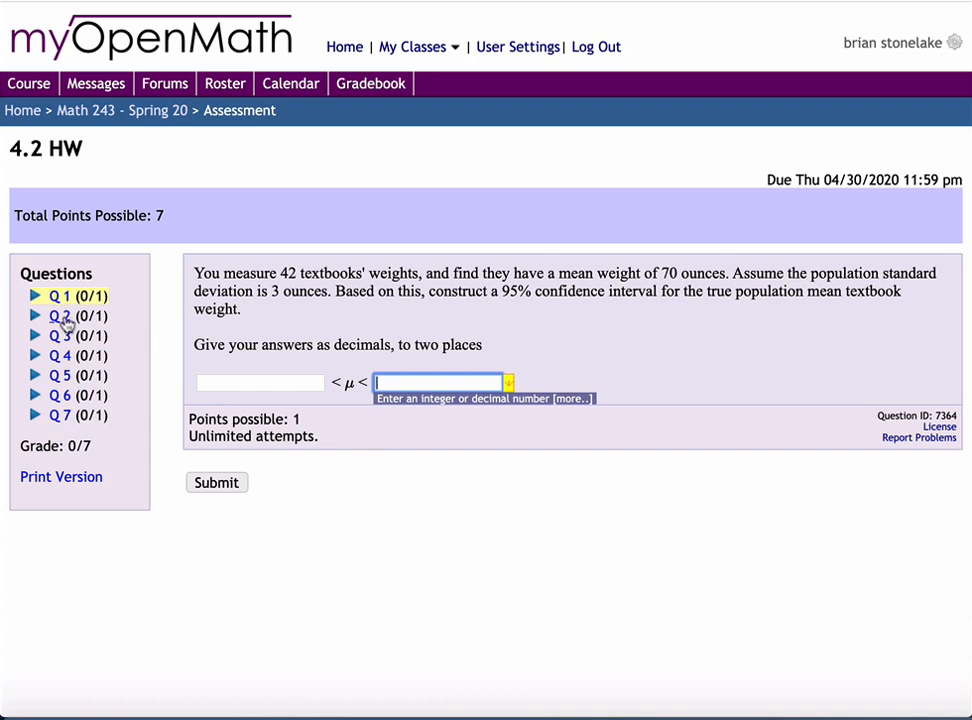
Review question 2's interval symbol choices without picking one, then move on to question 3
left_click(60, 316)
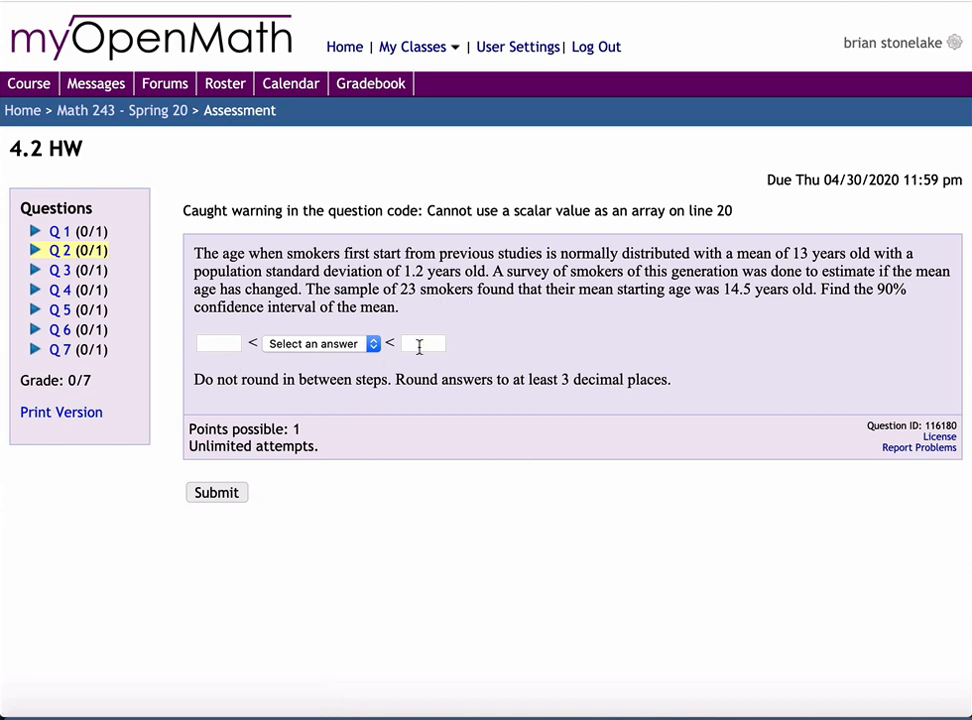
mouse_move(396, 376)
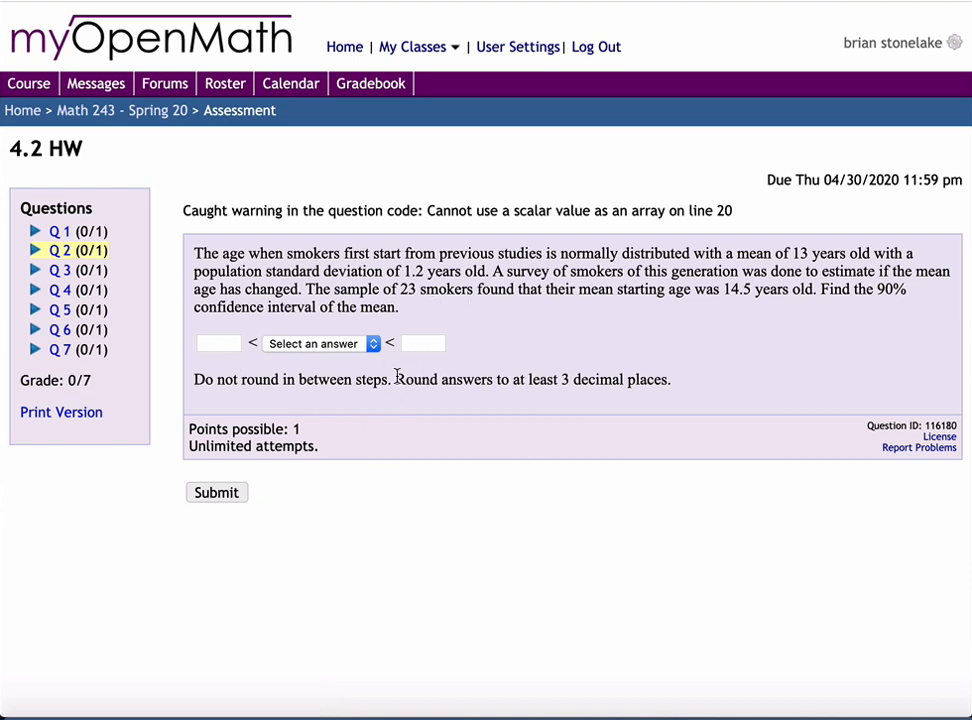
left_click(316, 344)
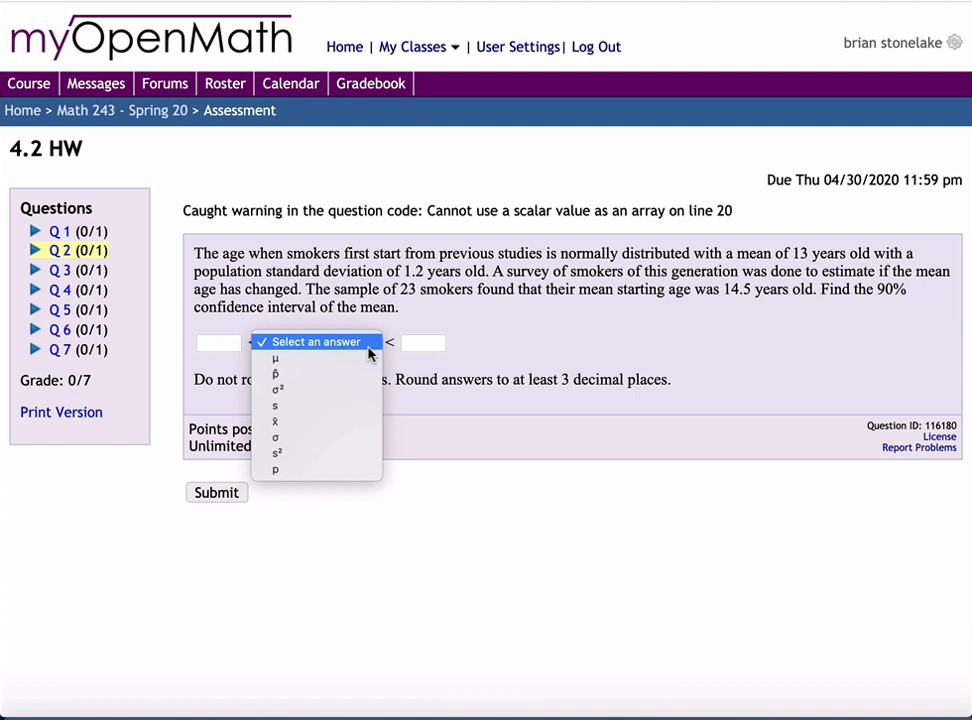
mouse_move(350, 358)
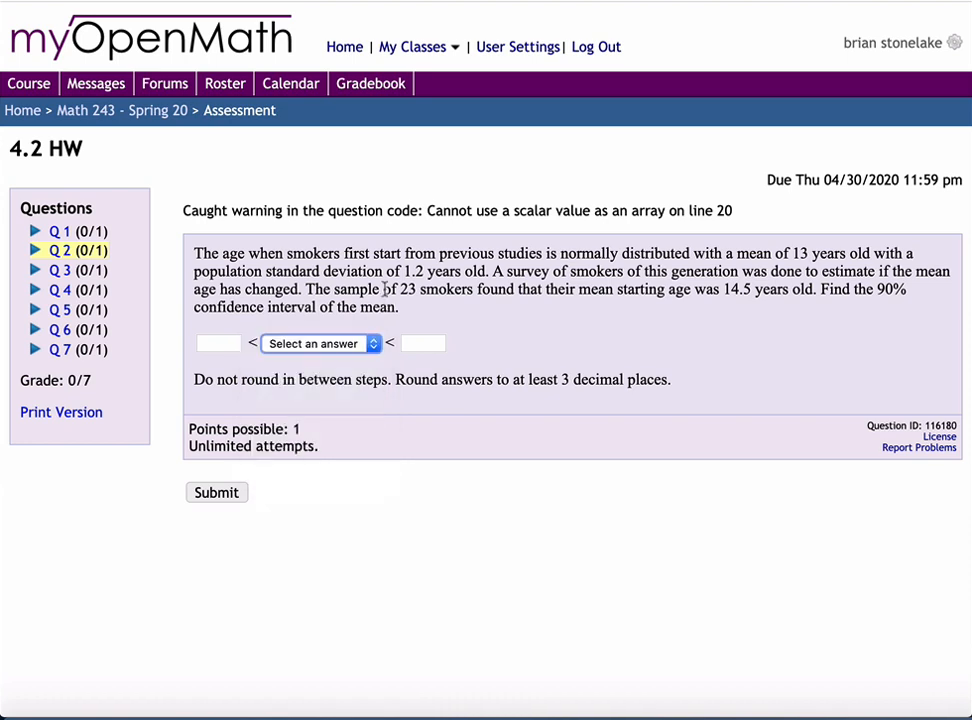
left_click(316, 344)
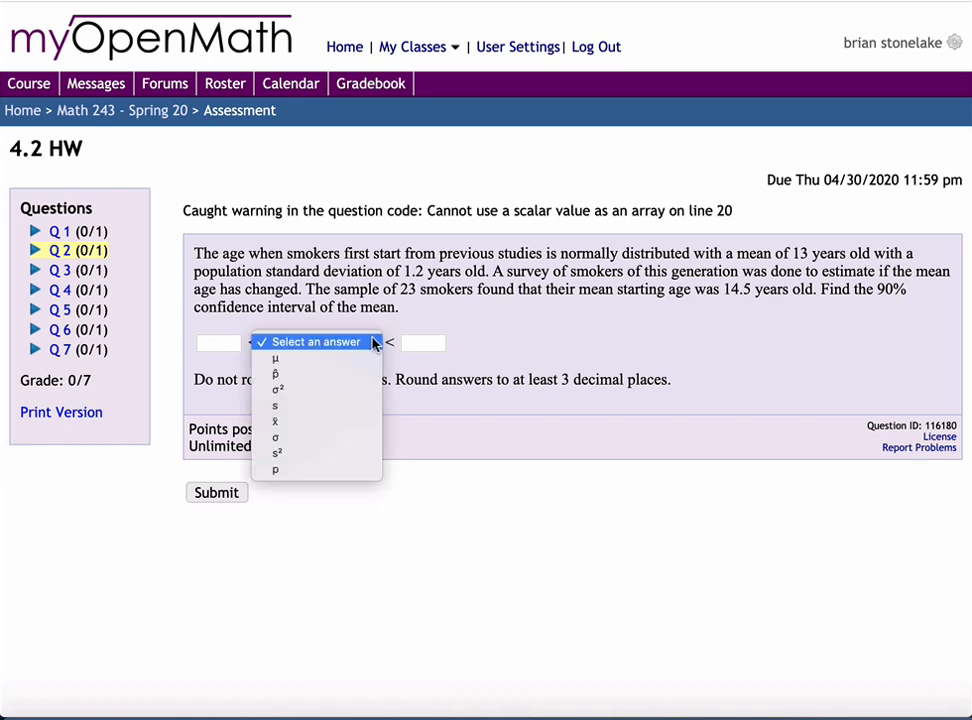
left_click(400, 318)
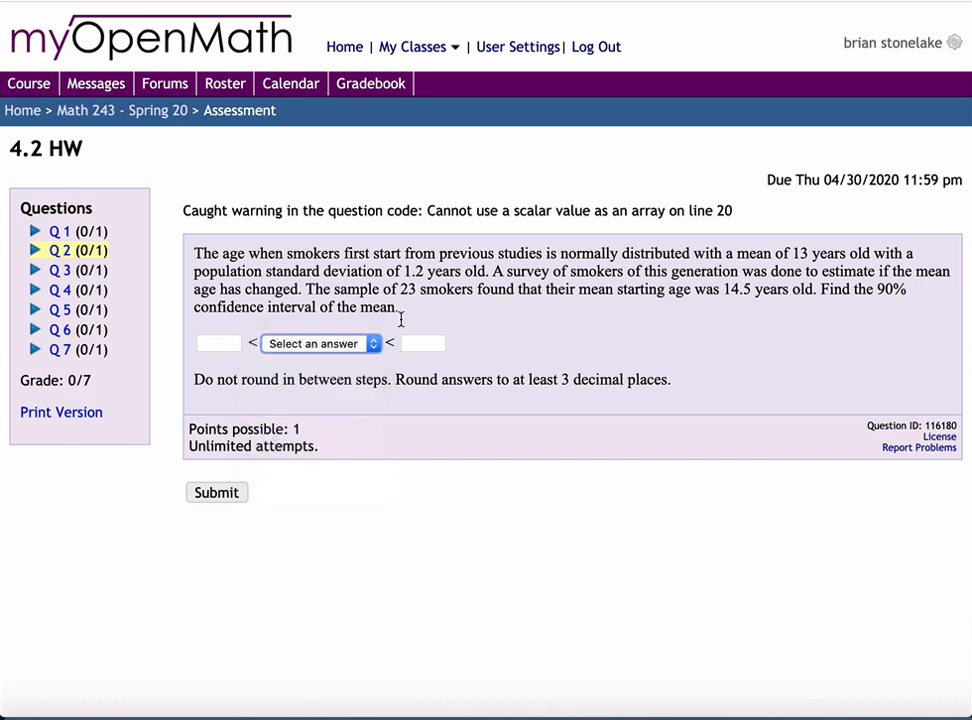
mouse_move(492, 400)
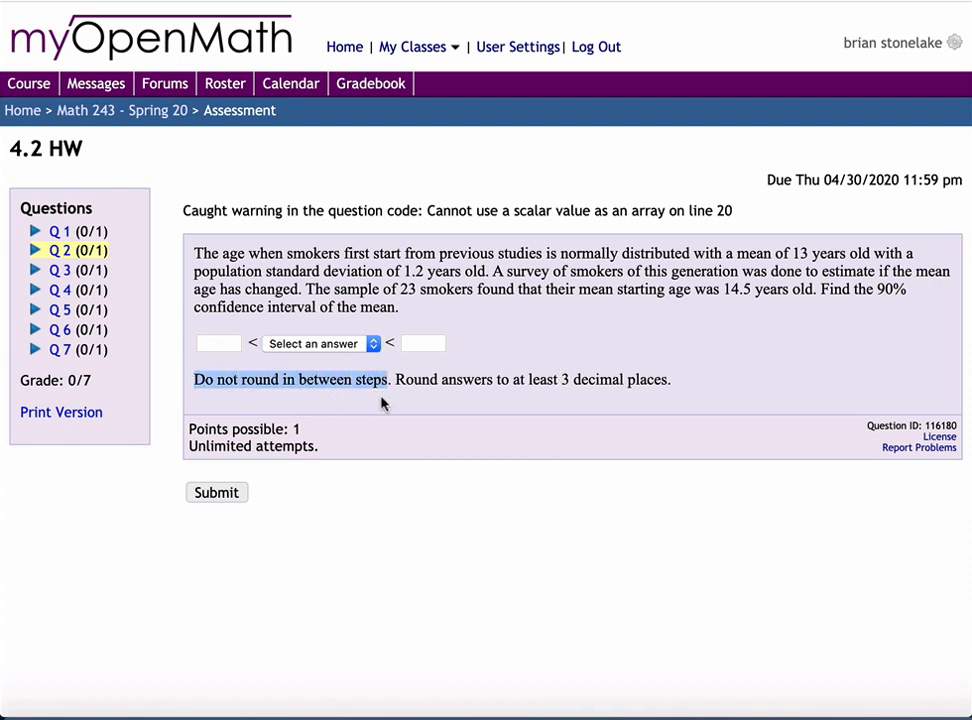
mouse_move(448, 388)
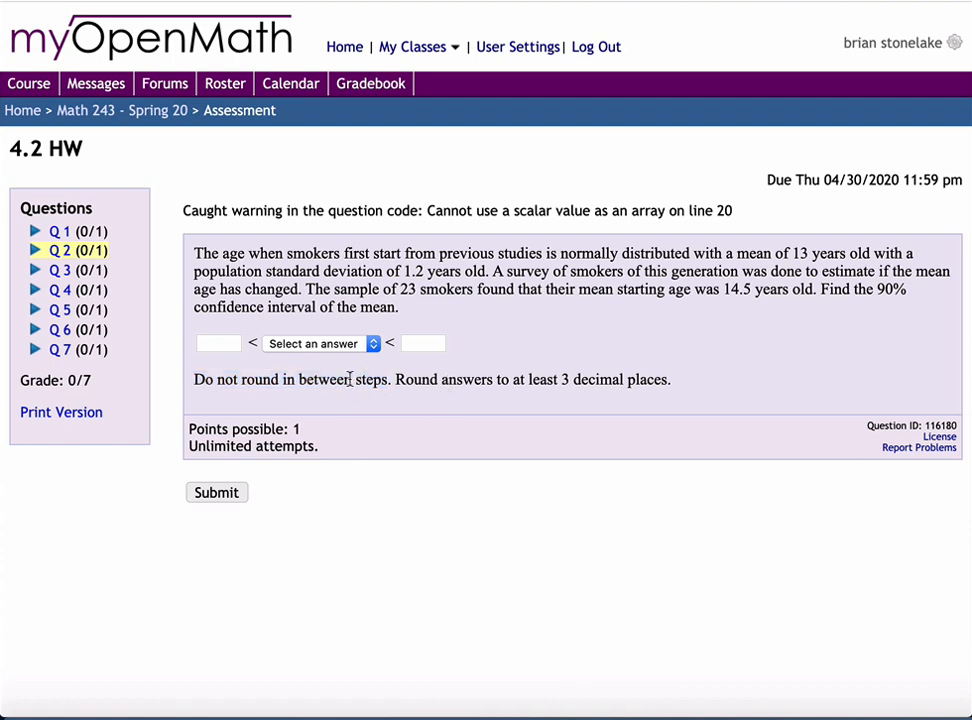
mouse_move(390, 420)
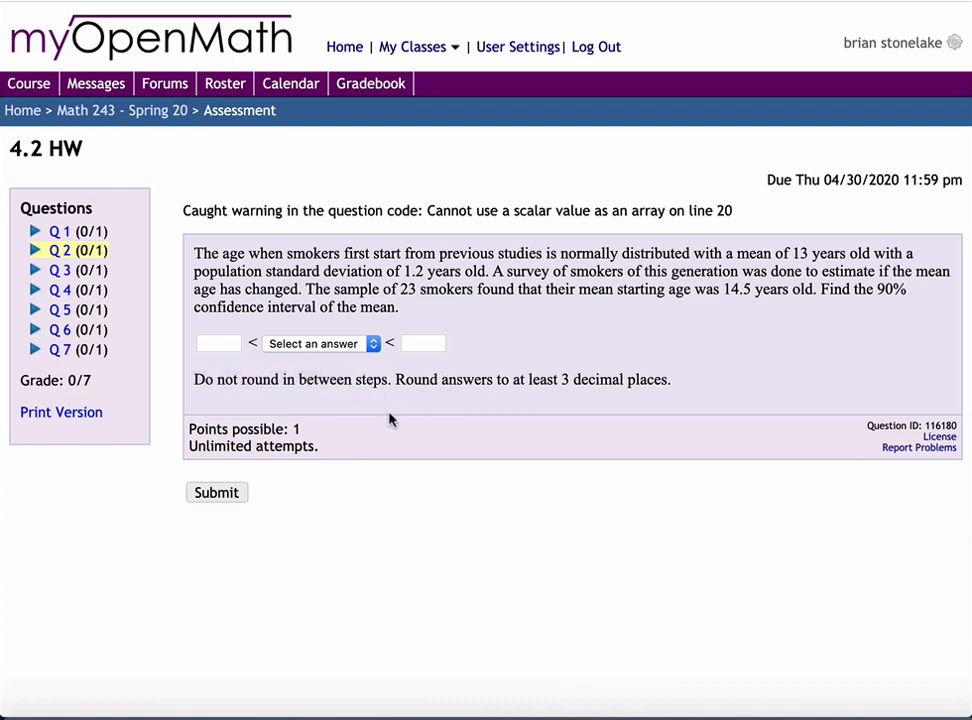
left_click(56, 270)
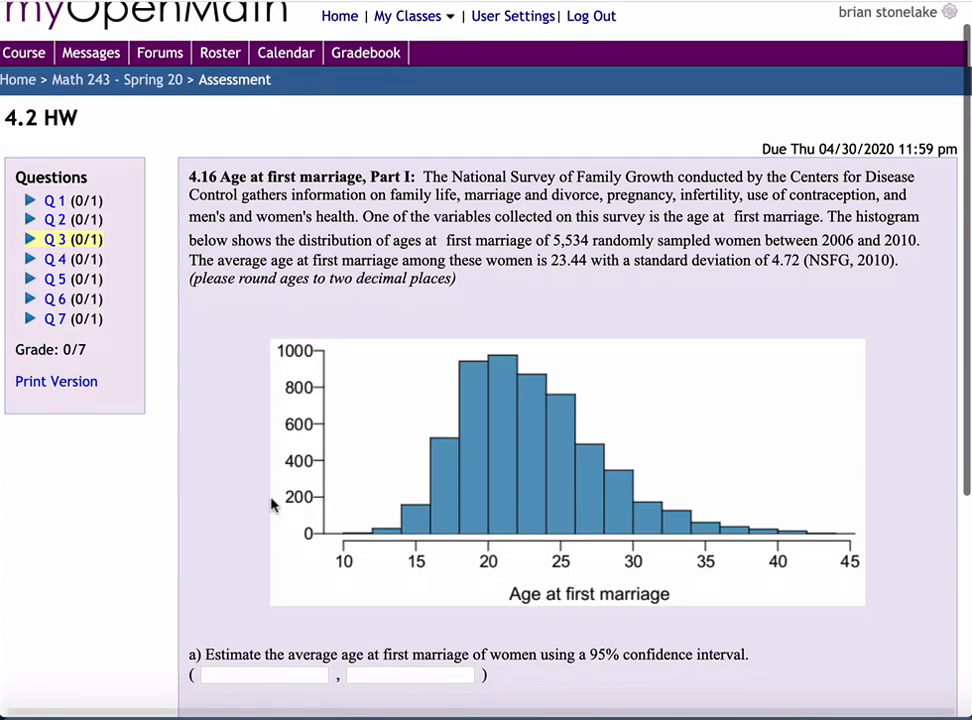
scroll("down", 3)
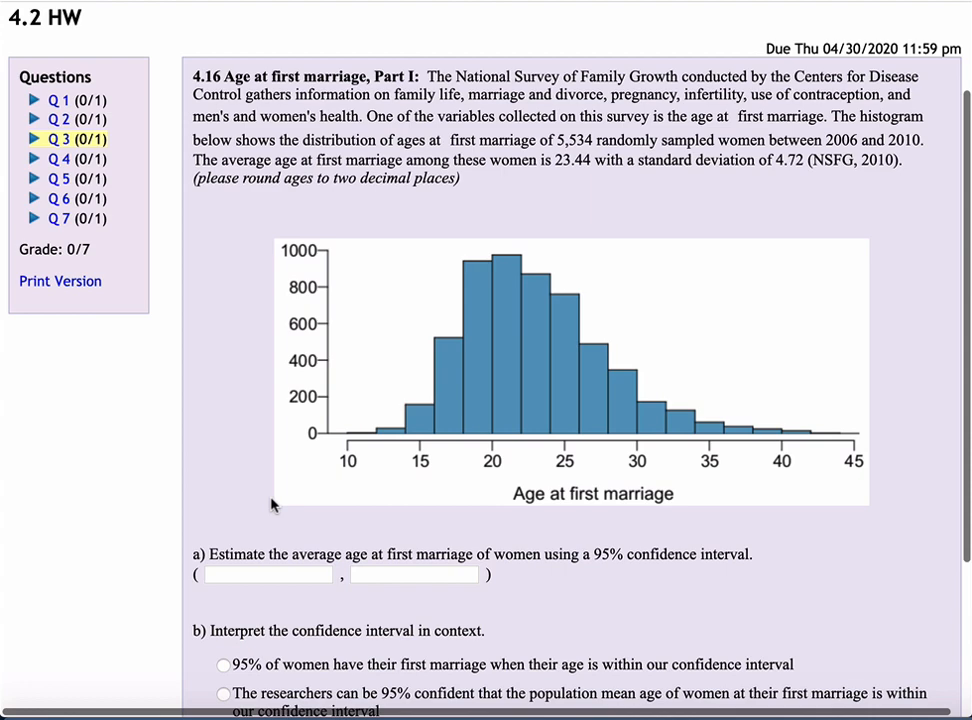
scroll("down", 3)
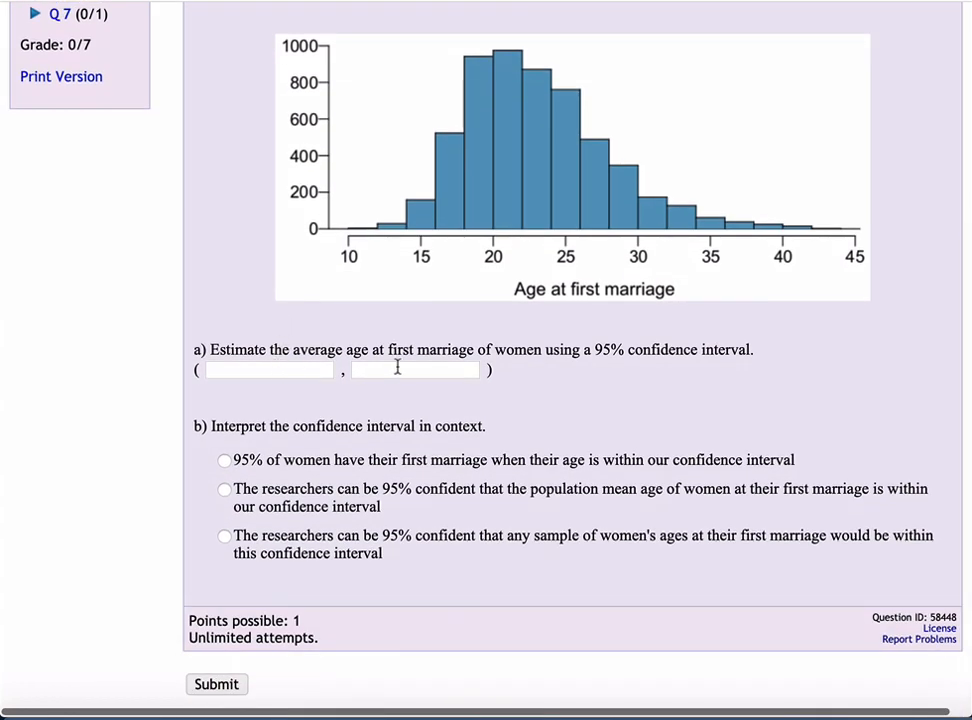
mouse_move(224, 588)
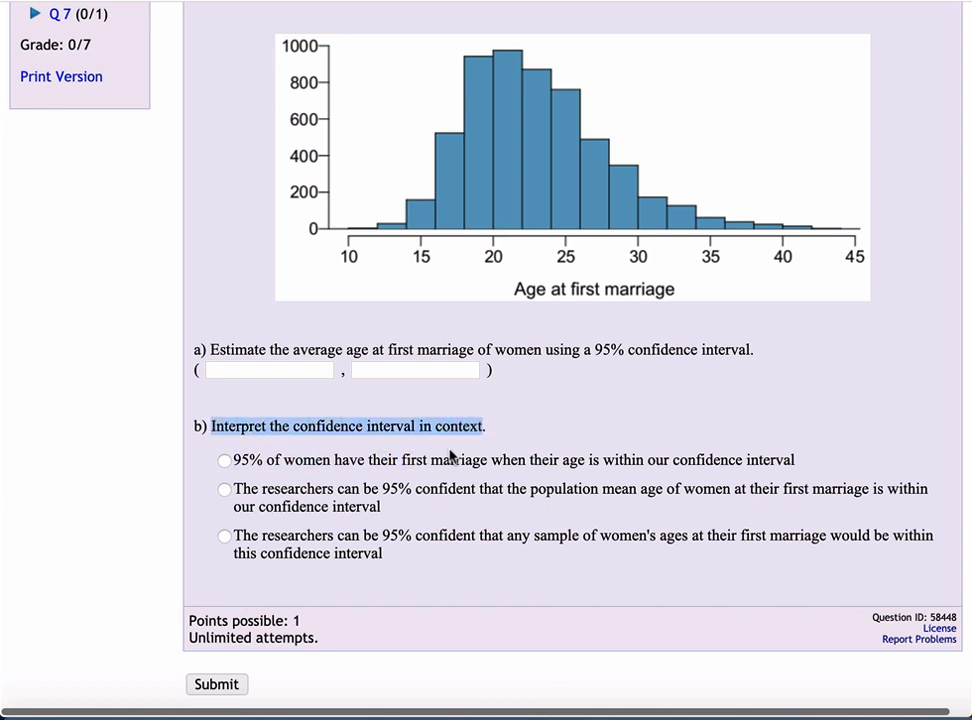
mouse_move(330, 560)
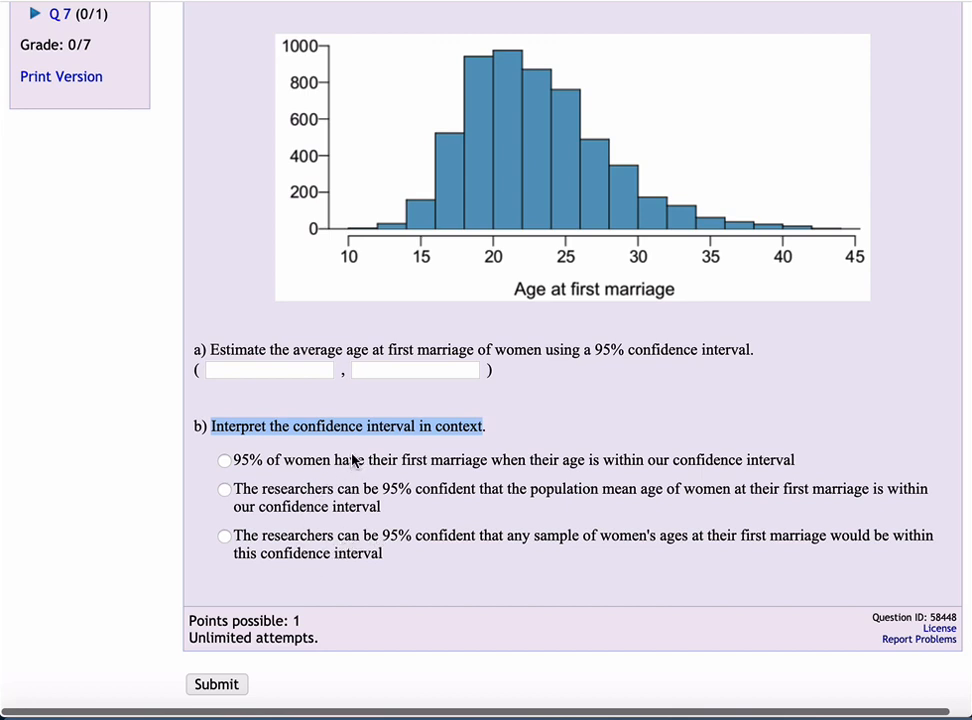
mouse_move(384, 424)
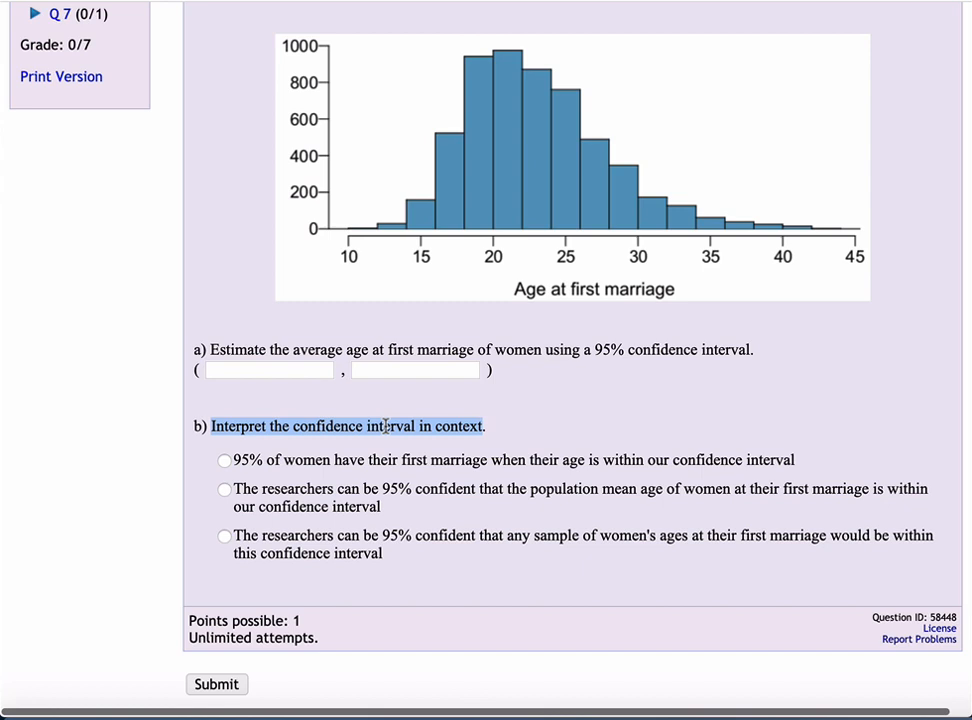
mouse_move(196, 516)
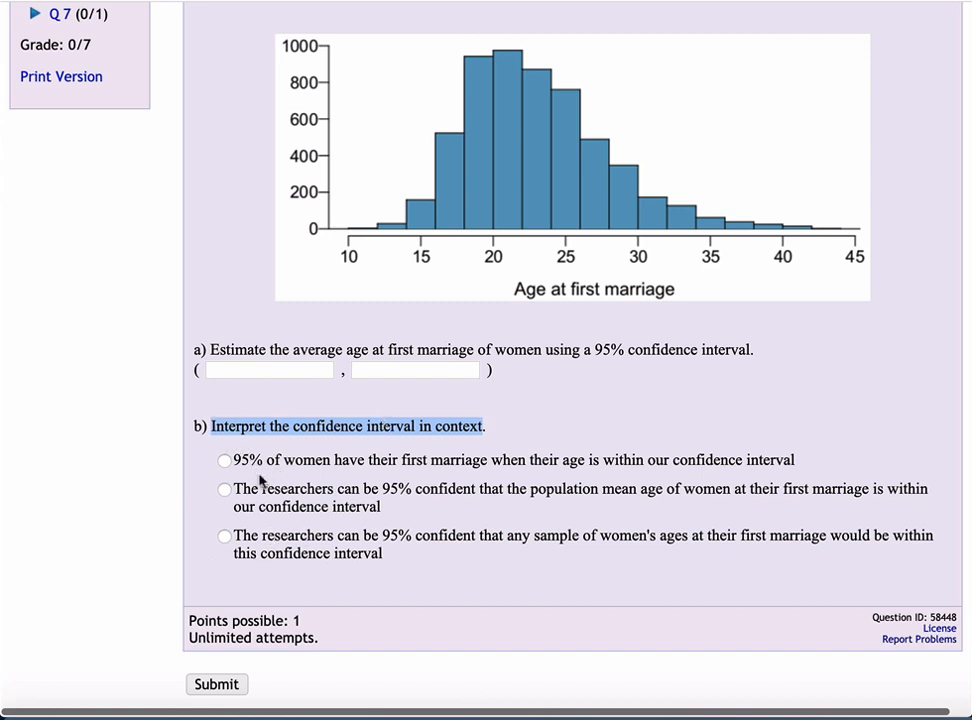
mouse_move(268, 276)
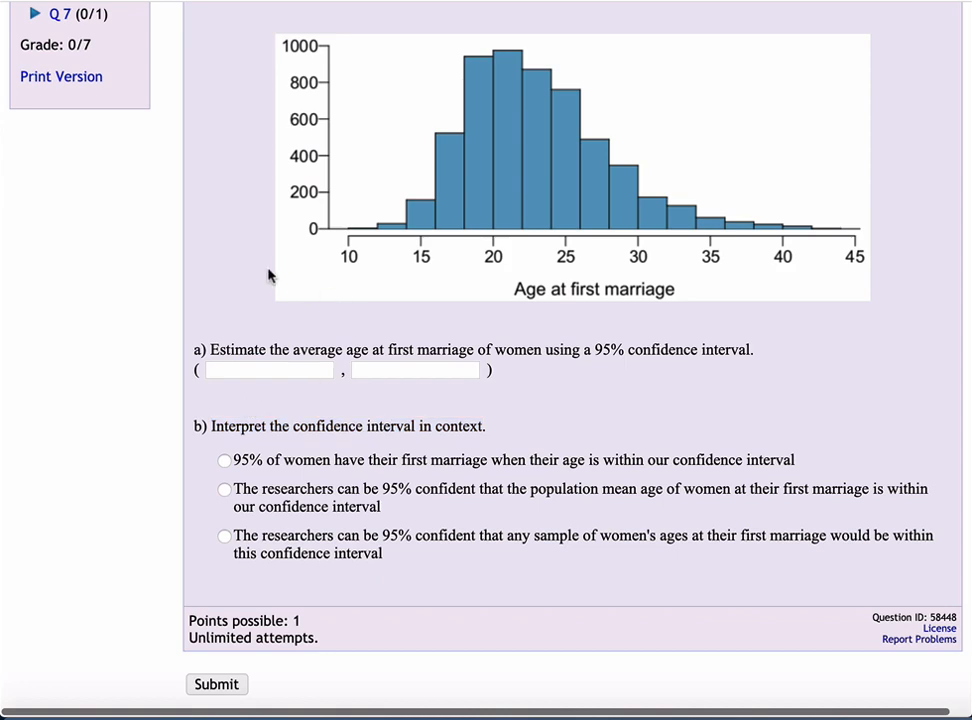
scroll("up", 3)
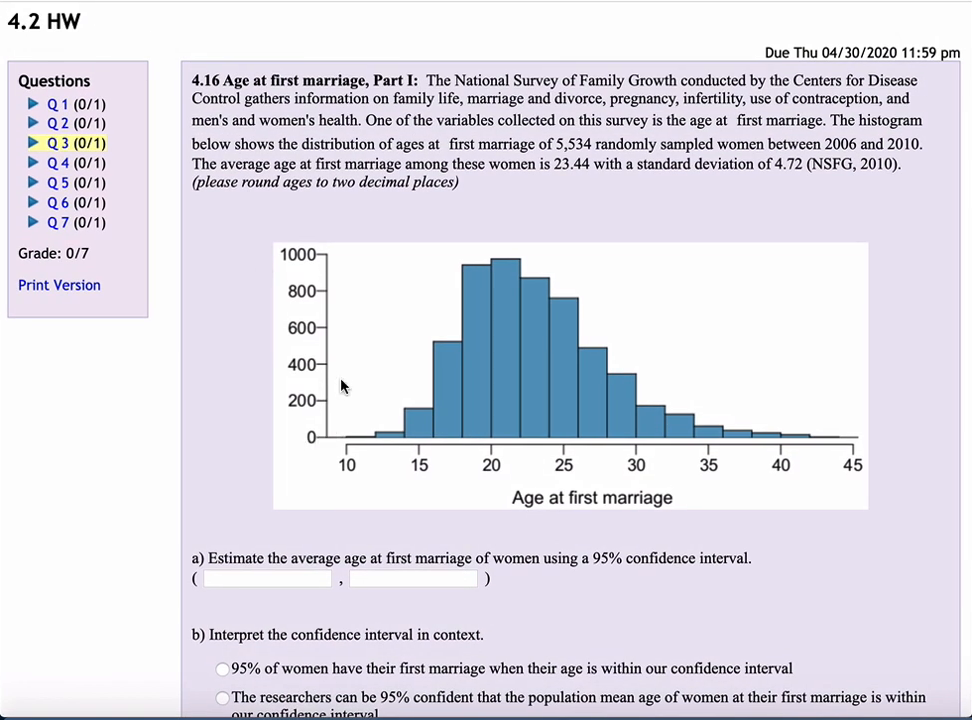
mouse_move(428, 374)
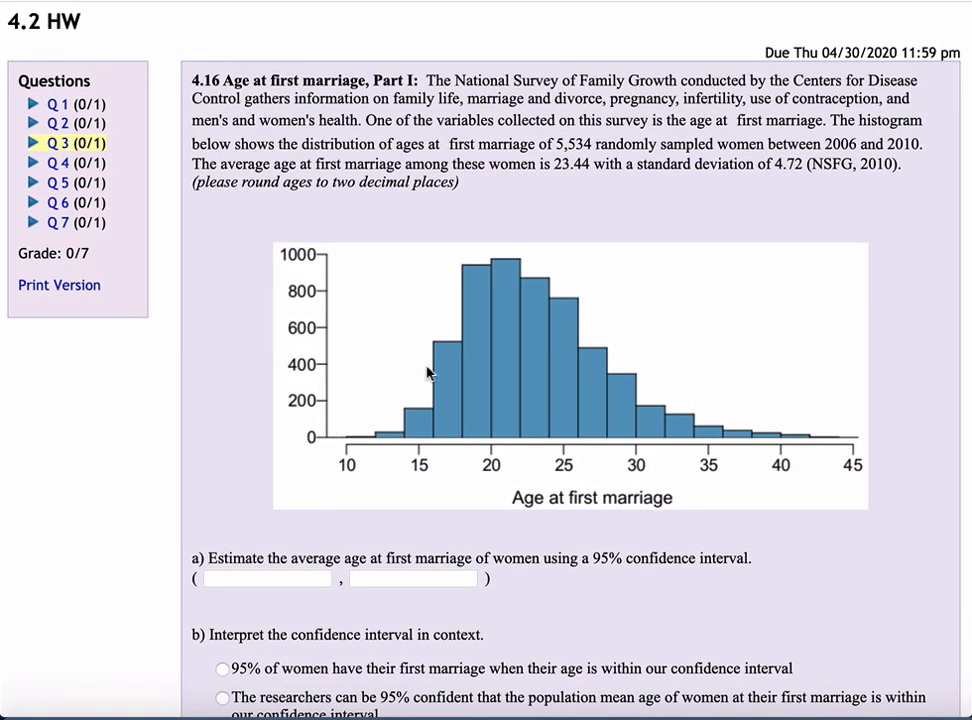
mouse_move(436, 376)
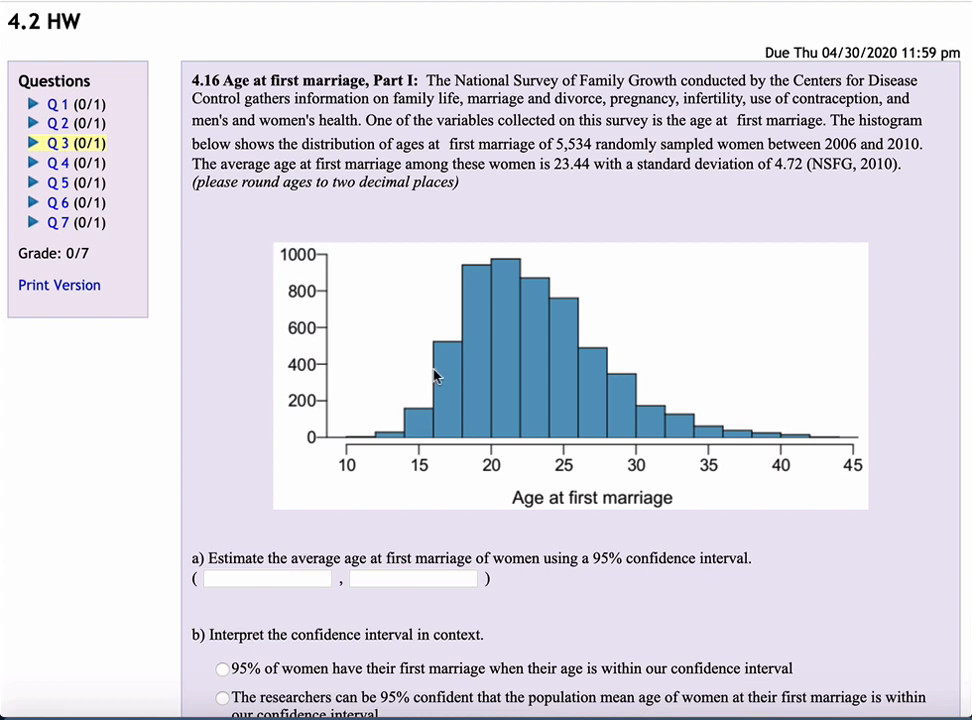
mouse_move(452, 372)
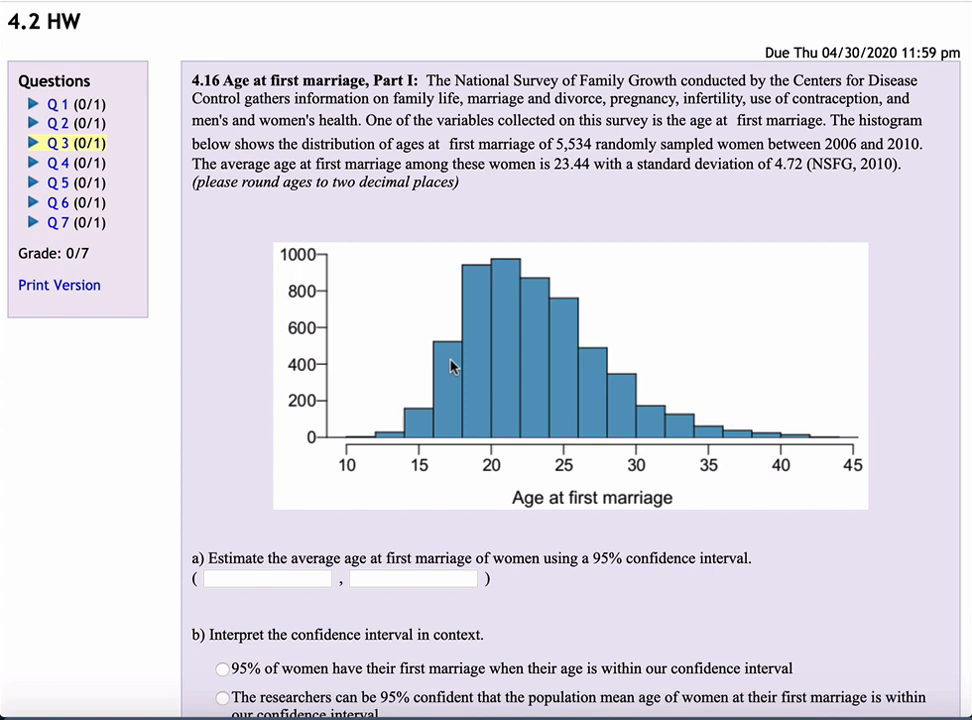
mouse_move(486, 328)
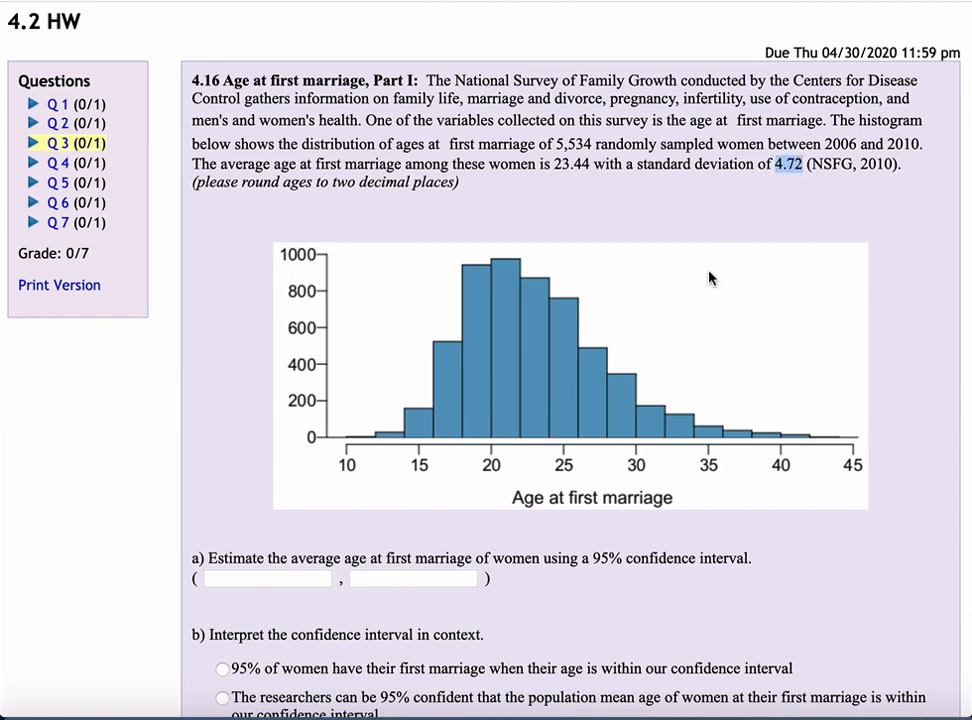
mouse_move(686, 300)
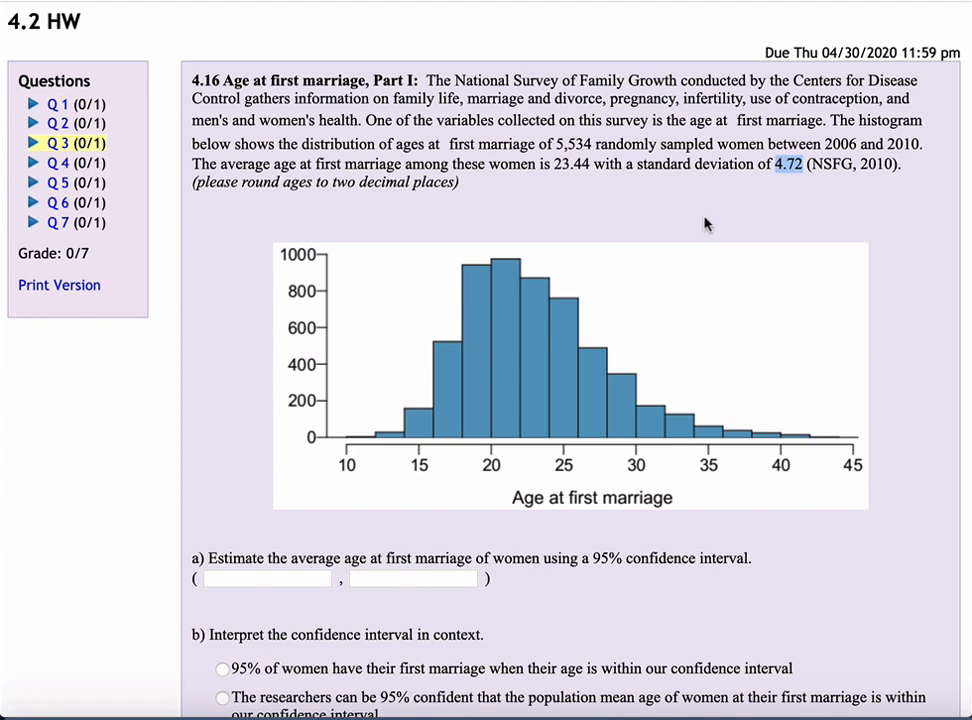
mouse_move(688, 188)
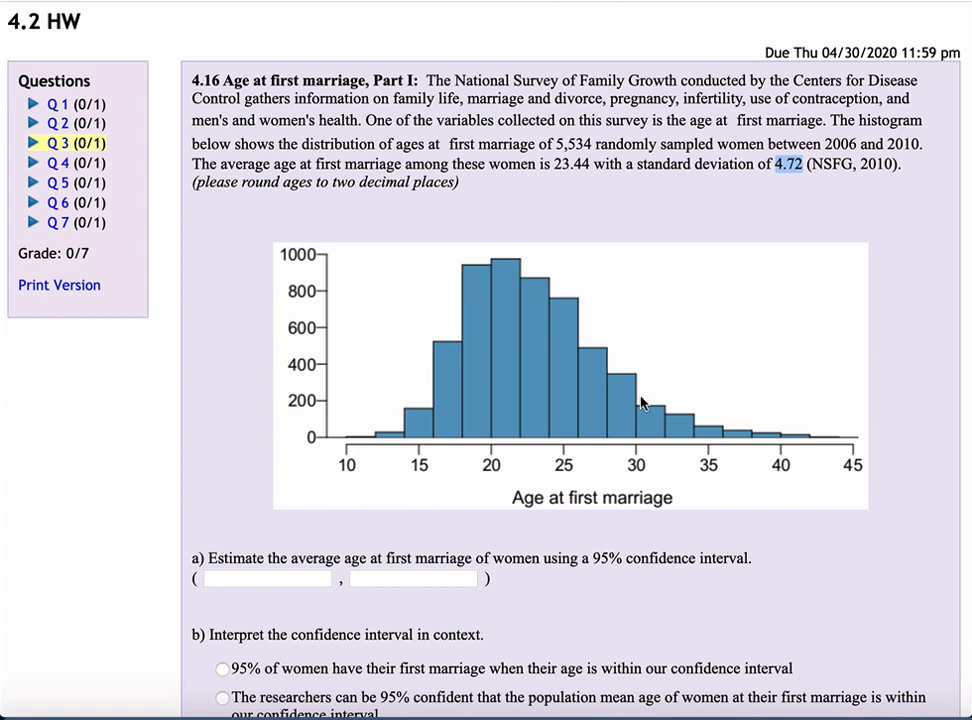
mouse_move(412, 438)
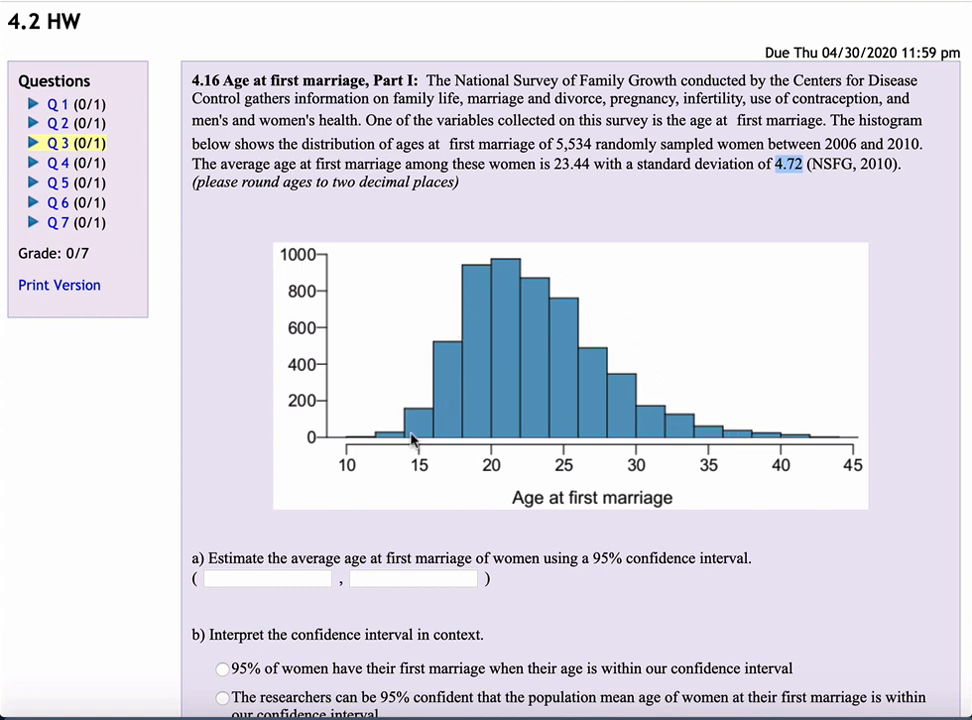
mouse_move(616, 512)
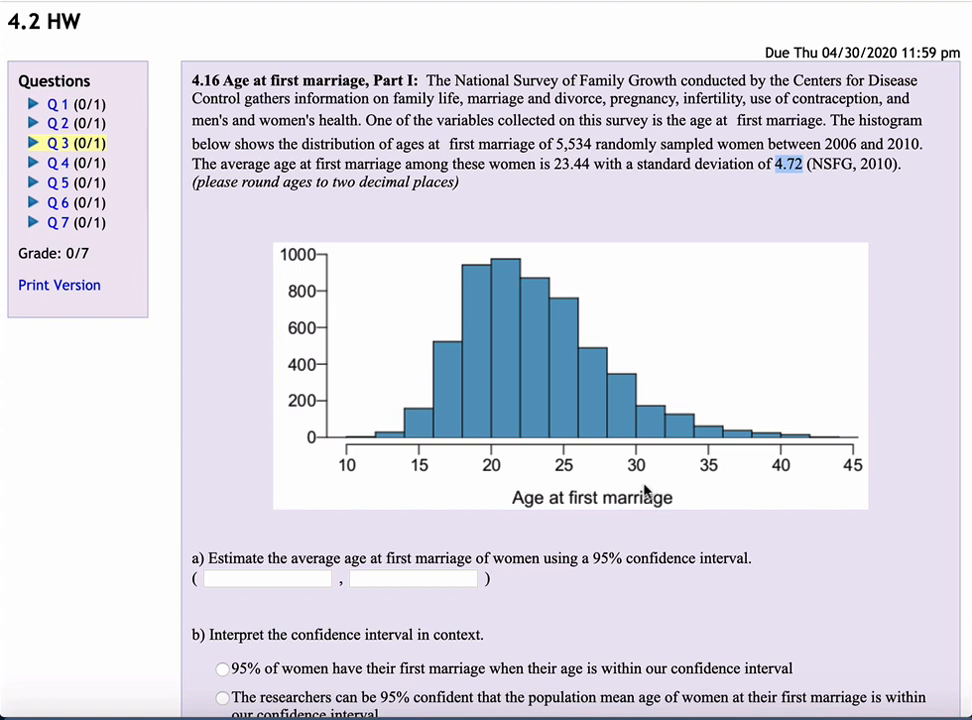
mouse_move(518, 294)
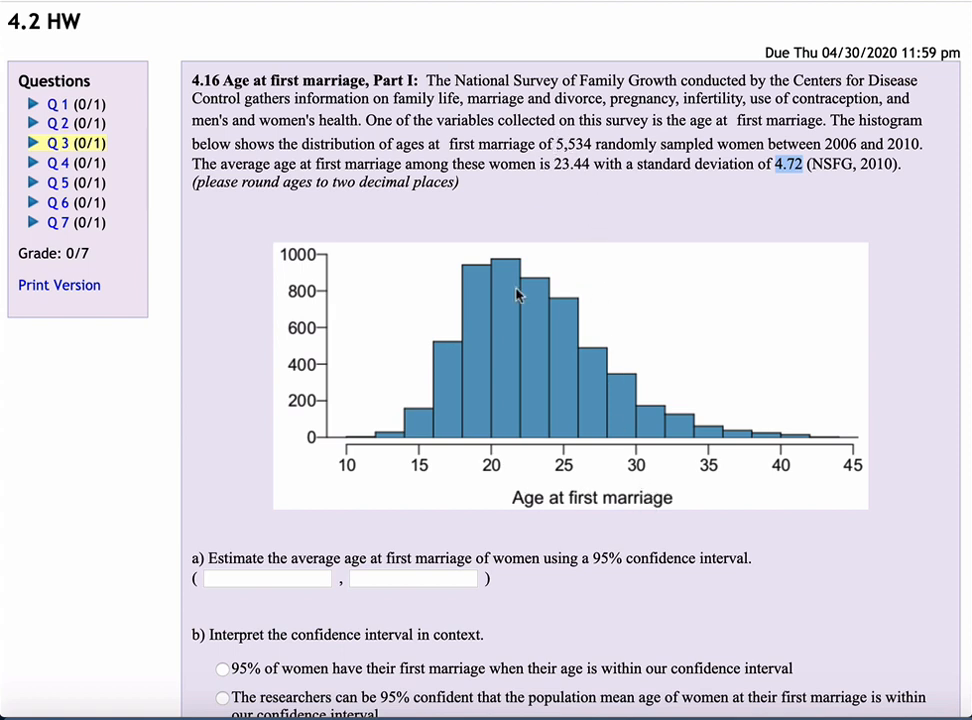
mouse_move(590, 144)
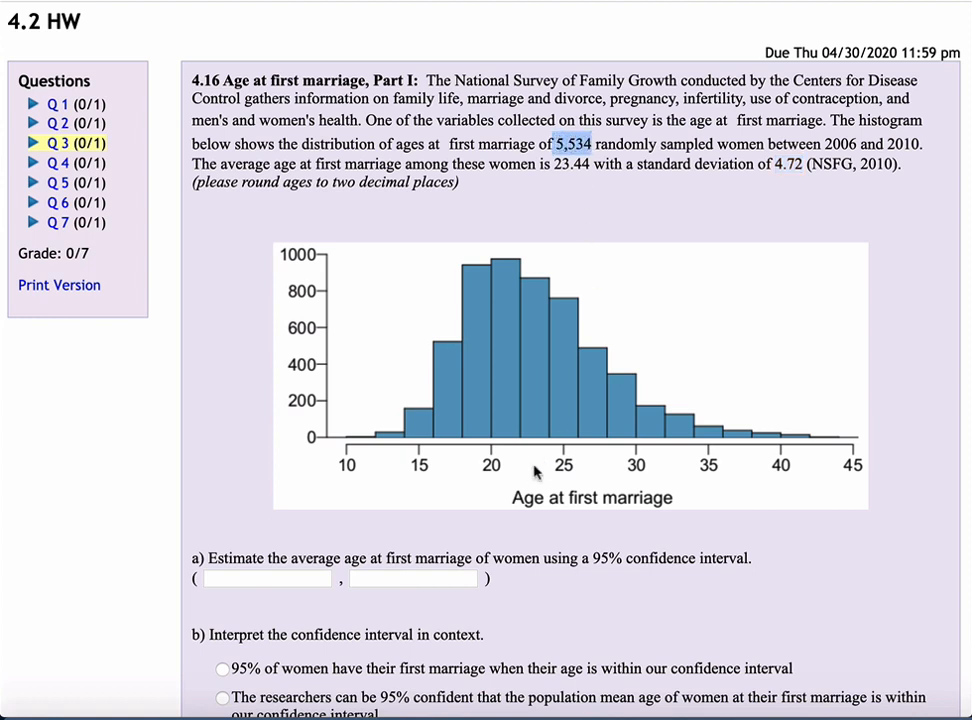
mouse_move(640, 386)
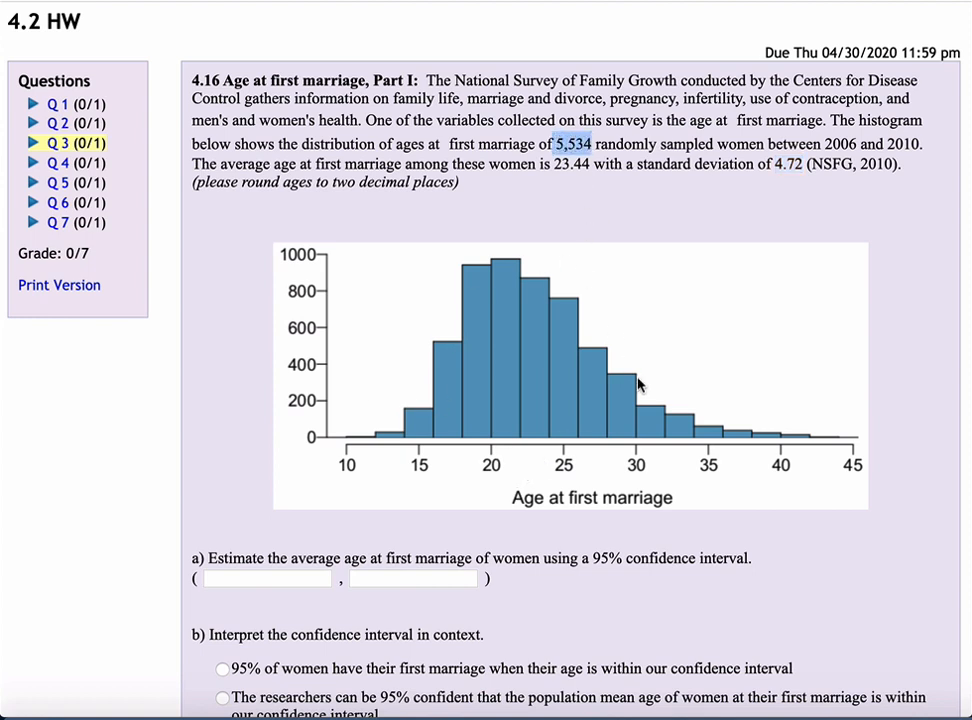
scroll("down", 3)
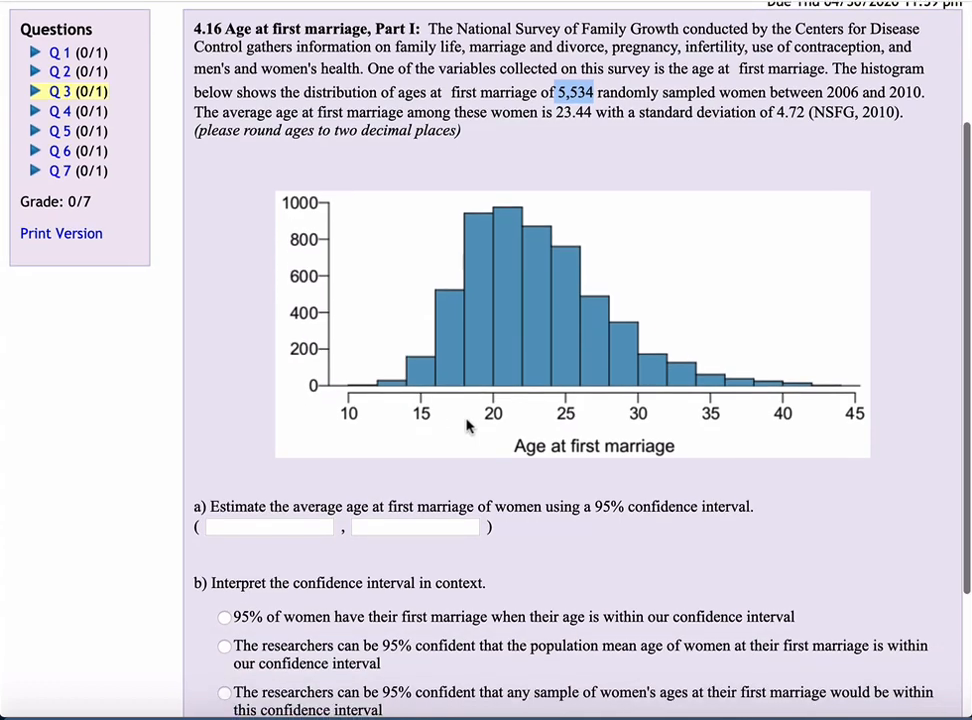
scroll("down", 3)
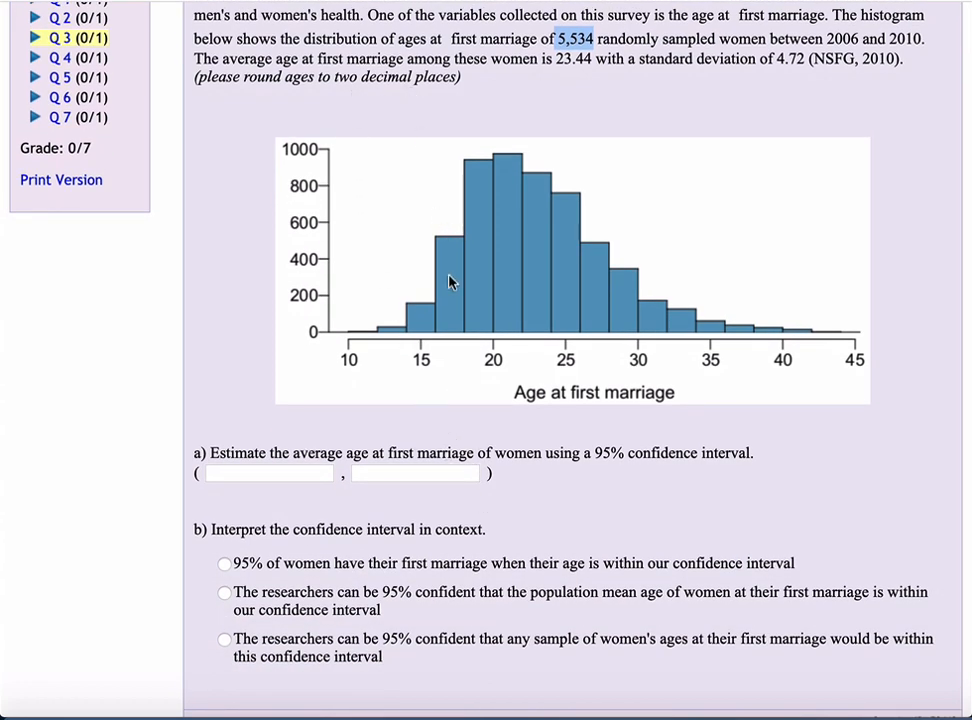
mouse_move(62, 66)
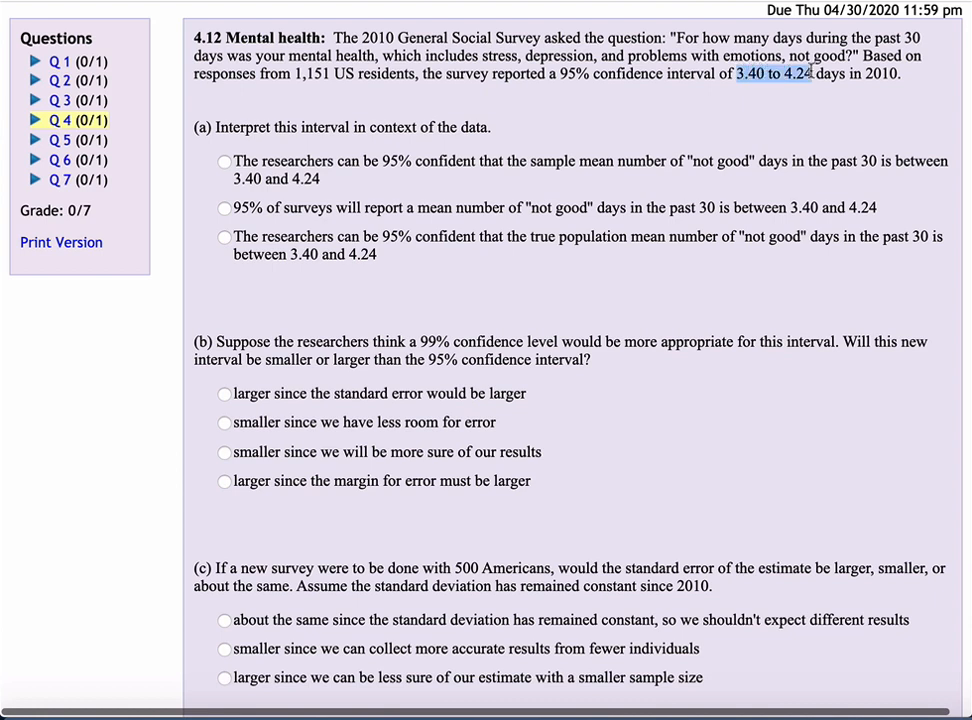
mouse_move(712, 296)
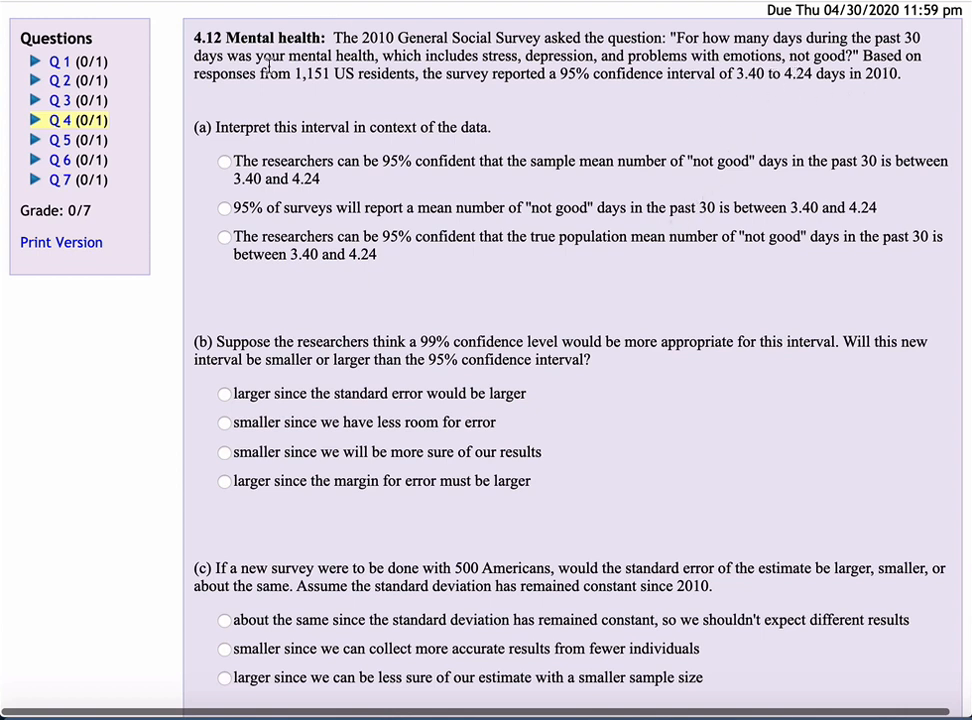
mouse_move(520, 412)
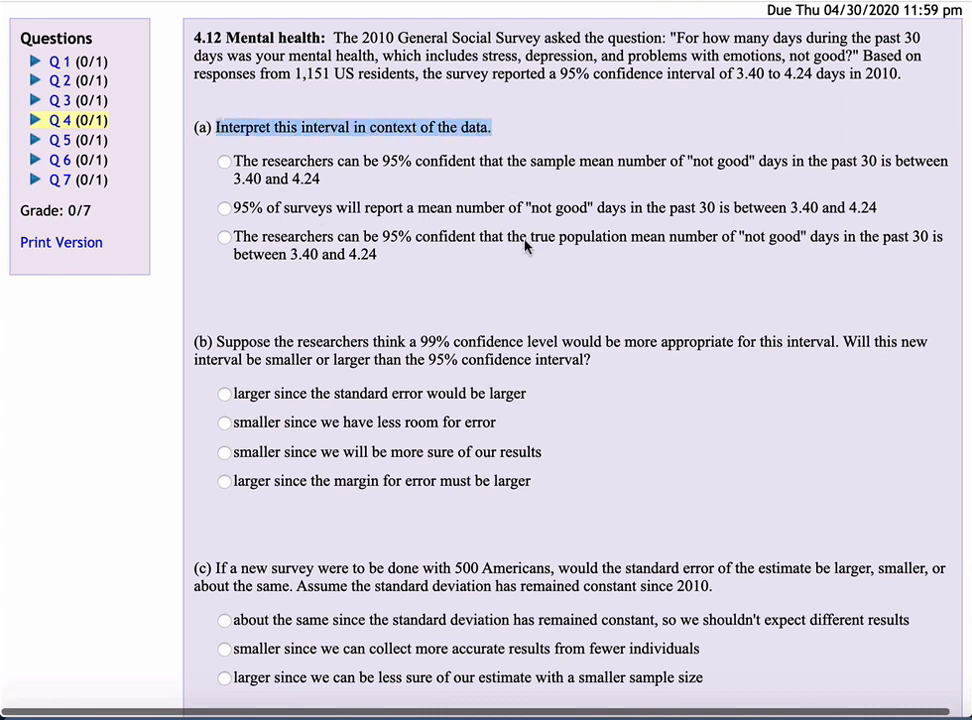
mouse_move(480, 338)
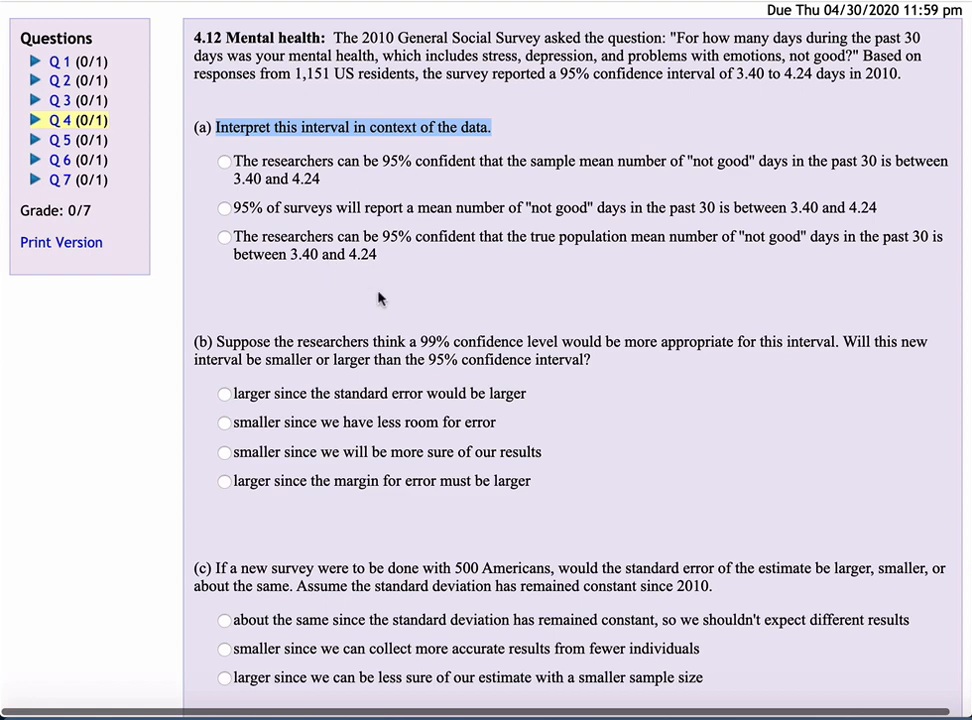
Scroll down through parts (a), (b) and (c) of the mental-health question
scroll("down", 3)
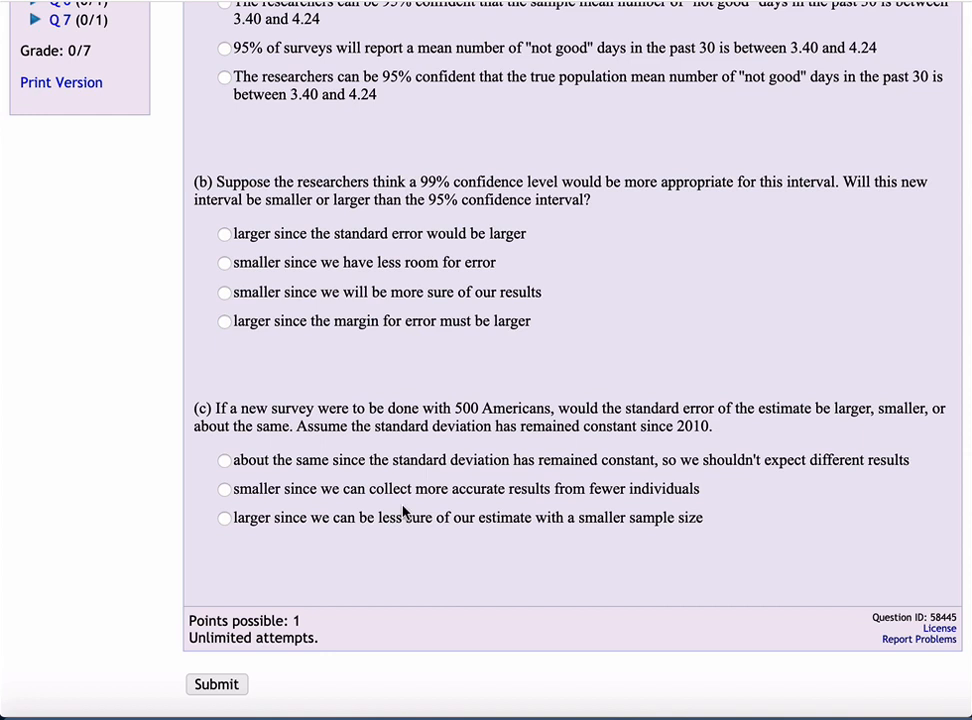
mouse_move(456, 380)
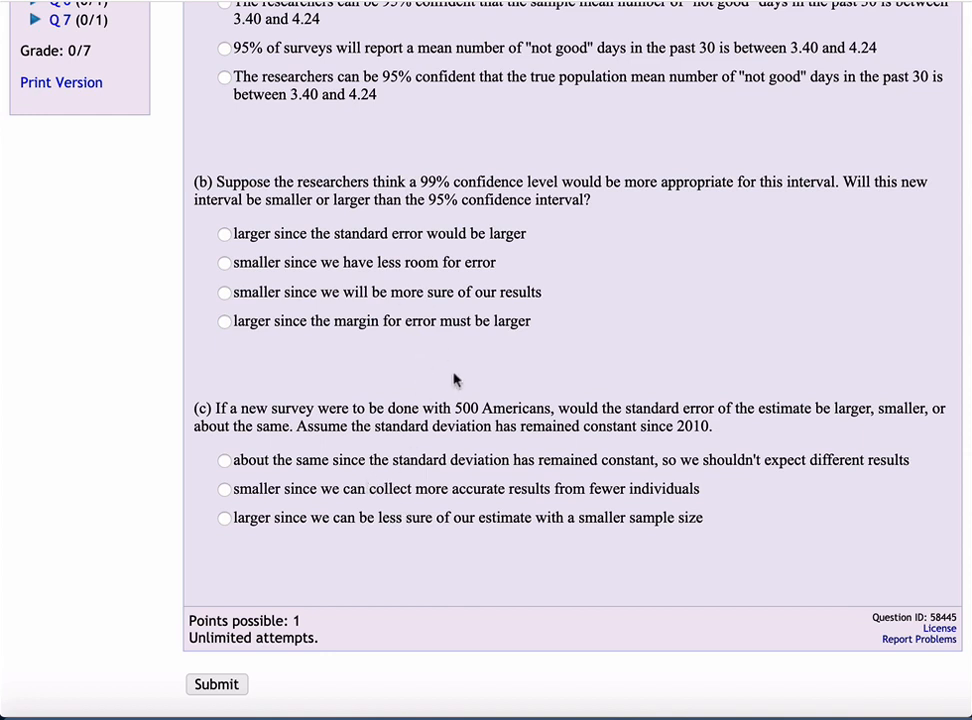
mouse_move(388, 474)
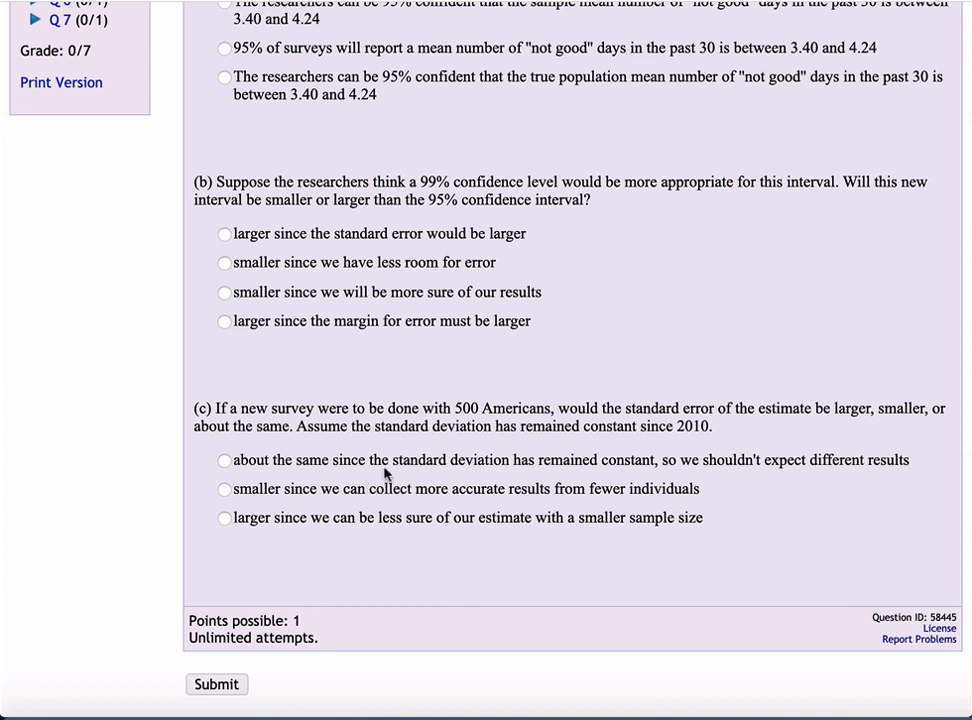
mouse_move(366, 482)
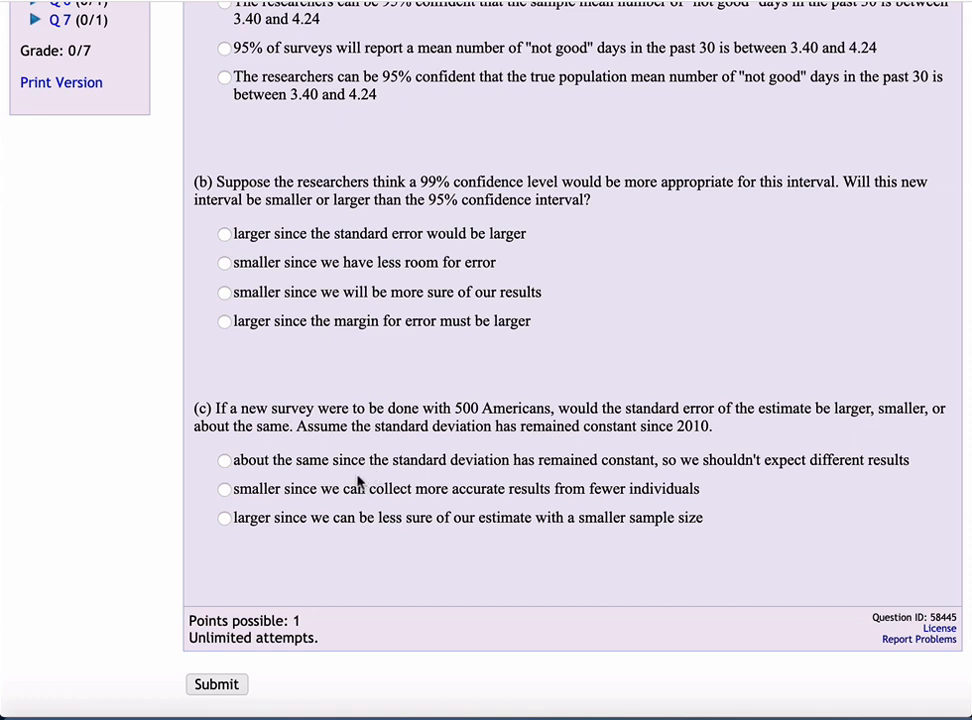
mouse_move(312, 308)
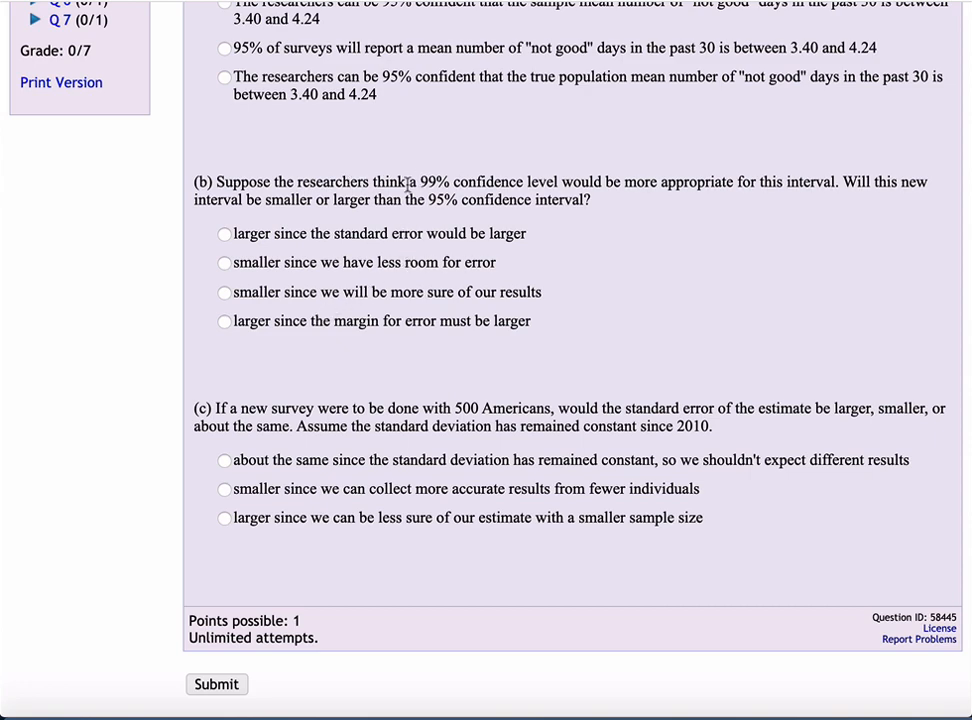
mouse_move(560, 180)
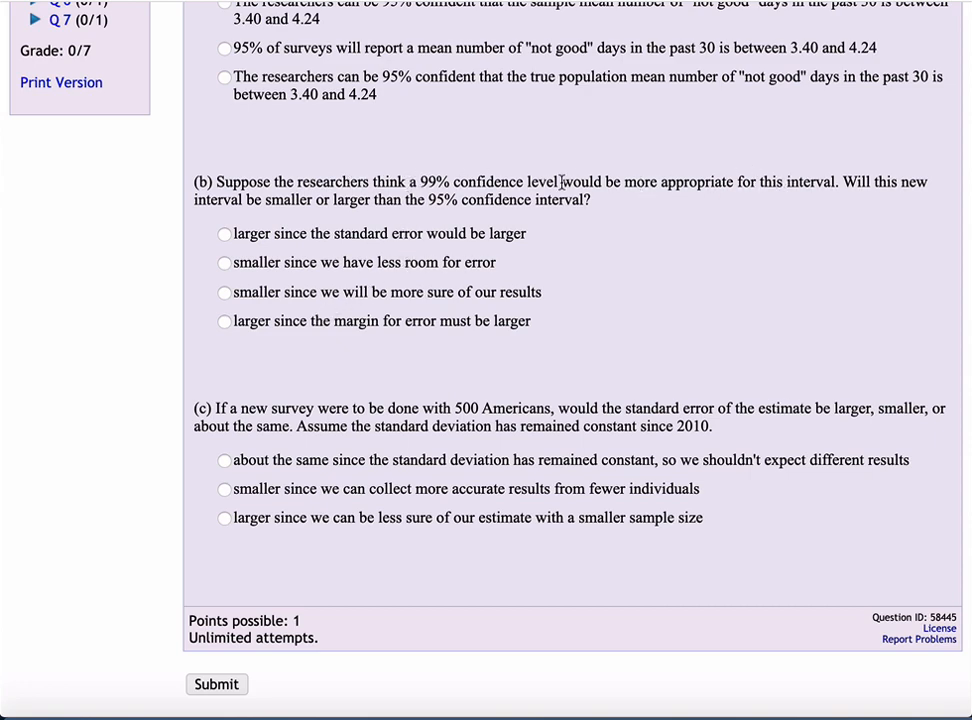
scroll("up", 3)
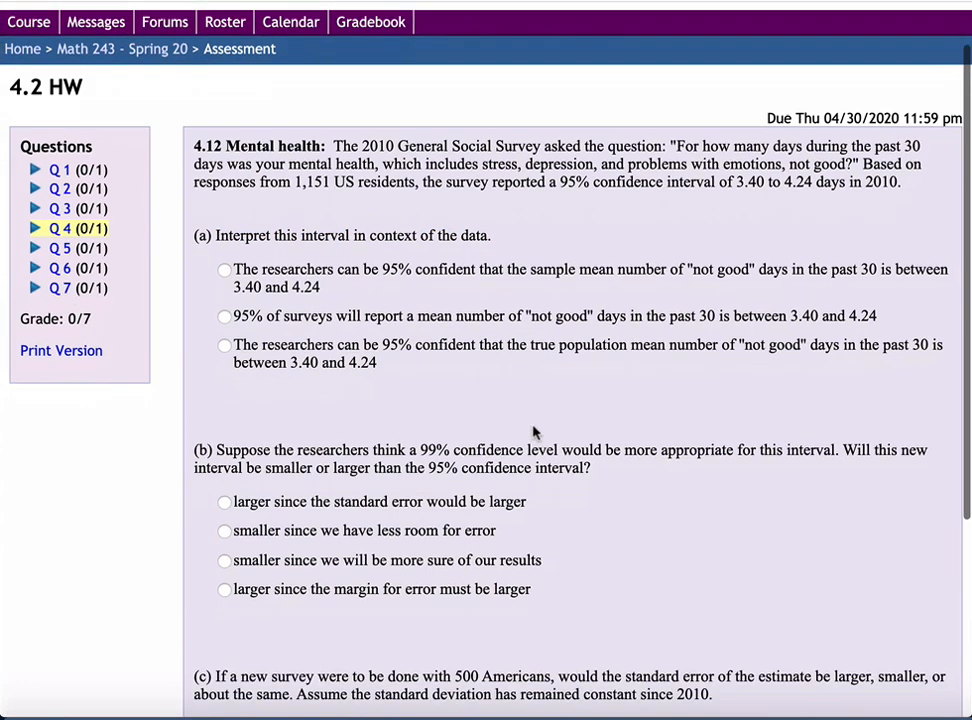
scroll("down", 3)
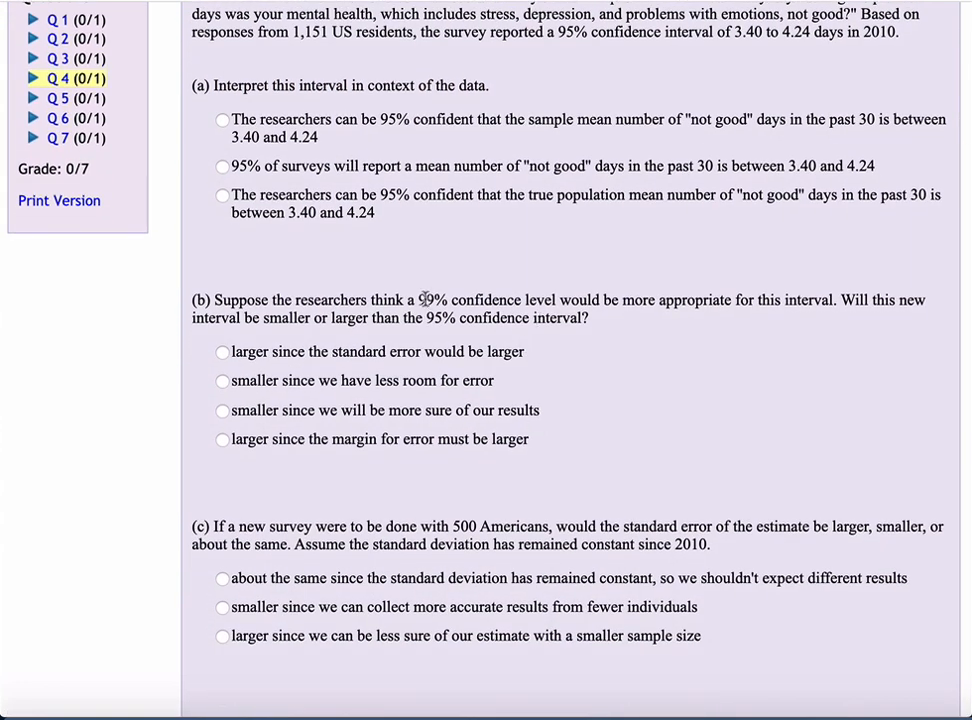
scroll("down", 3)
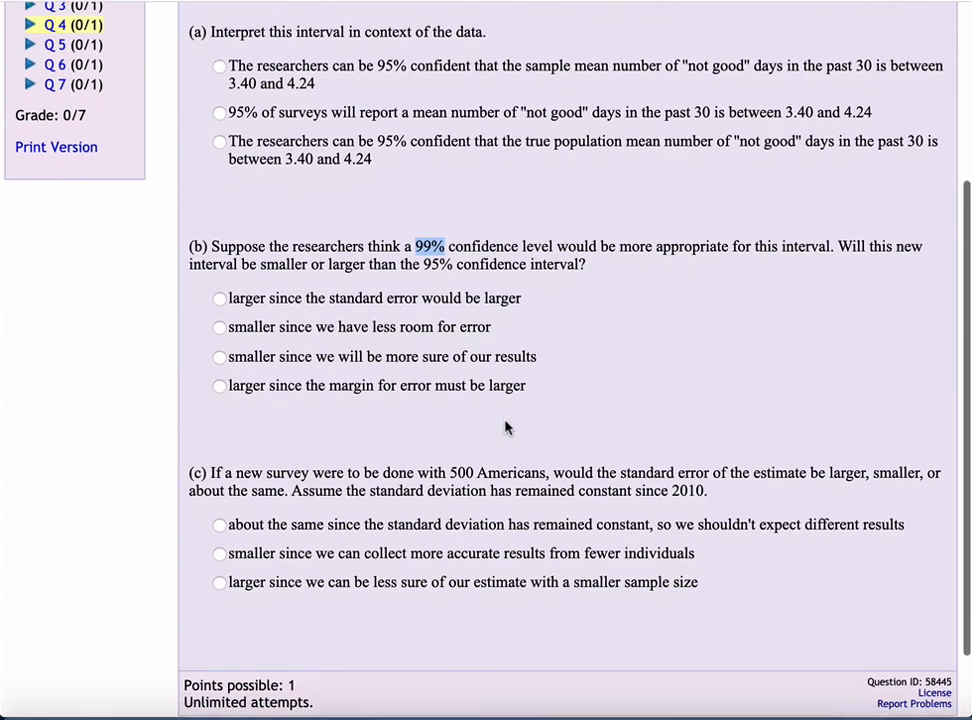
scroll("down", 3)
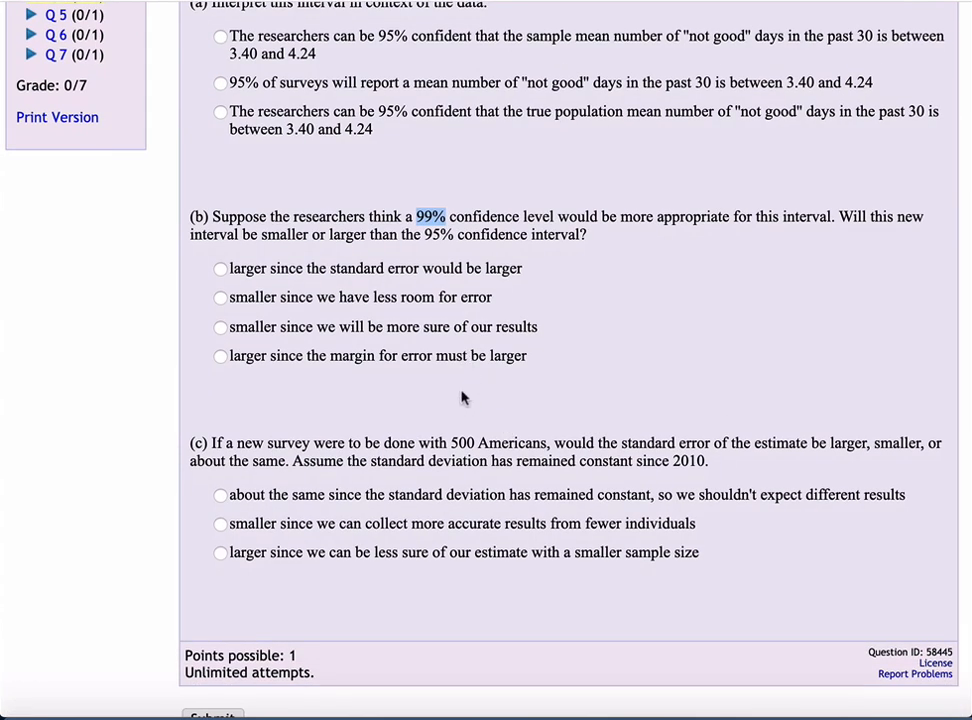
mouse_move(276, 240)
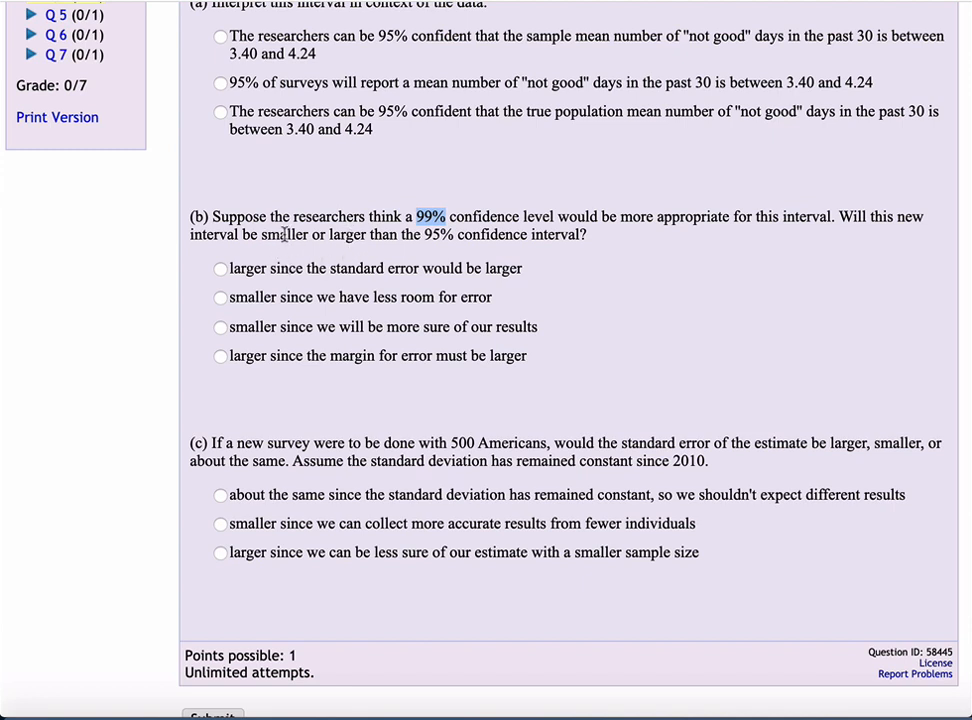
mouse_move(348, 250)
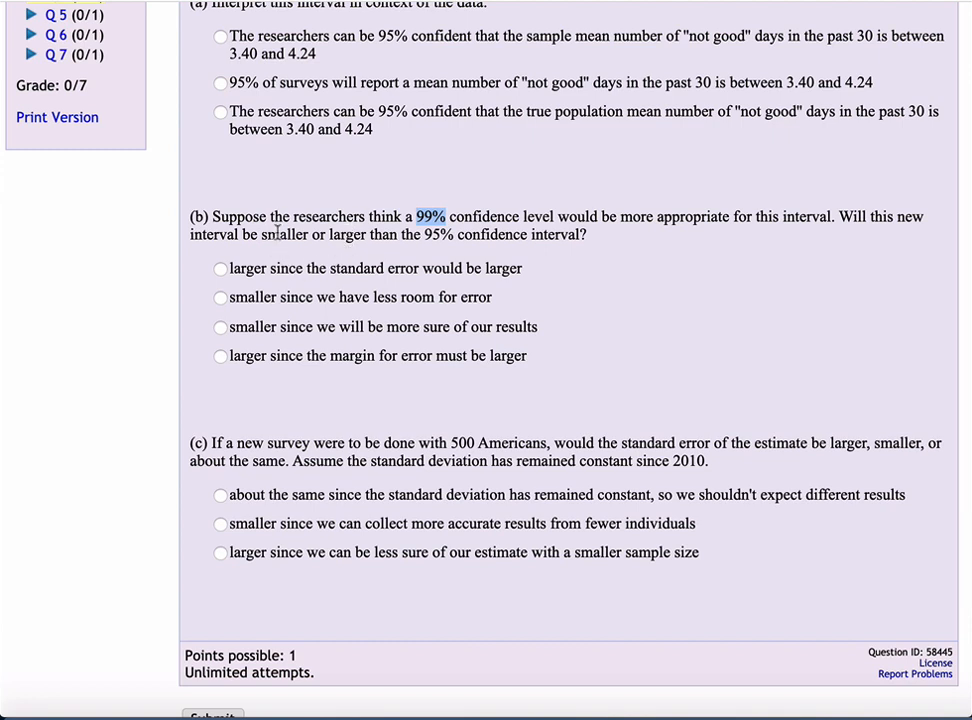
mouse_move(468, 234)
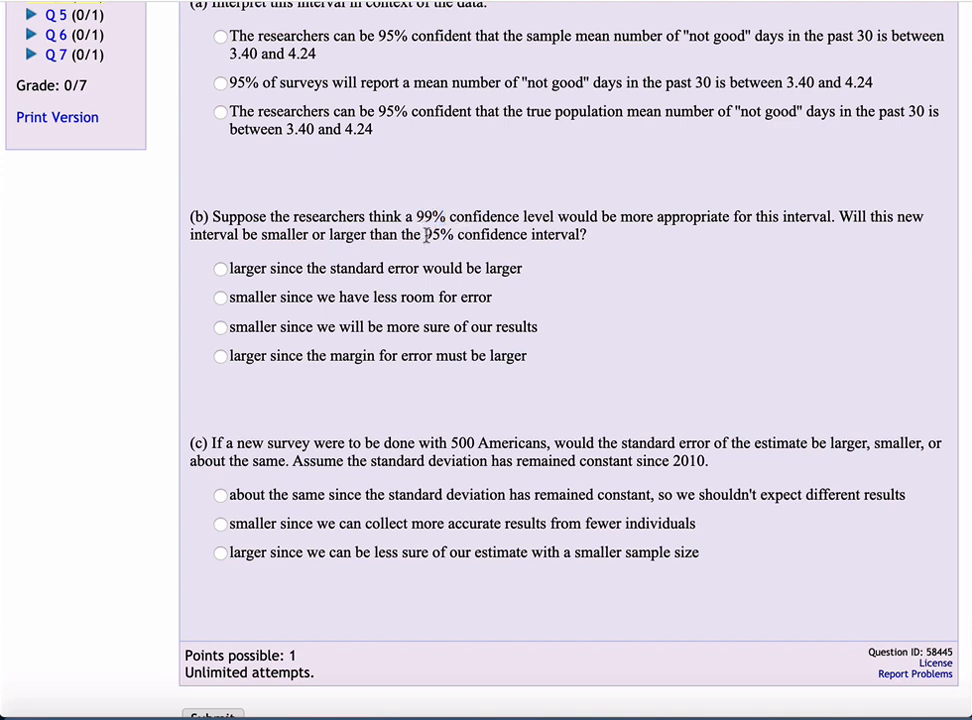
mouse_move(404, 420)
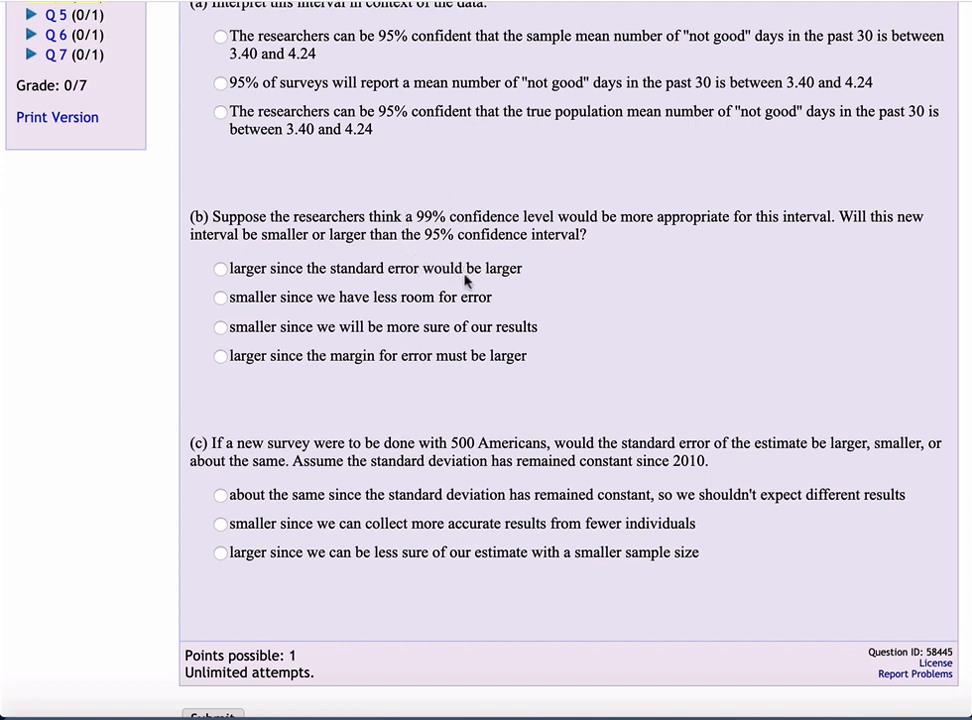
scroll("down", 3)
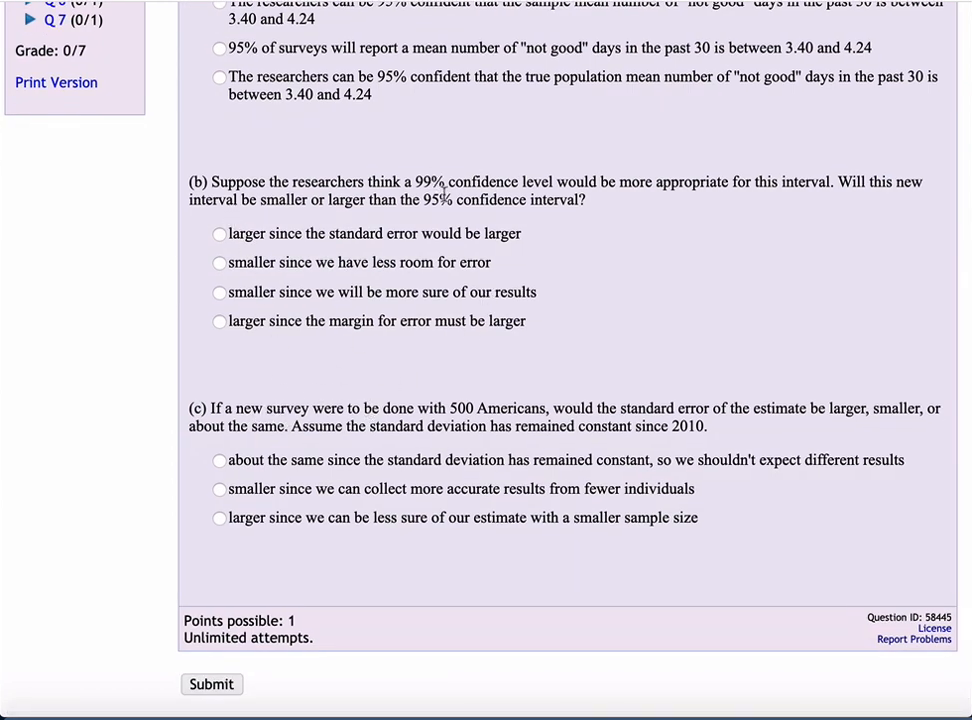
mouse_move(456, 362)
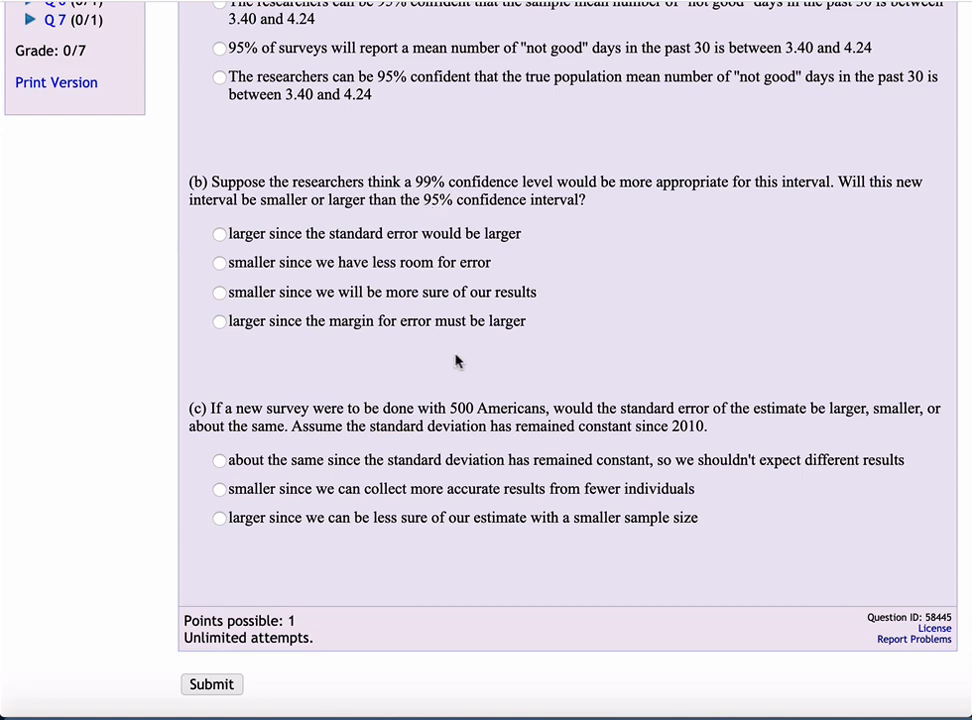
scroll("up", 3)
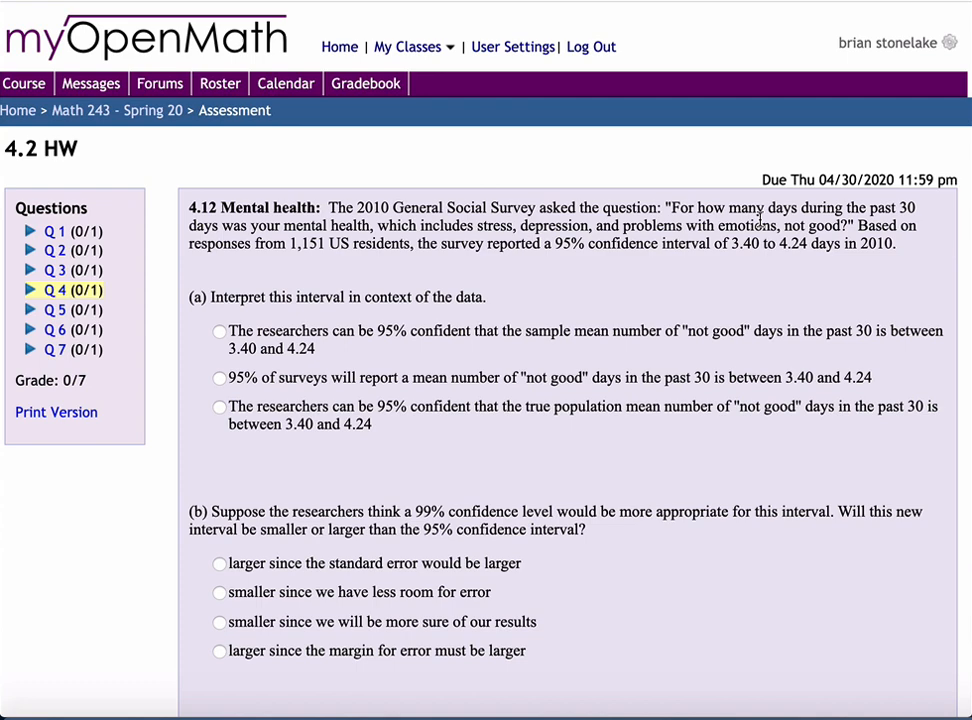
mouse_move(288, 244)
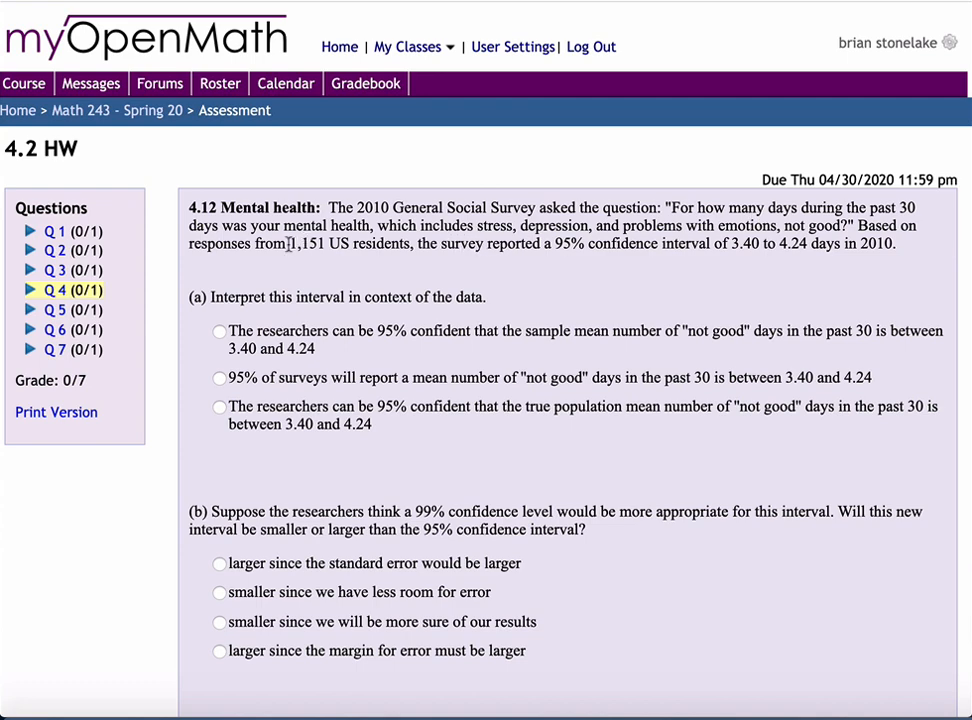
scroll("down", 3)
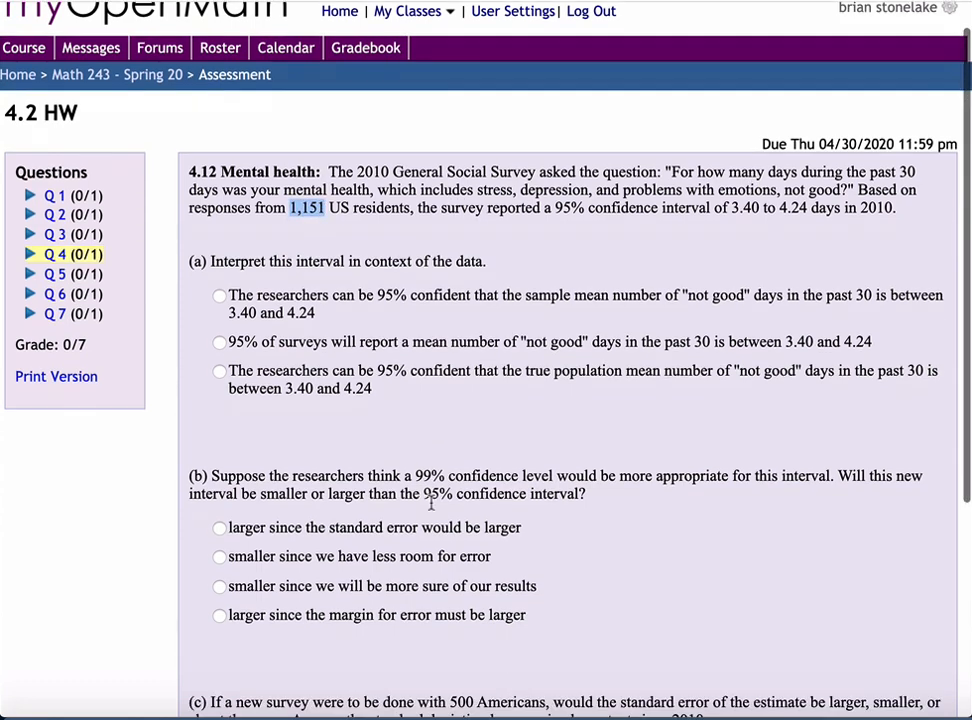
scroll("down", 3)
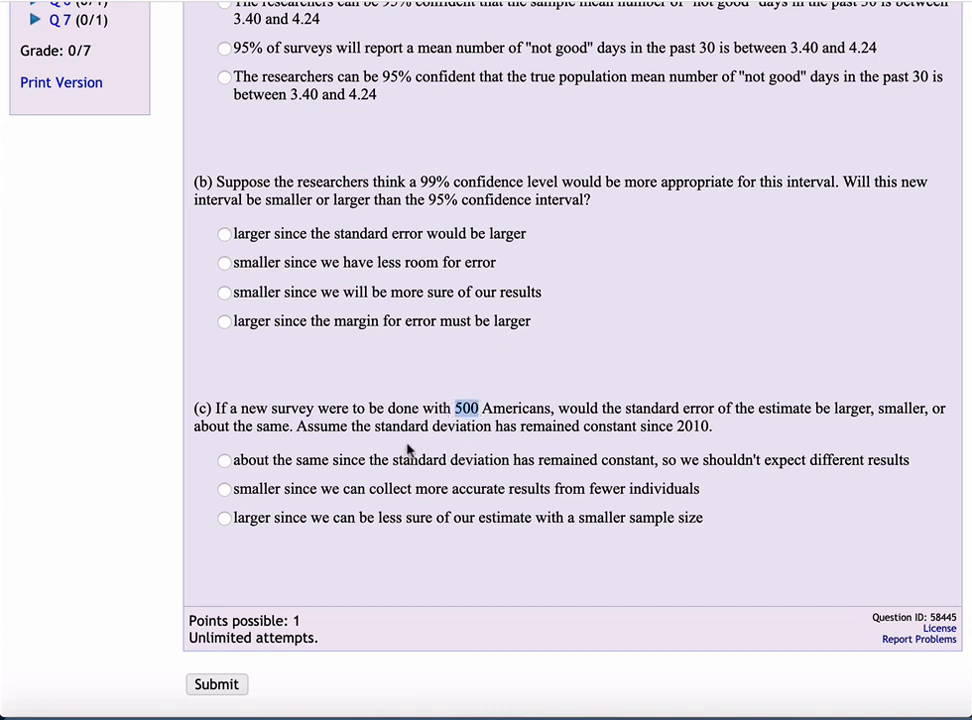
mouse_move(452, 404)
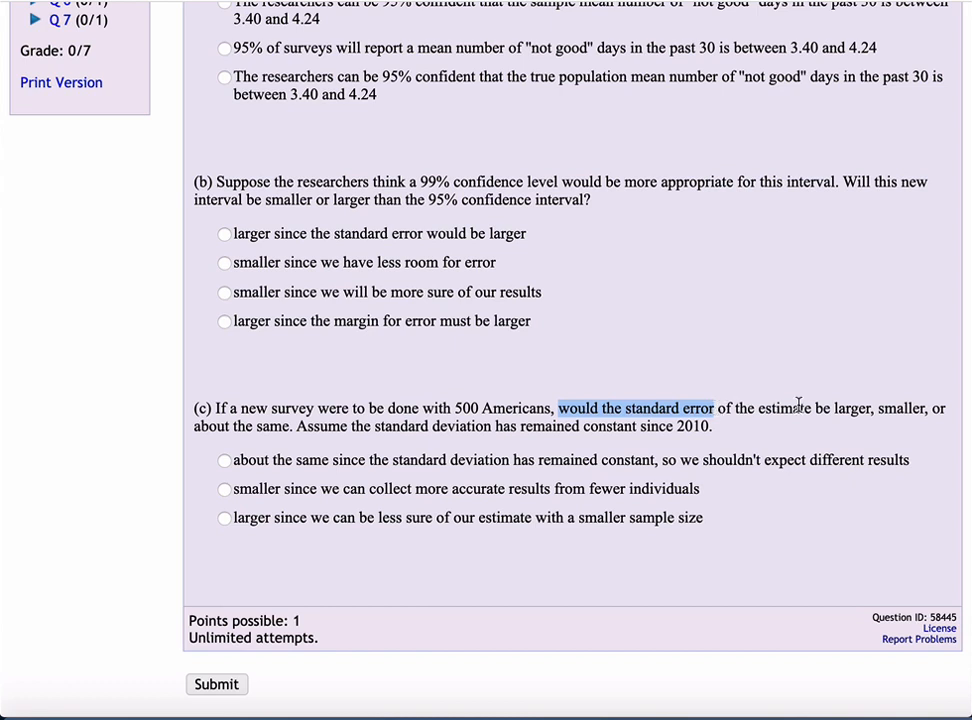
mouse_move(476, 408)
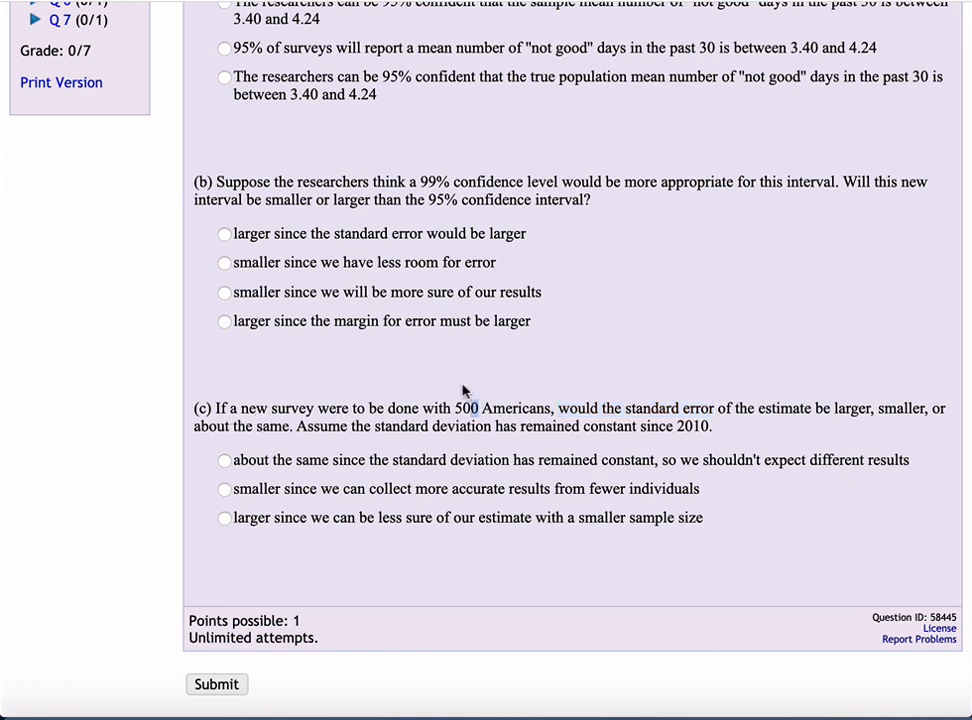
scroll("up", 3)
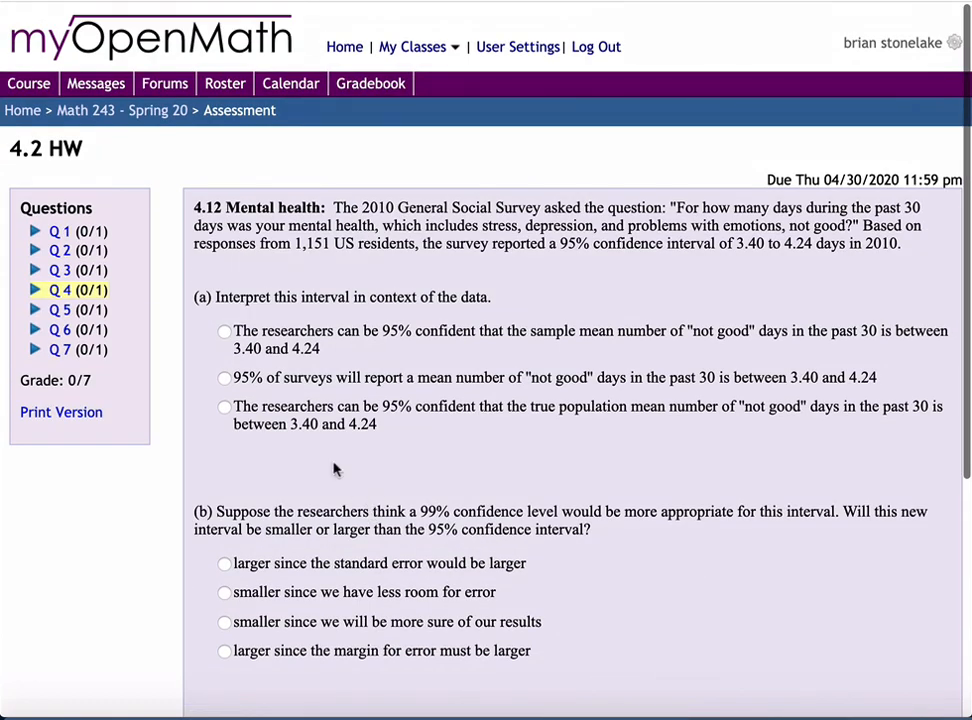
mouse_move(124, 344)
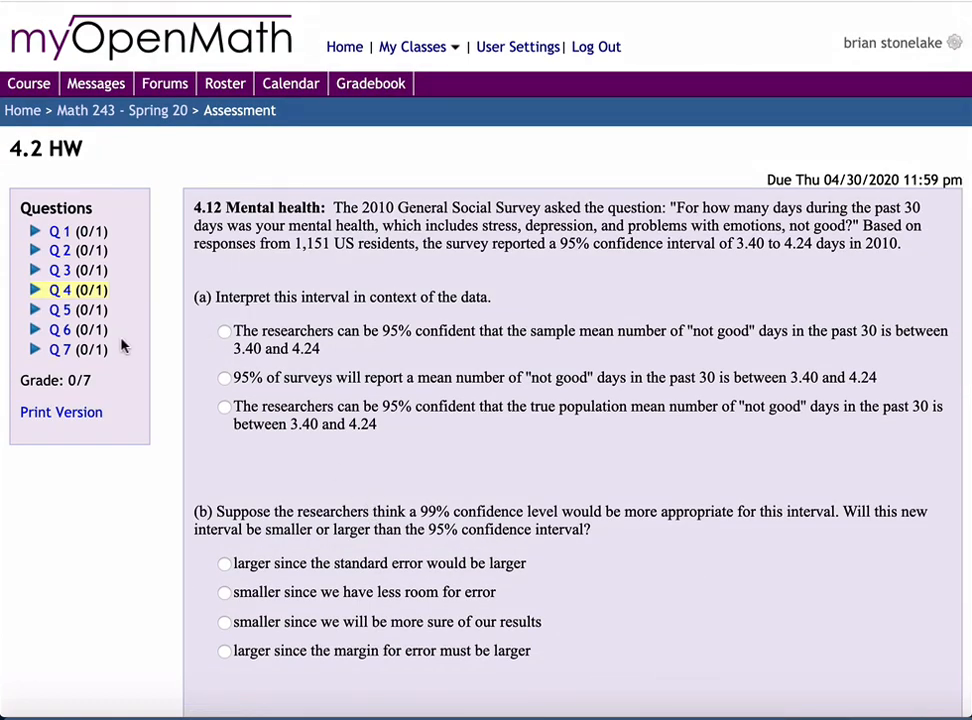
mouse_move(60, 316)
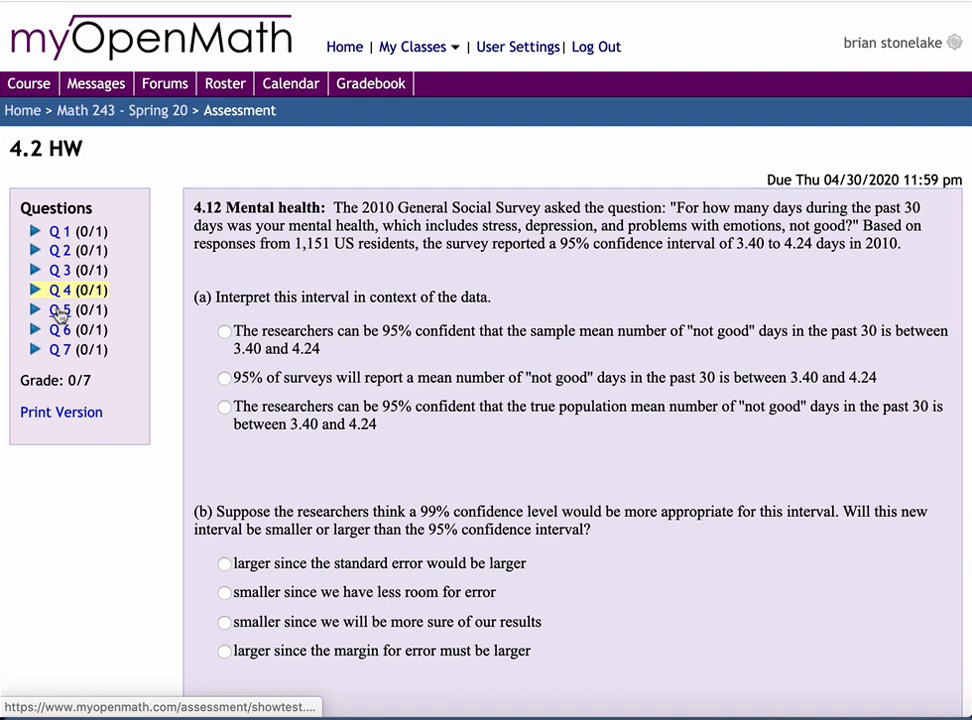
On question 5, try the 100/95% and 30/95% options before settling on sample size 30 with 99% confidence
left_click(60, 308)
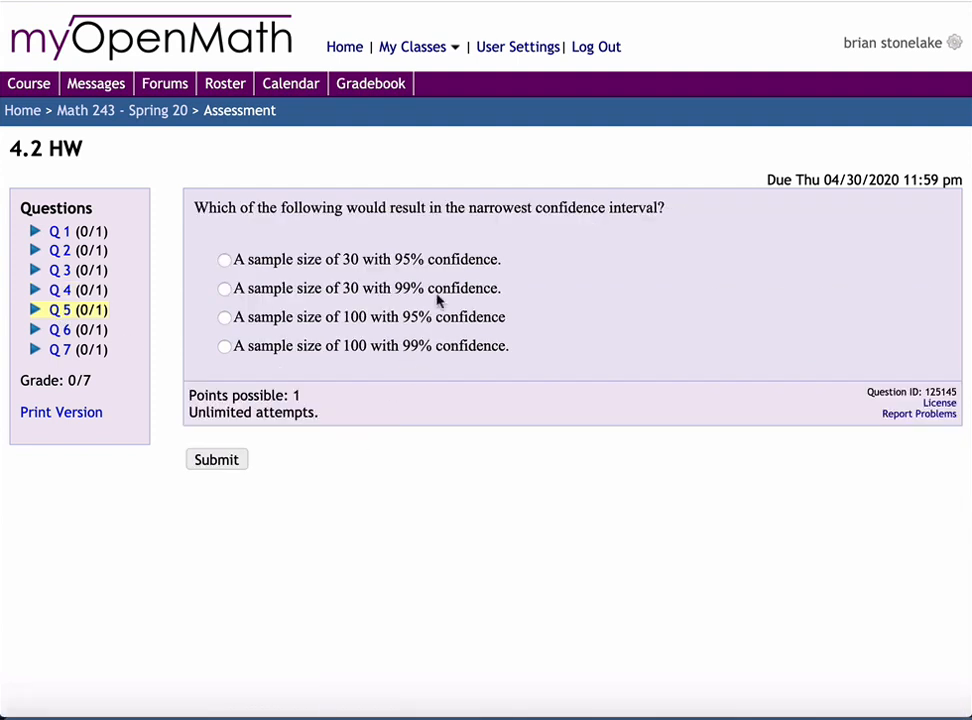
mouse_move(320, 348)
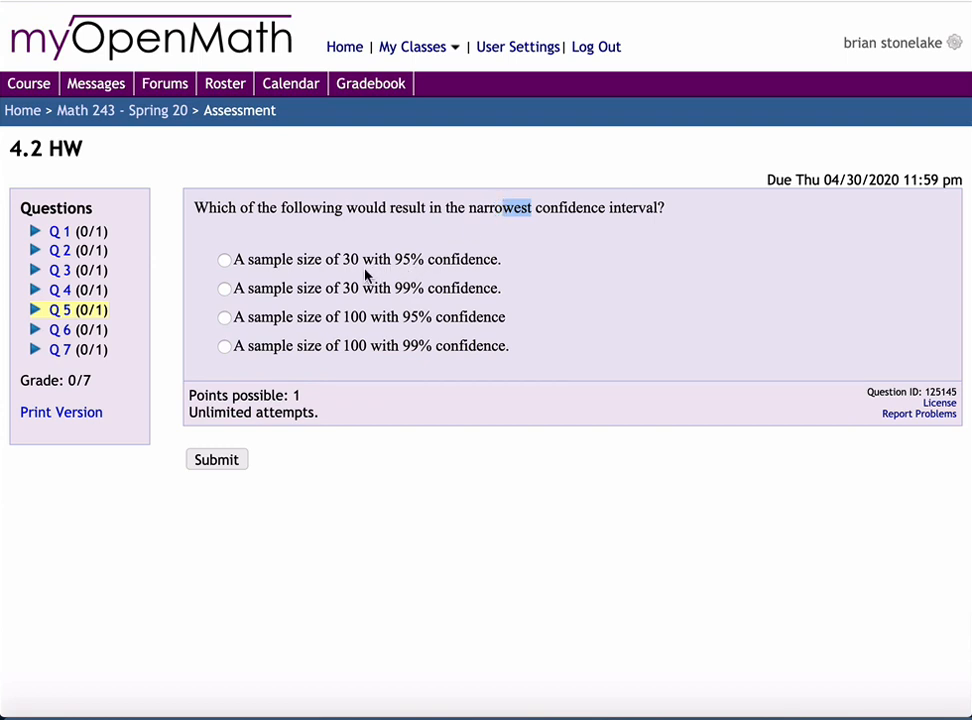
left_click(224, 288)
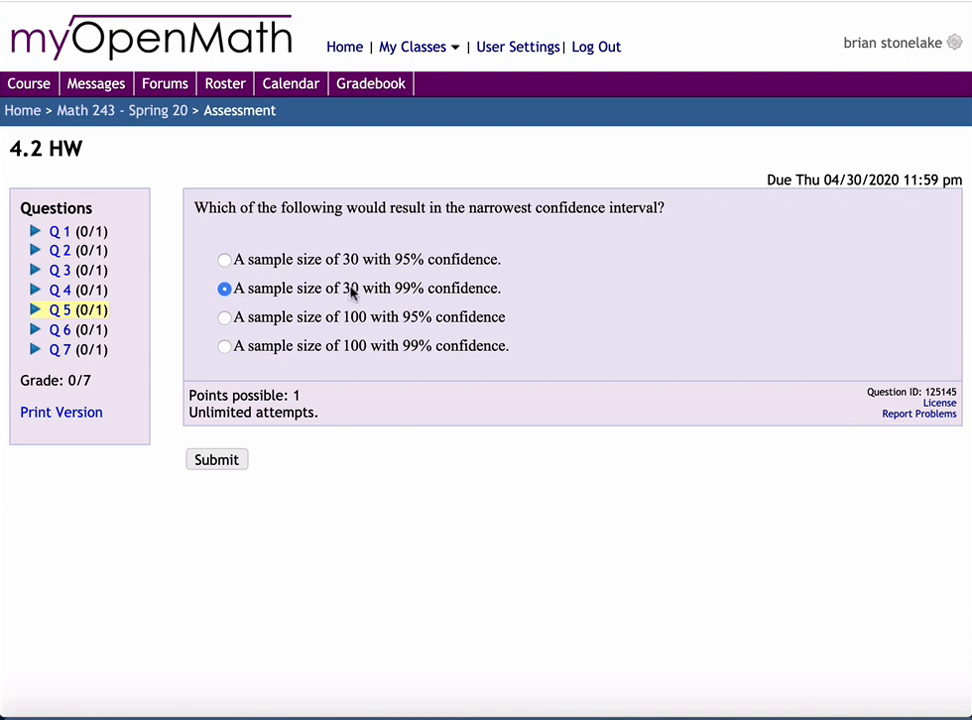
left_click(224, 316)
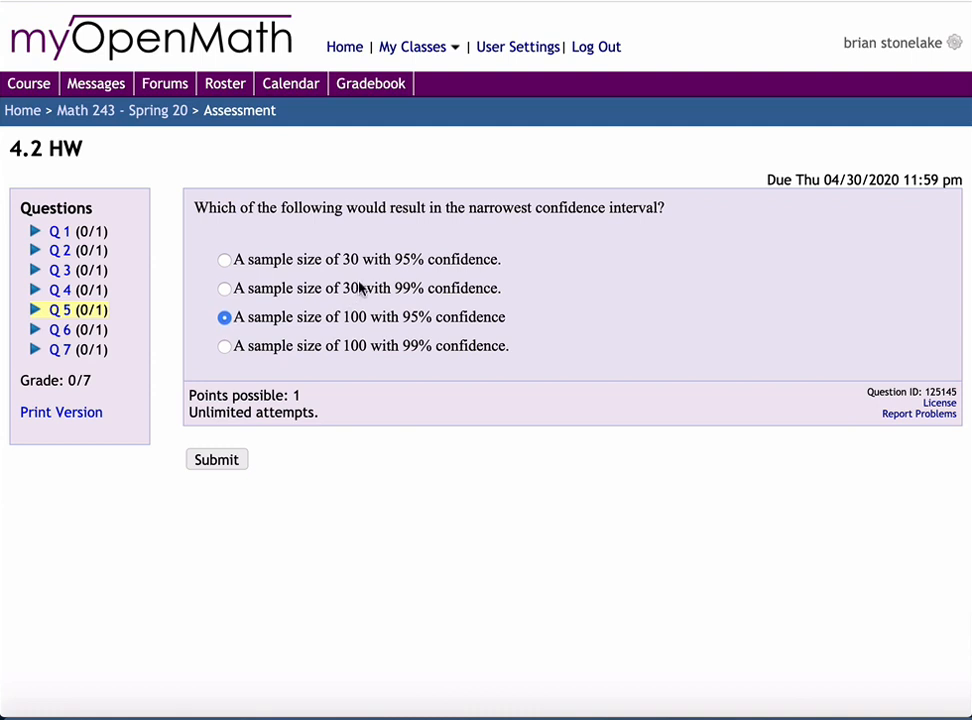
mouse_move(564, 208)
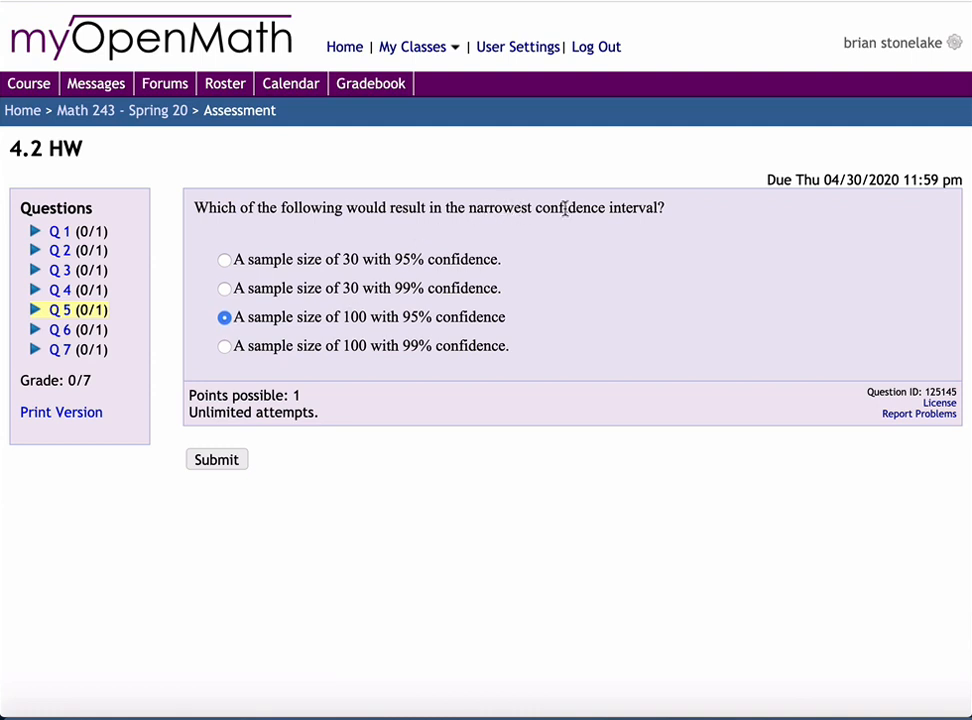
left_click(224, 288)
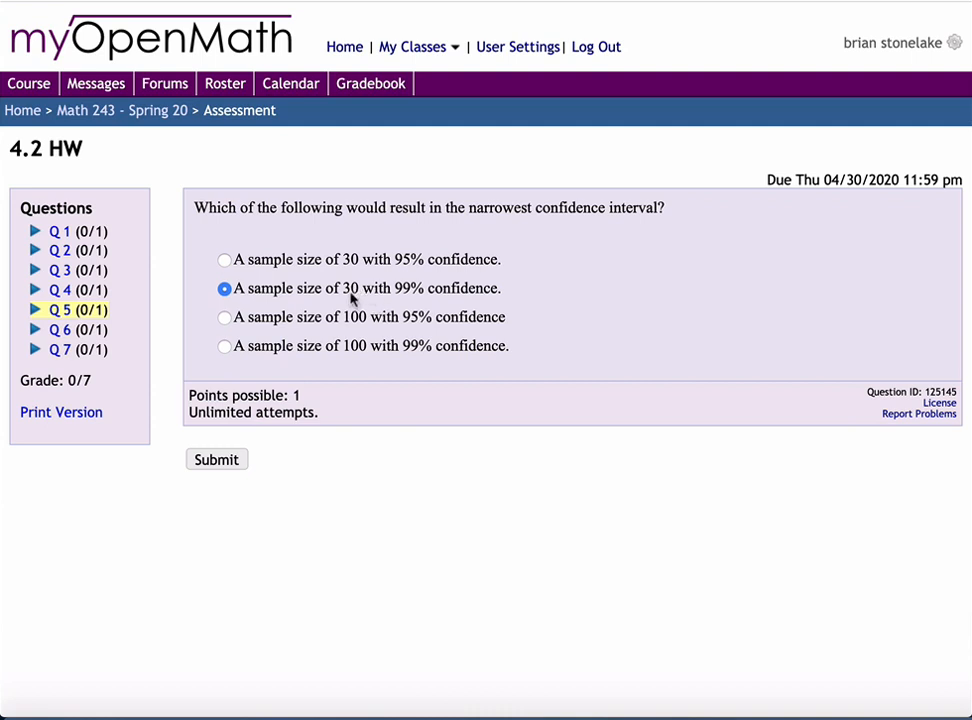
mouse_move(588, 226)
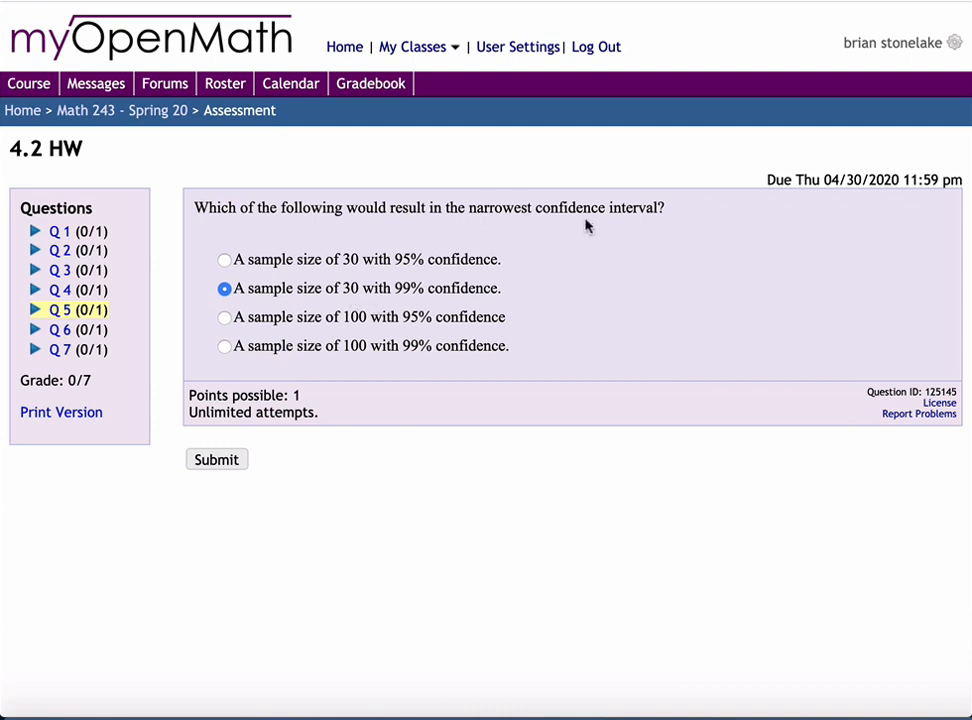
mouse_move(398, 330)
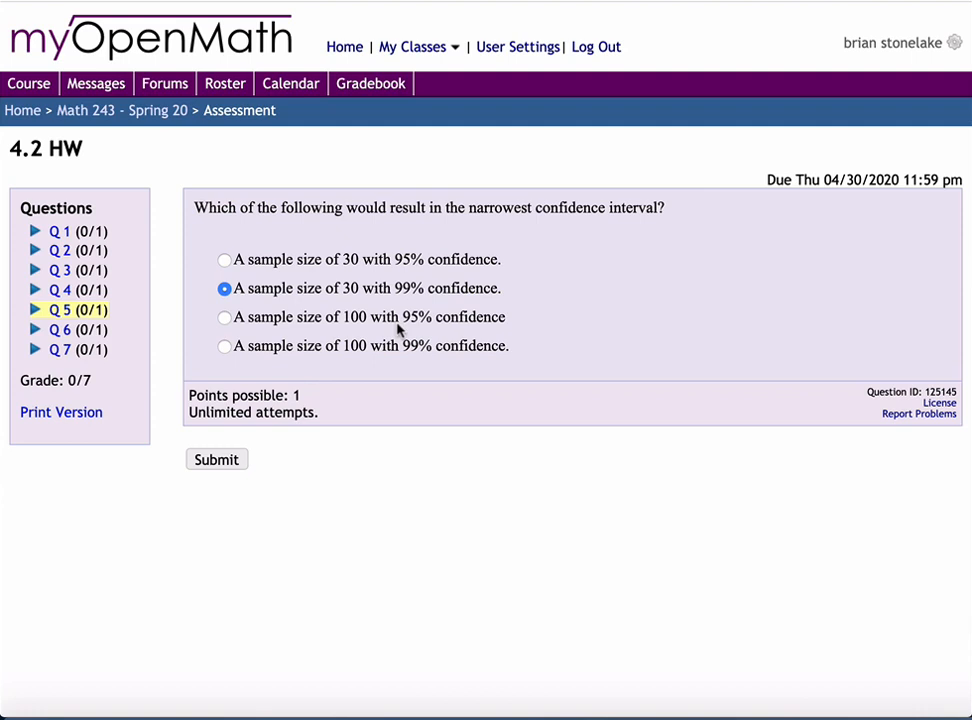
mouse_move(356, 342)
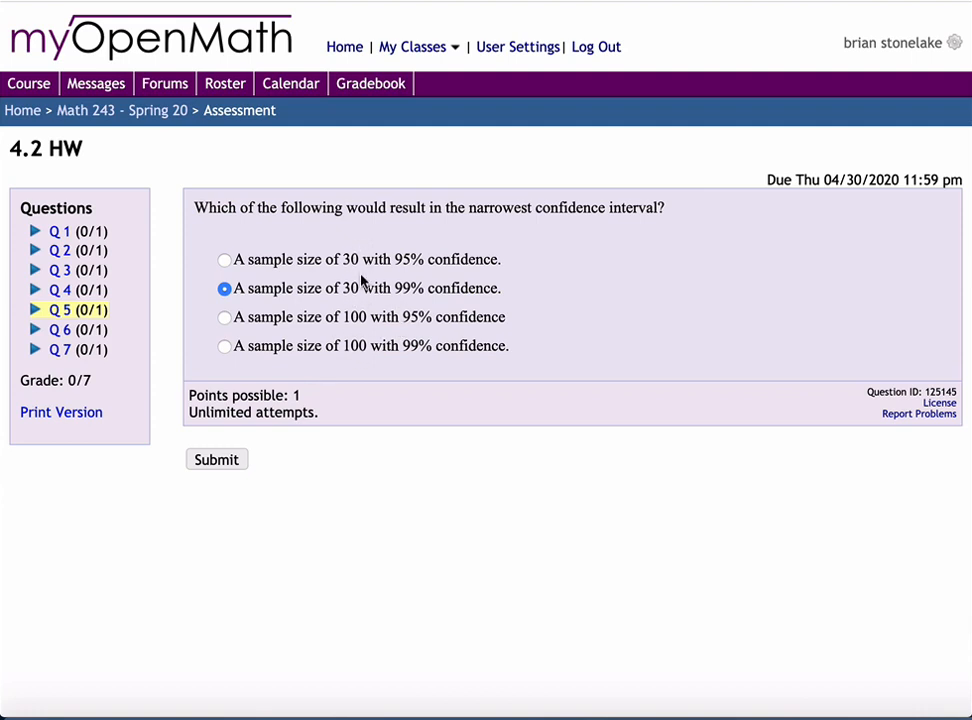
mouse_move(550, 238)
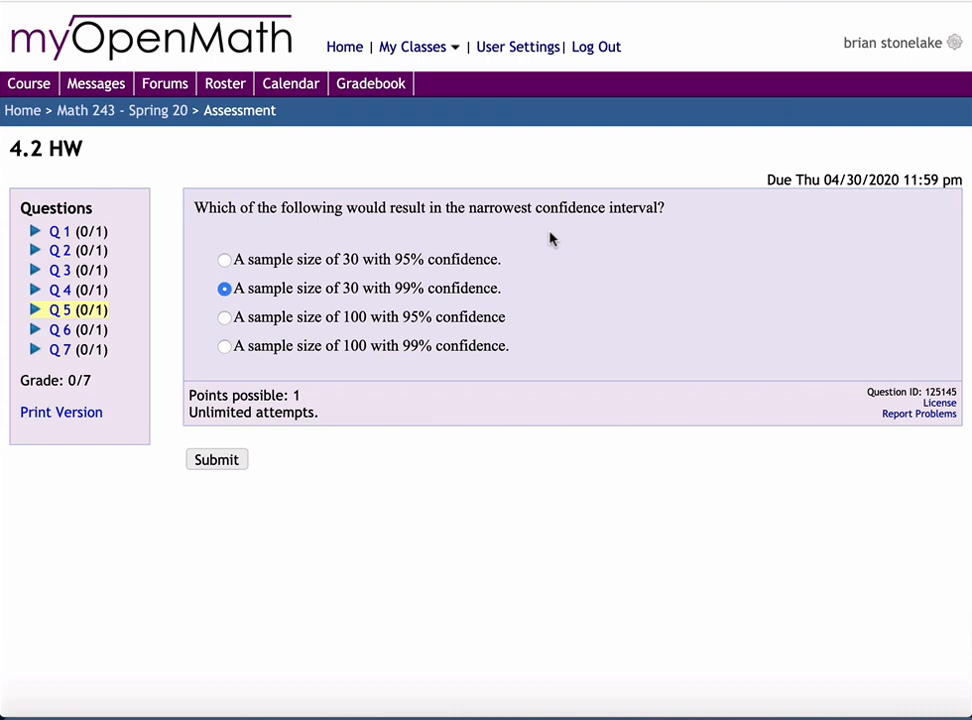
mouse_move(404, 260)
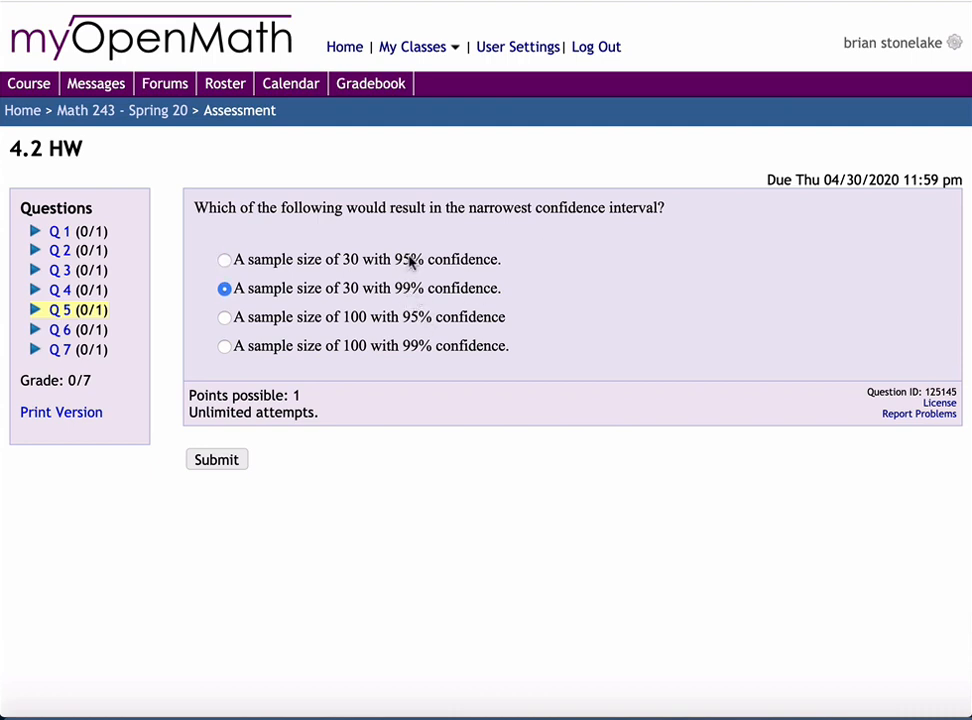
left_click(224, 260)
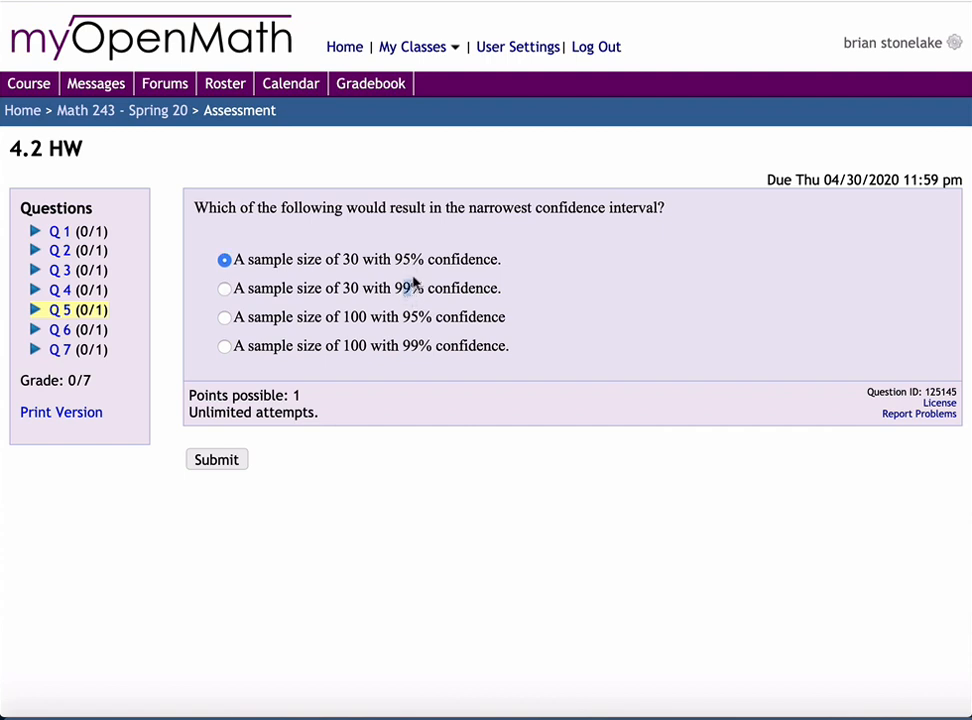
mouse_move(450, 292)
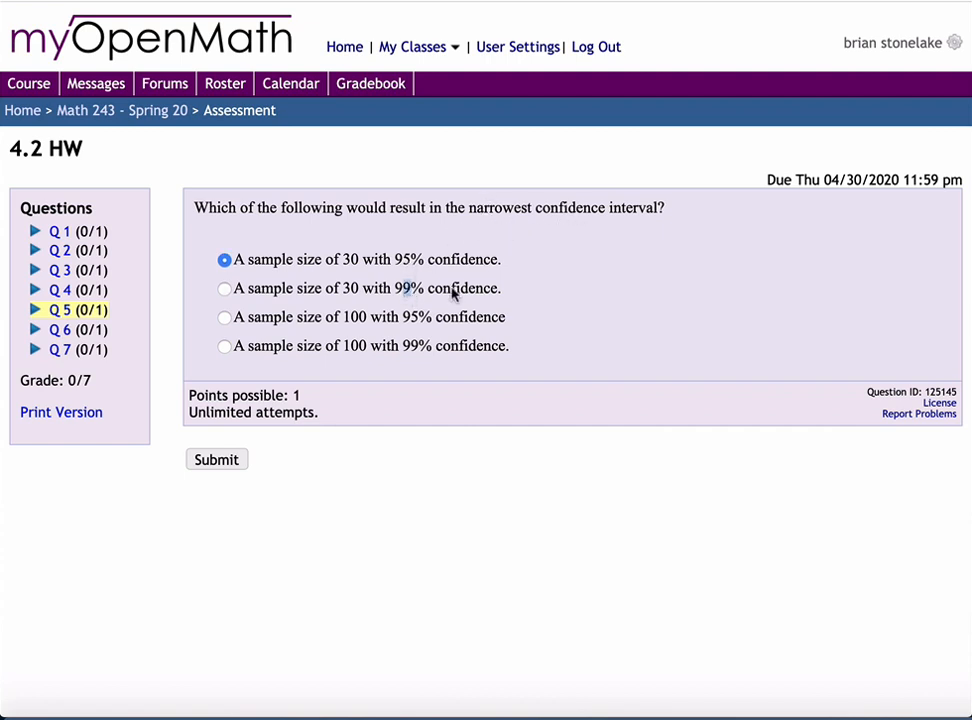
left_click(224, 288)
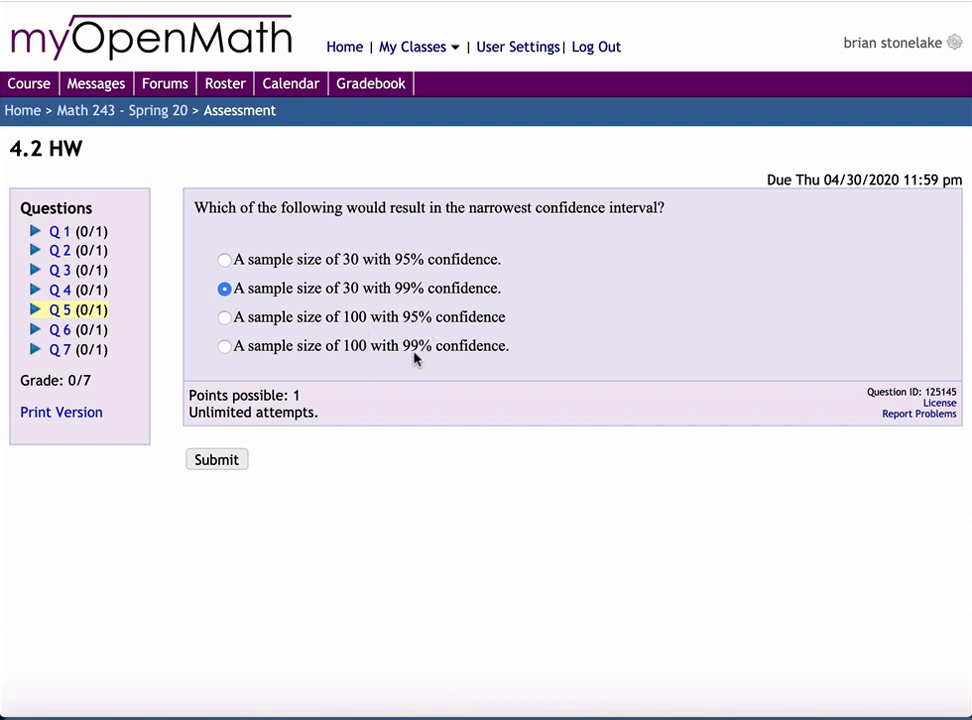
mouse_move(378, 316)
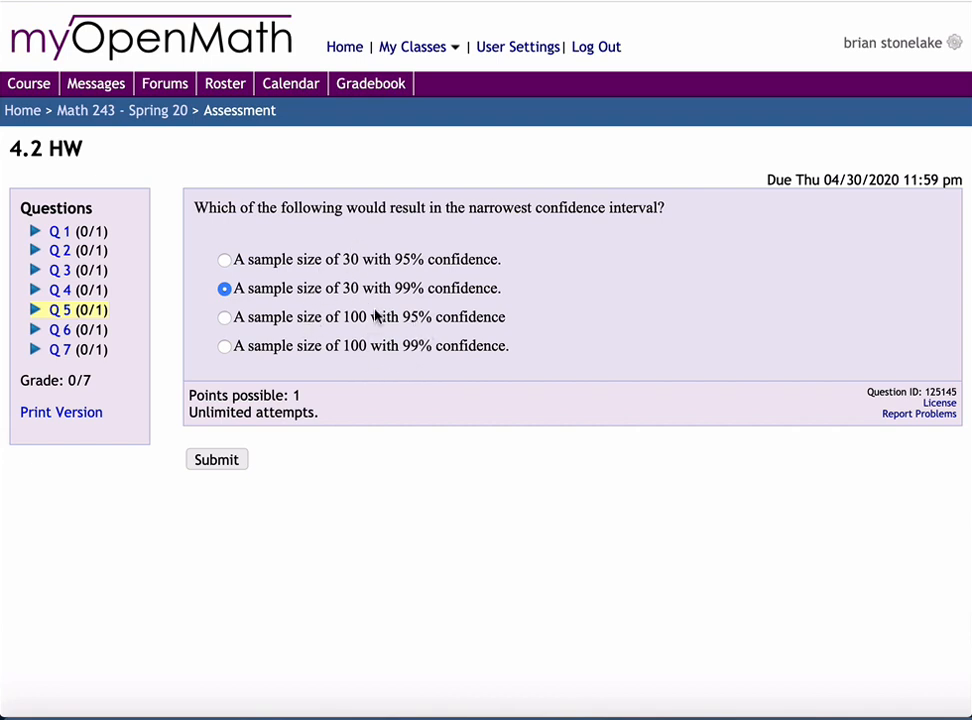
mouse_move(512, 290)
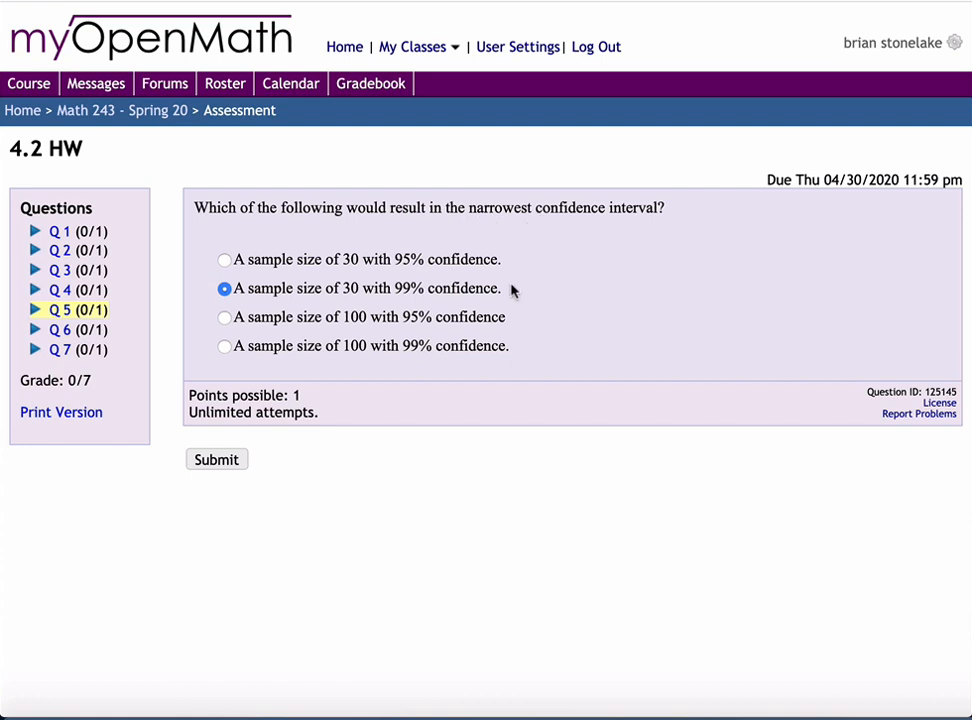
mouse_move(62, 340)
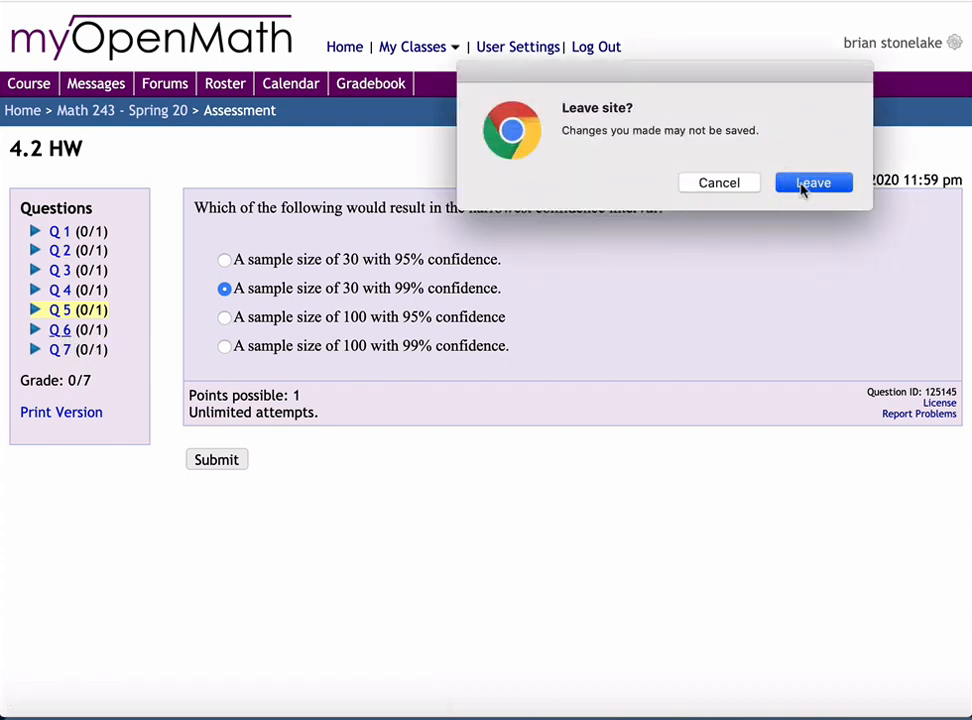
Leave question 5 unsaved, view the deer-weight sample-size box blank, and go to question 7
left_click(812, 182)
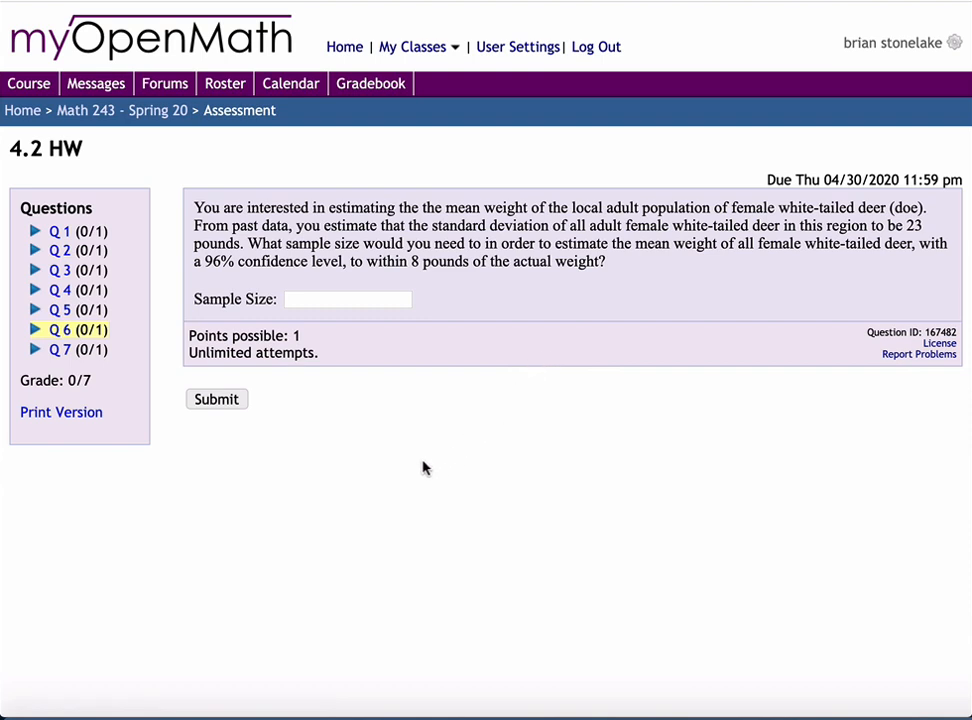
mouse_move(416, 432)
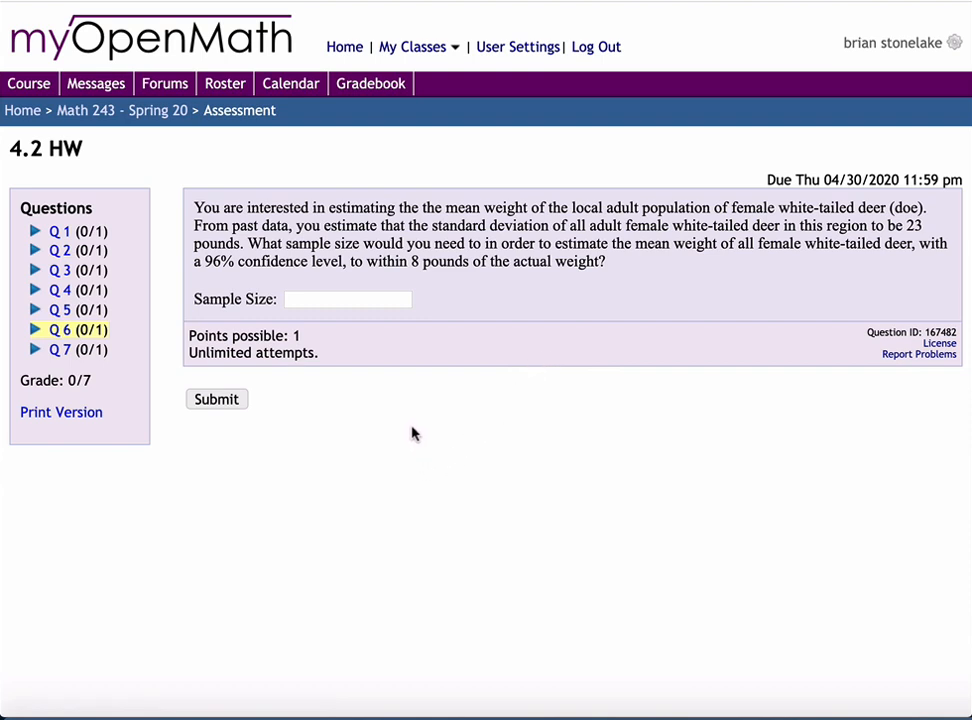
mouse_move(396, 456)
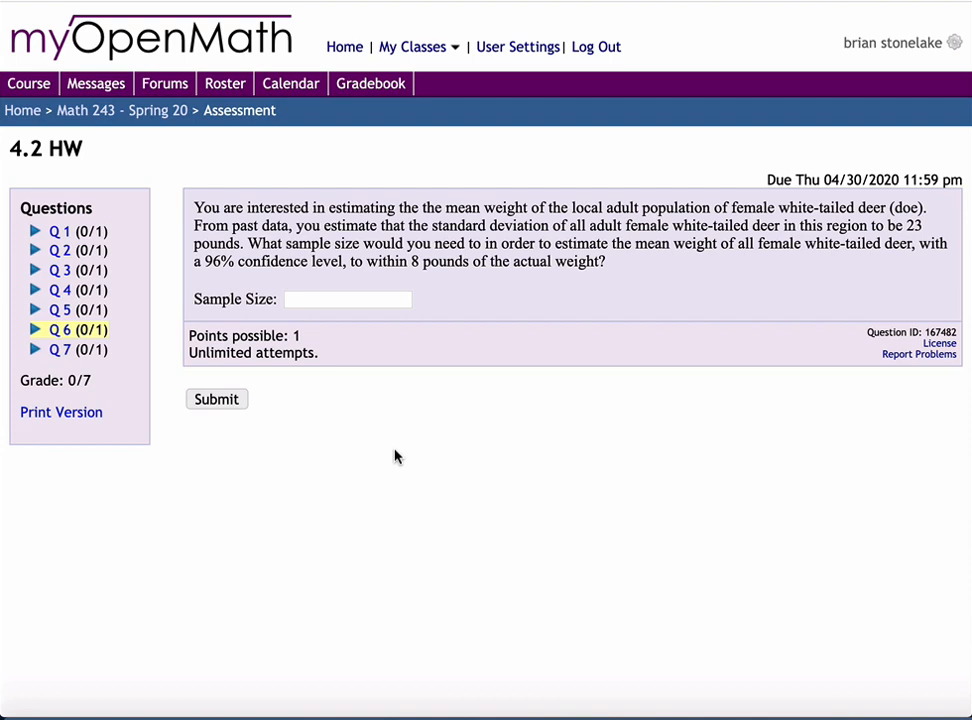
mouse_move(400, 444)
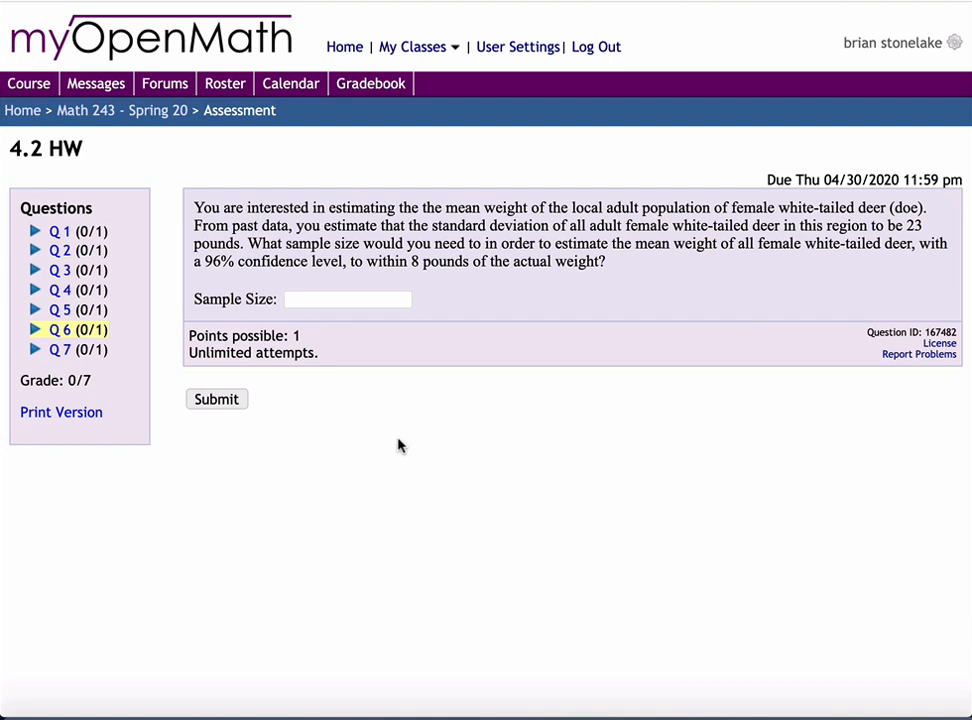
mouse_move(408, 464)
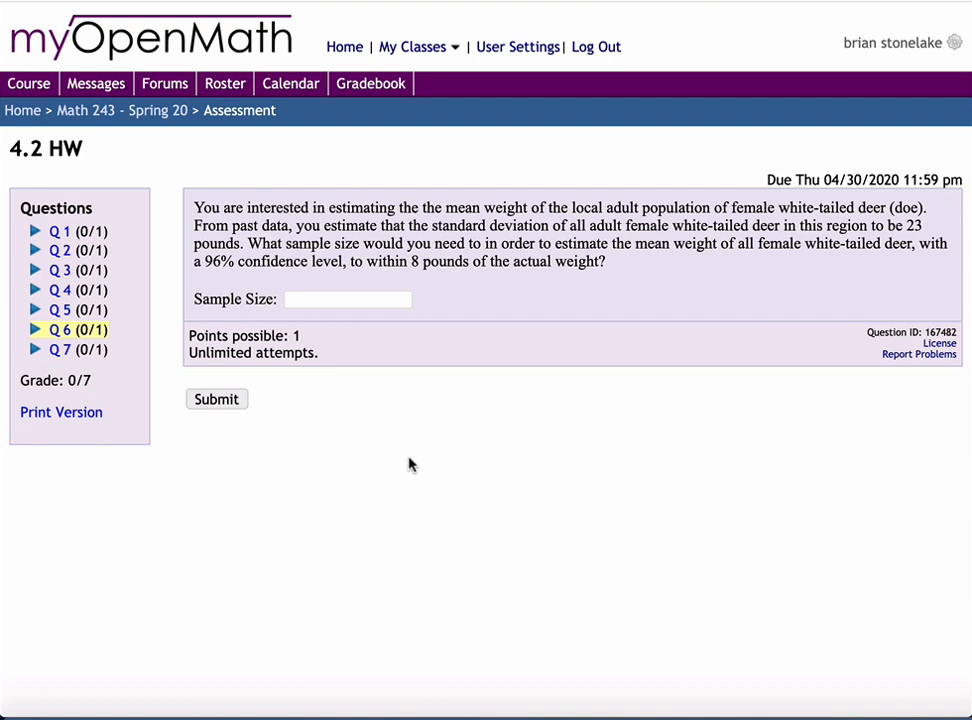
mouse_move(416, 476)
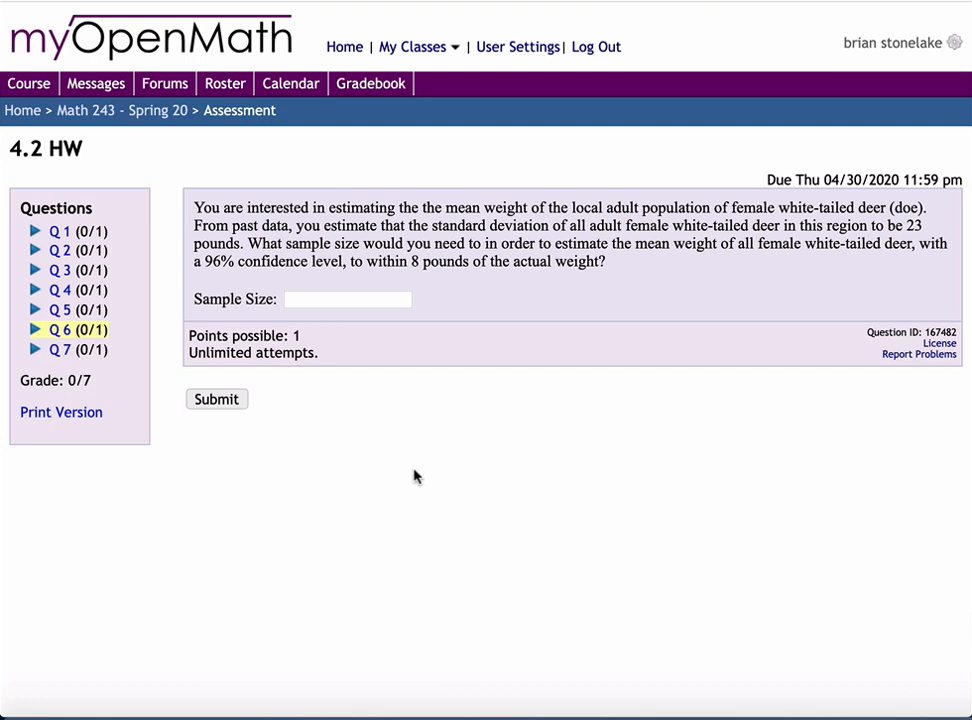
mouse_move(420, 442)
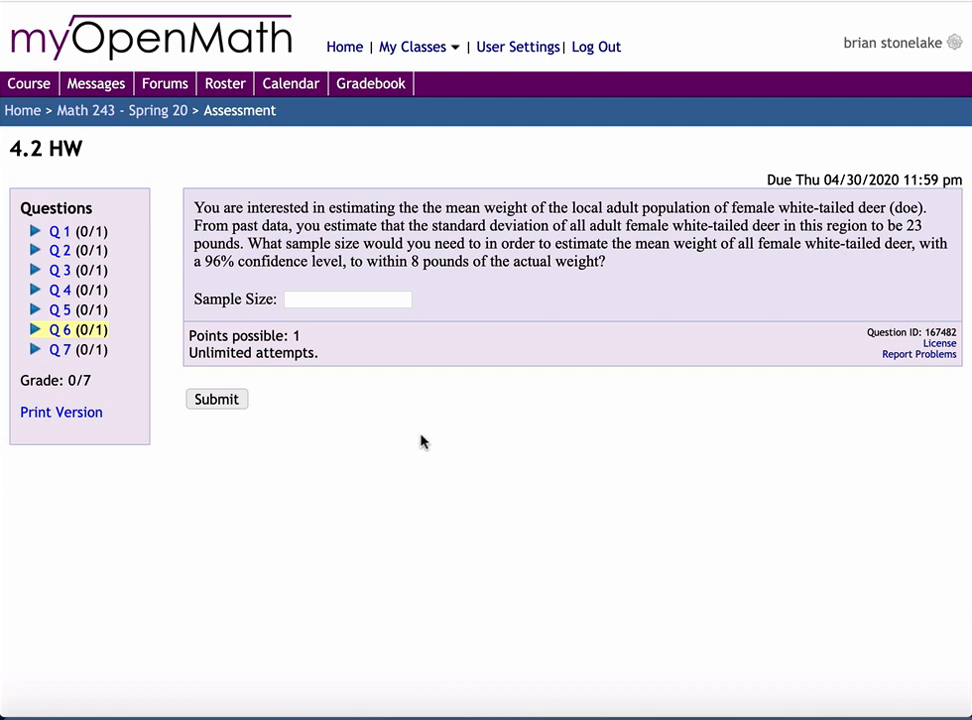
mouse_move(448, 392)
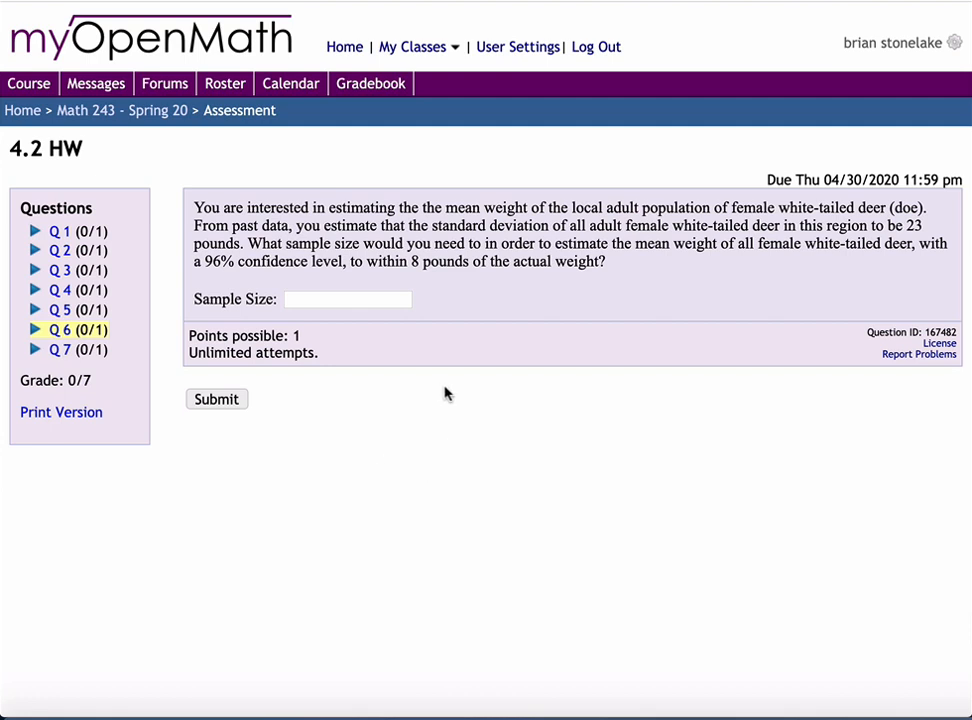
mouse_move(430, 400)
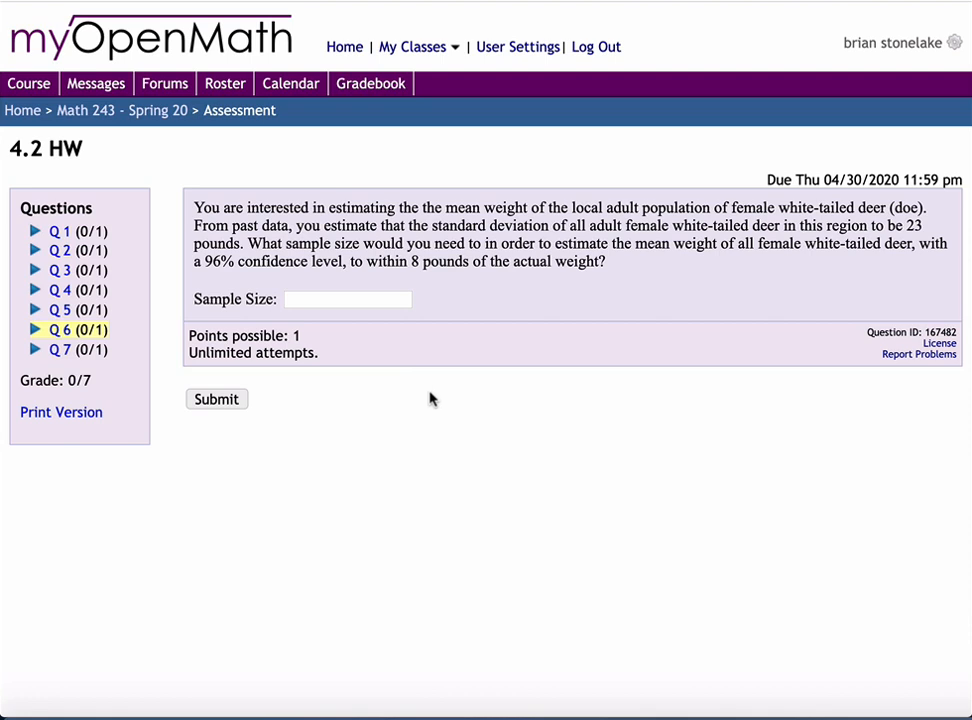
mouse_move(256, 314)
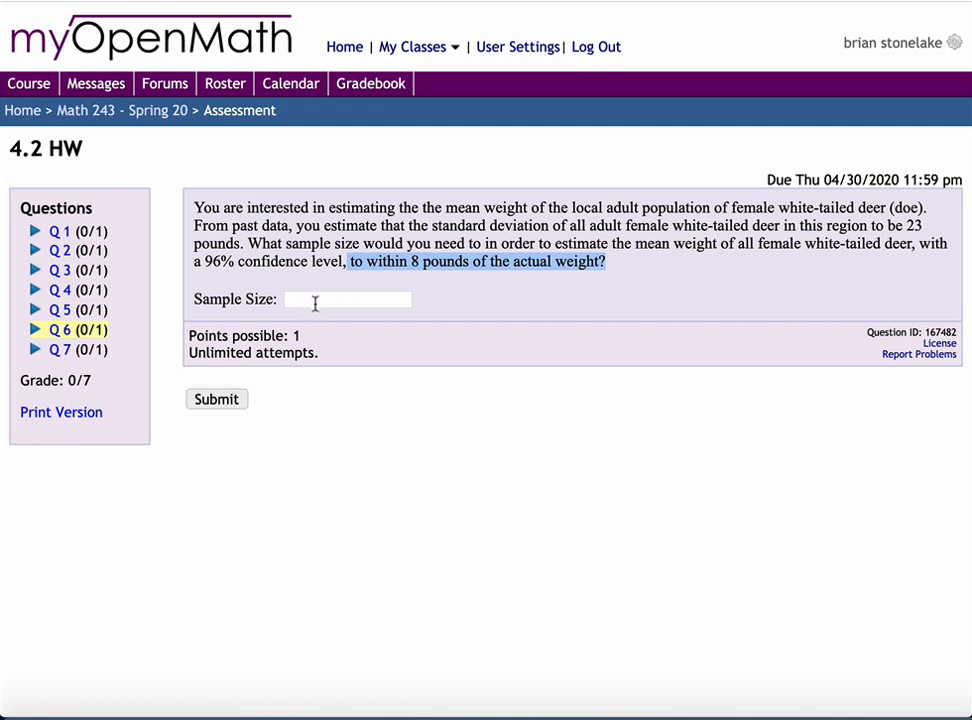
mouse_move(308, 302)
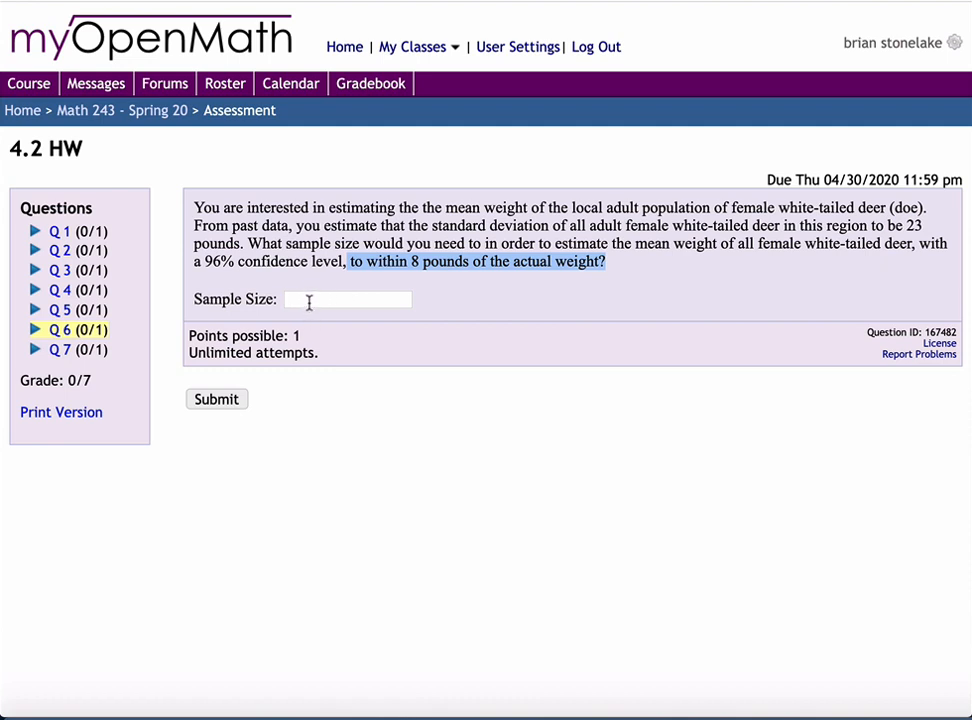
left_click(348, 300)
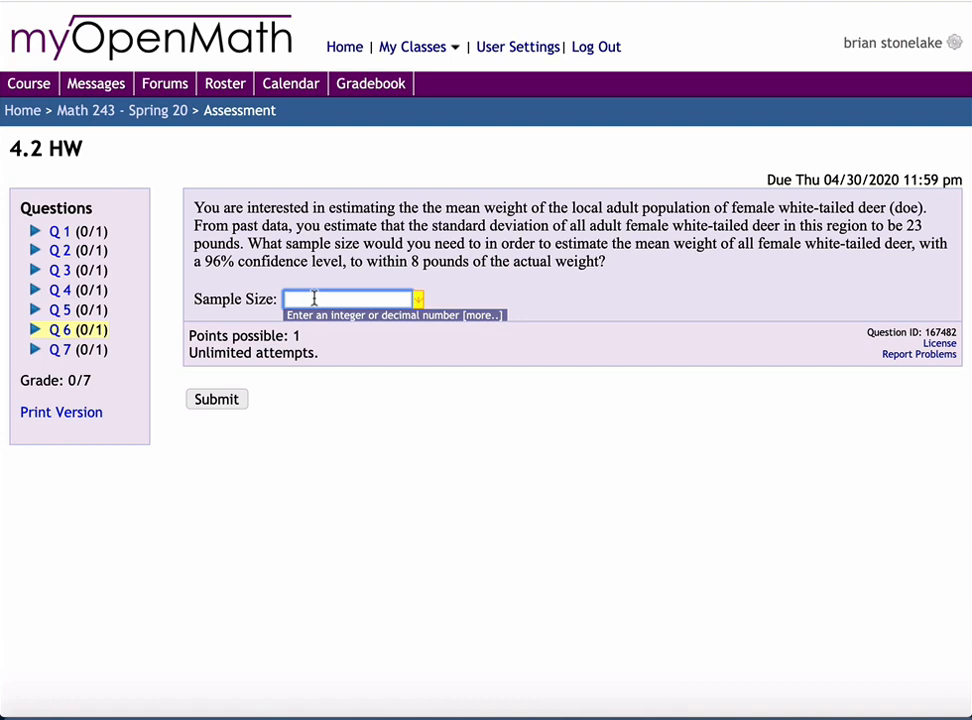
mouse_move(62, 350)
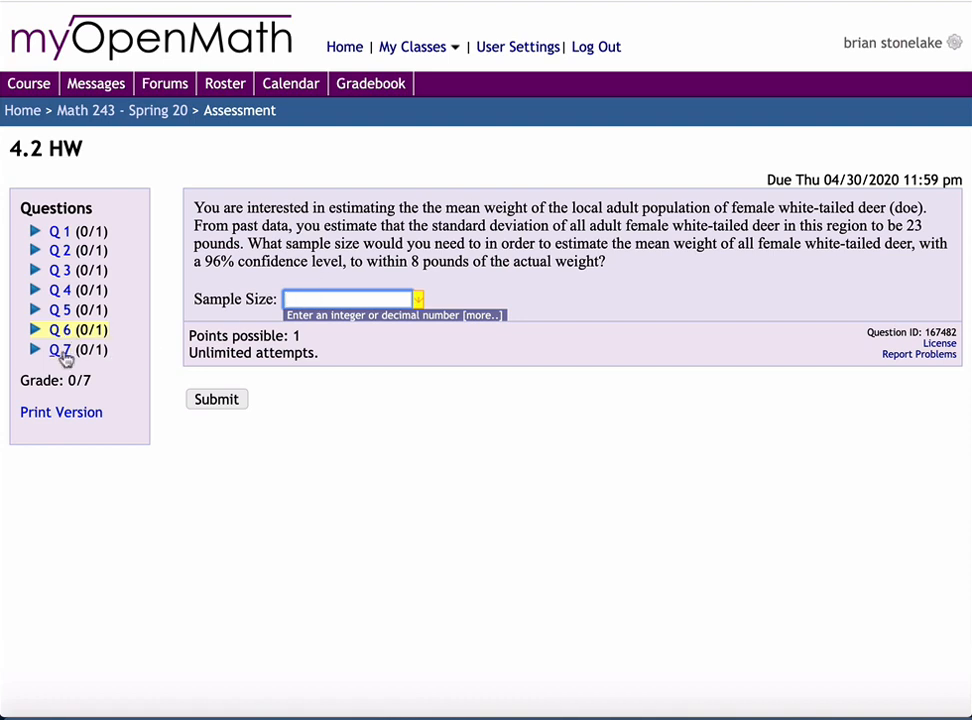
left_click(60, 348)
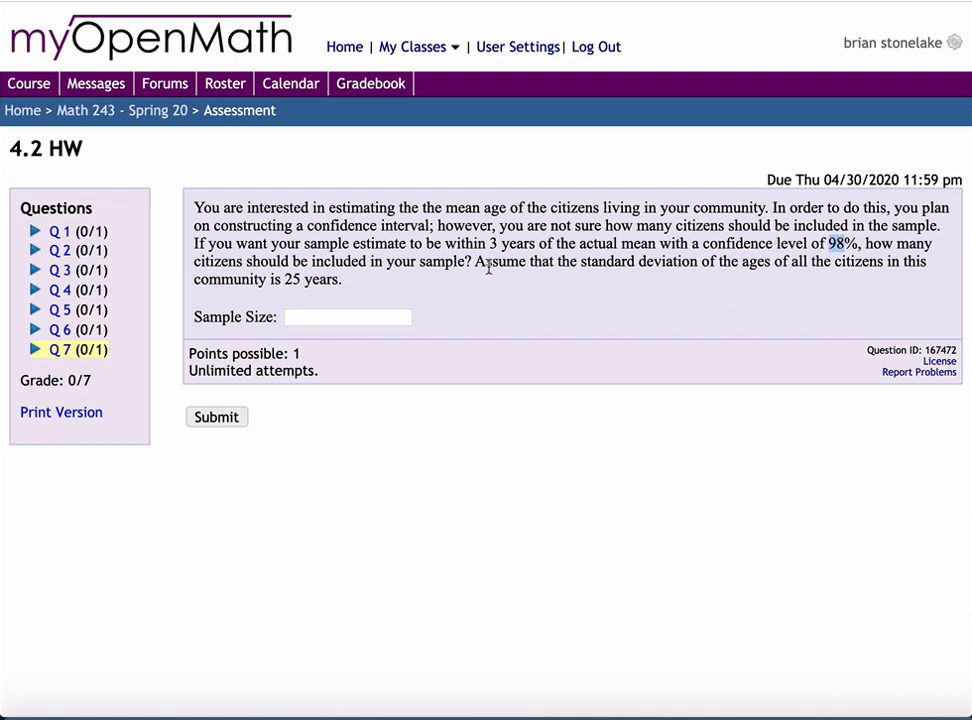
mouse_move(430, 276)
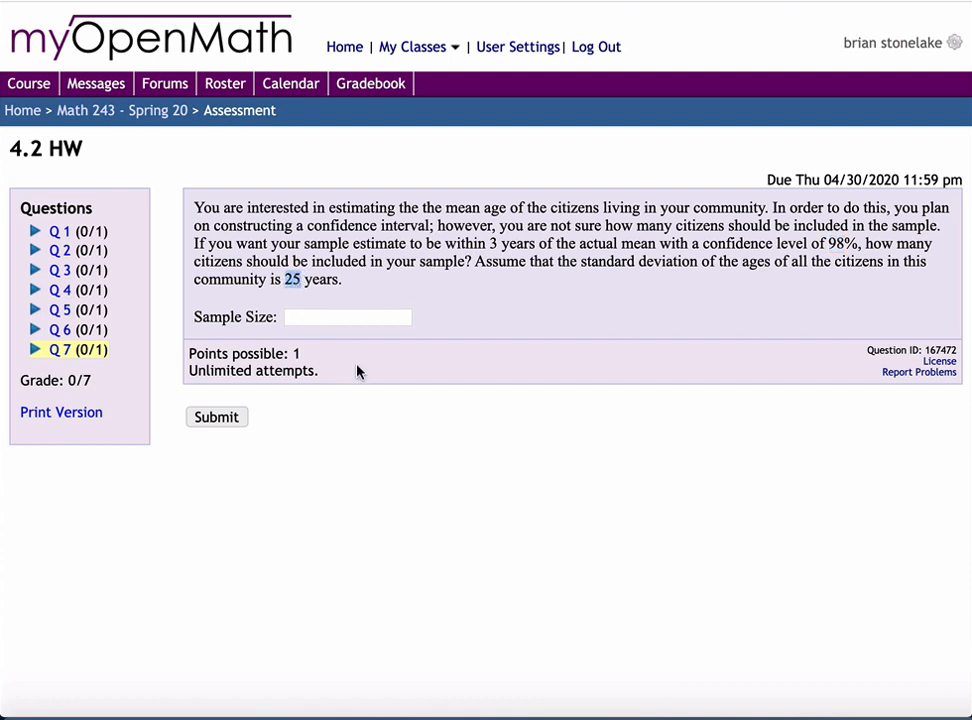
mouse_move(476, 244)
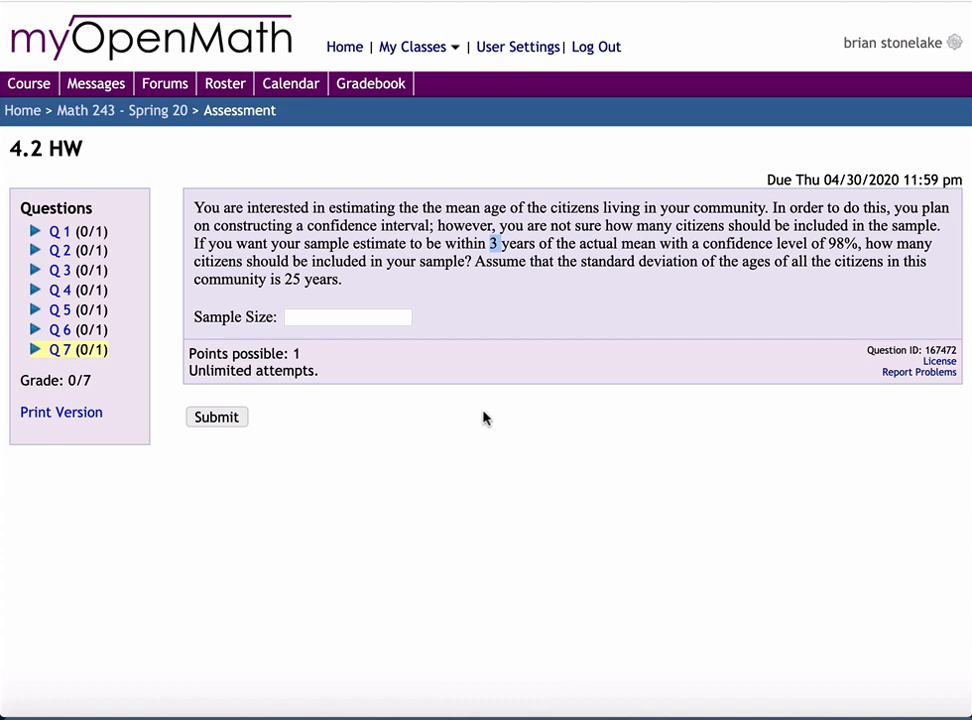
mouse_move(364, 288)
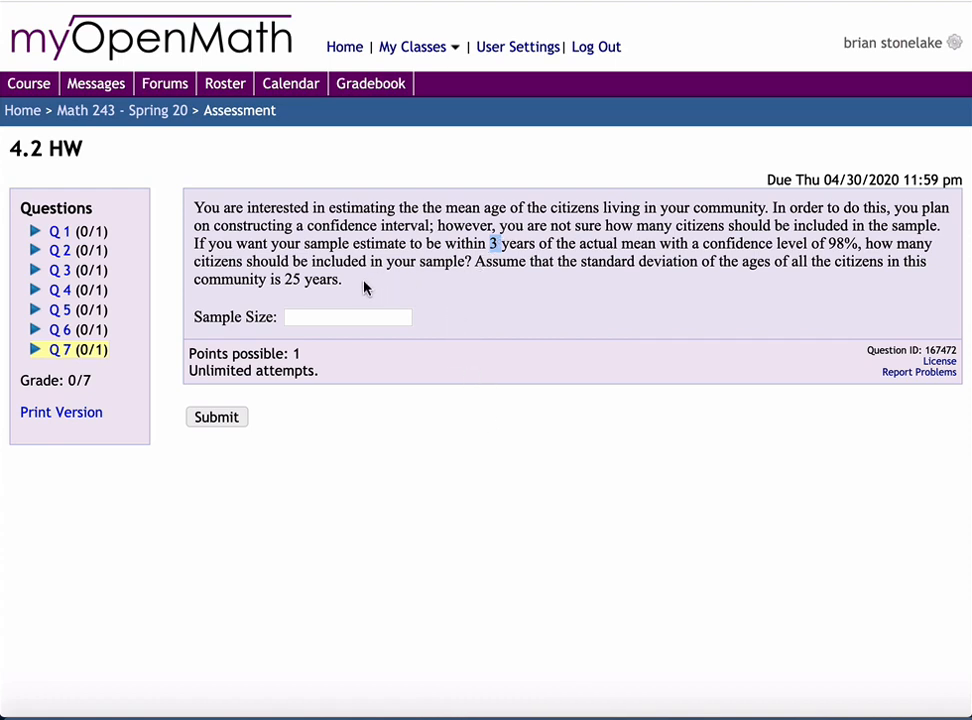
mouse_move(618, 184)
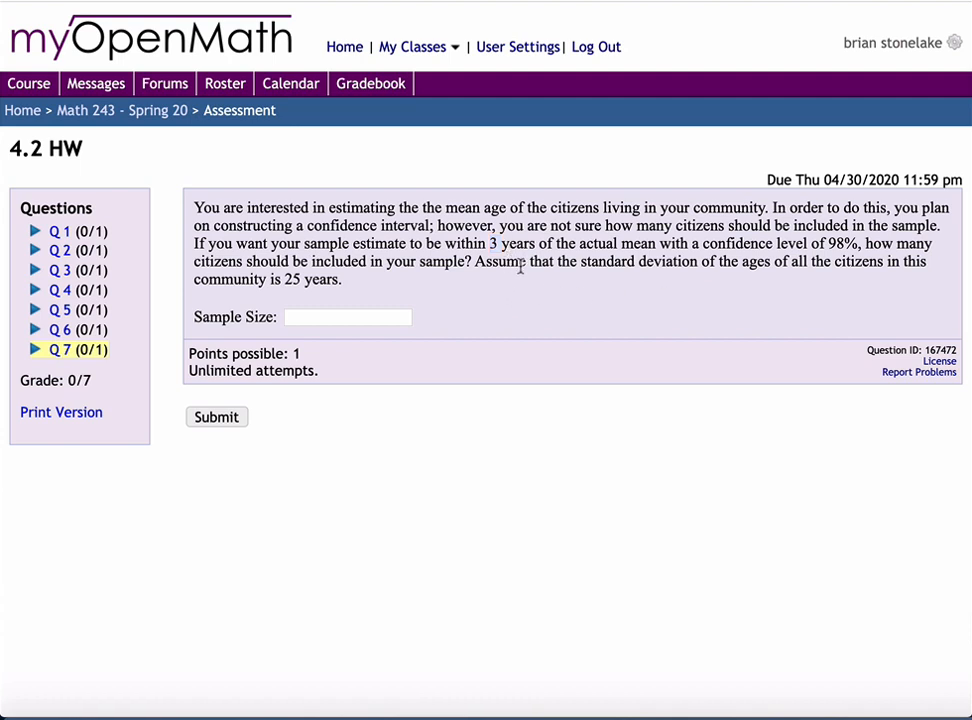
mouse_move(392, 304)
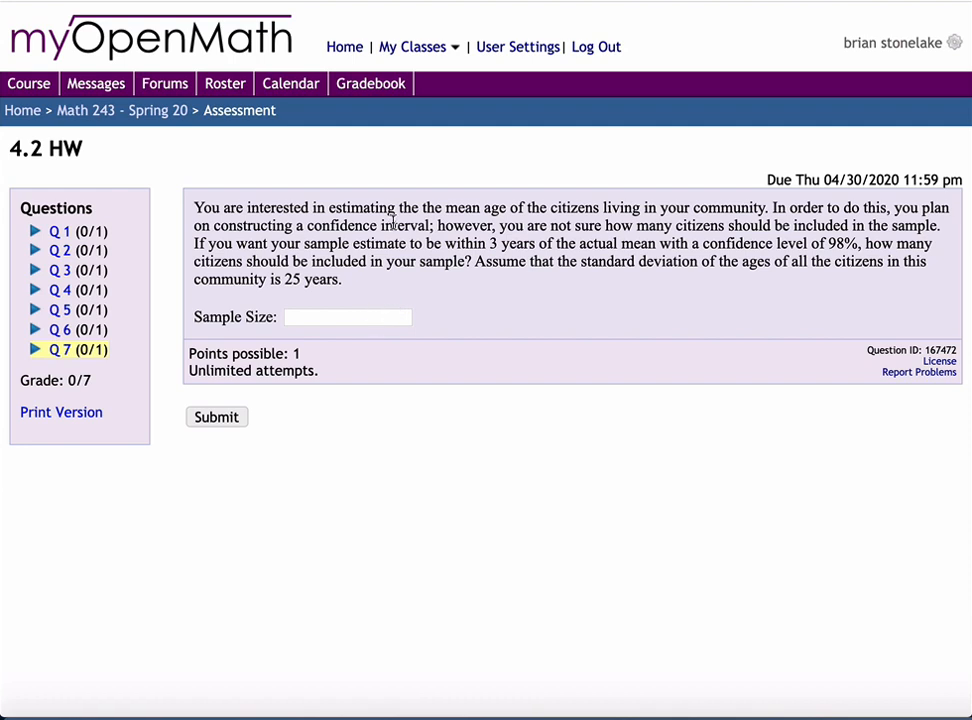
mouse_move(362, 304)
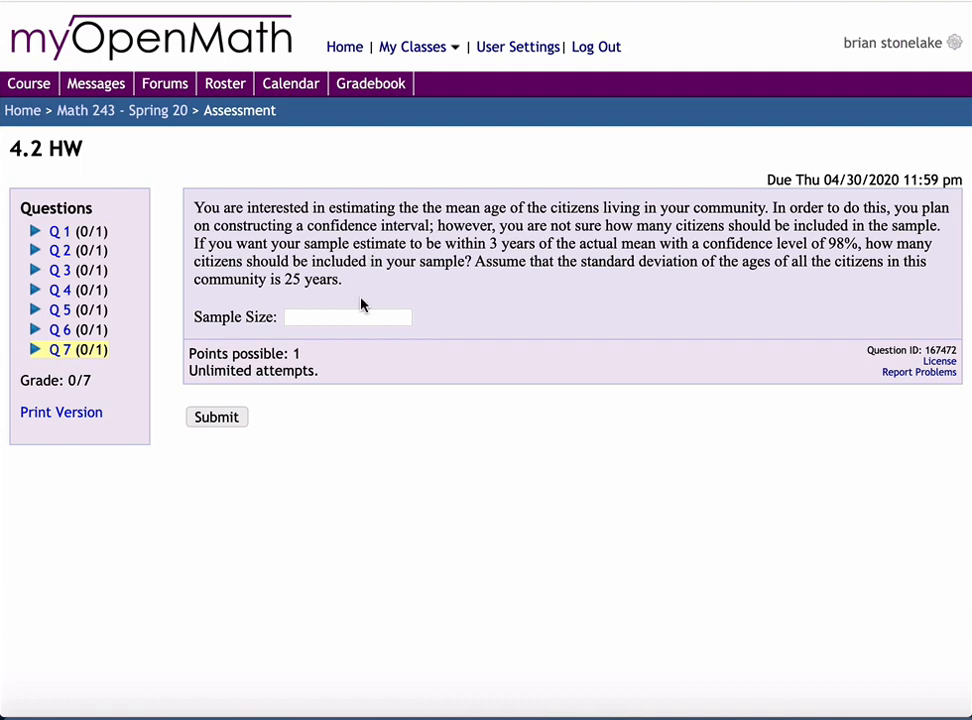